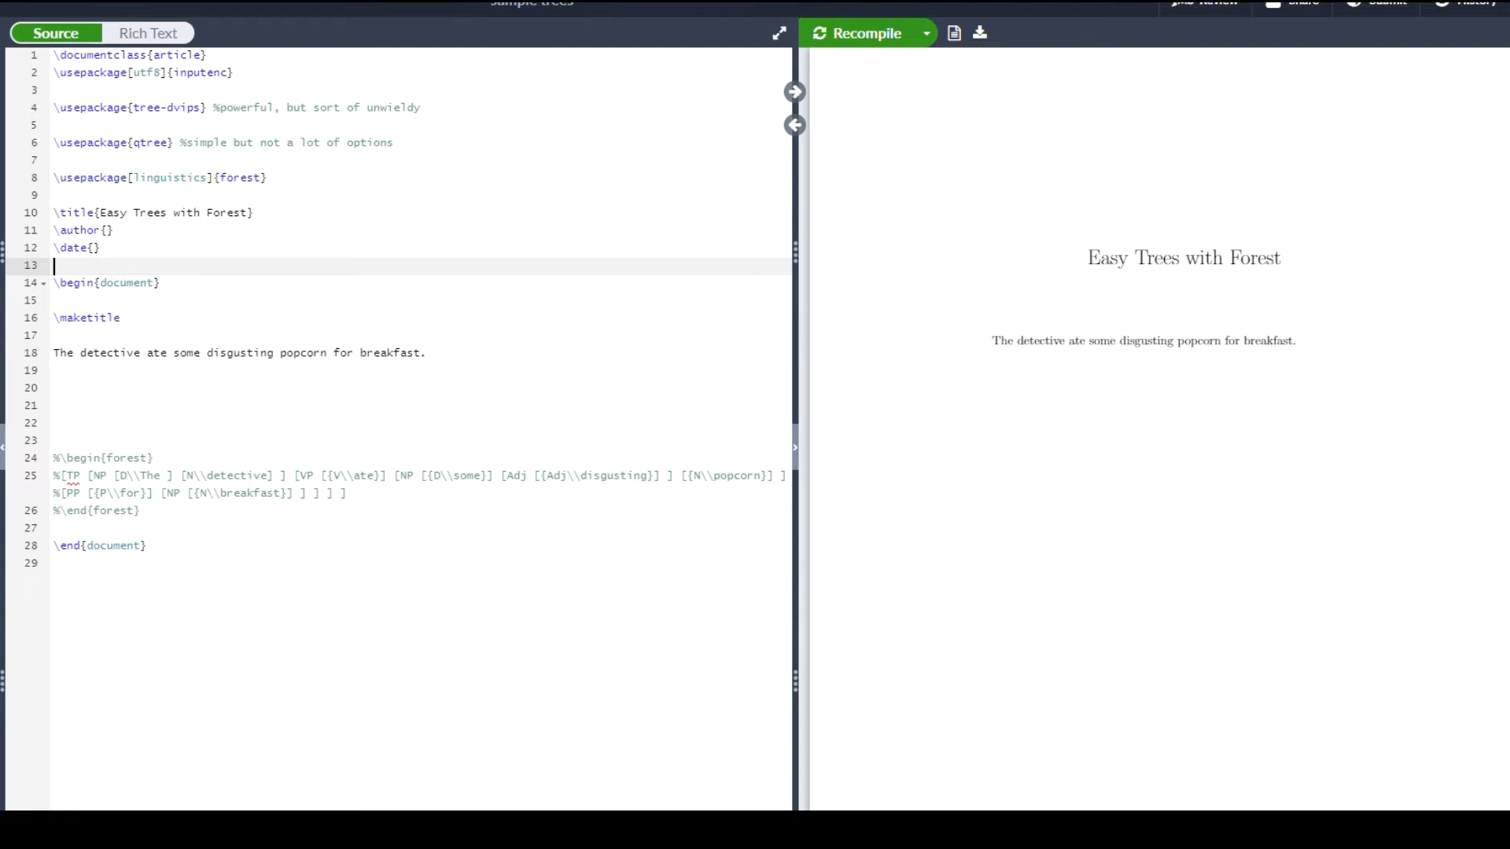
mouse_move(753, 431)
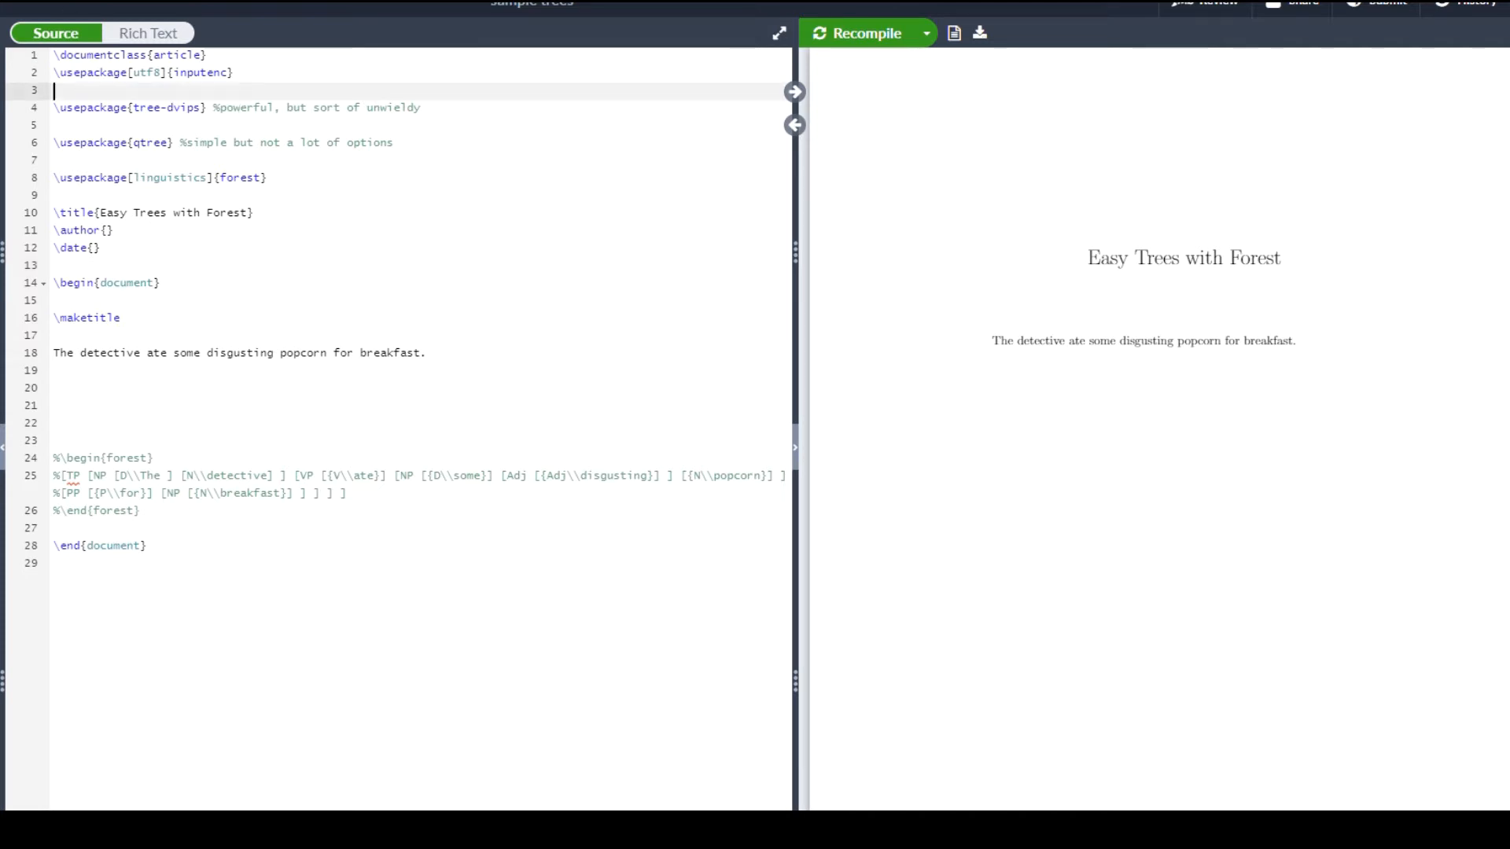
mouse_move(522, 215)
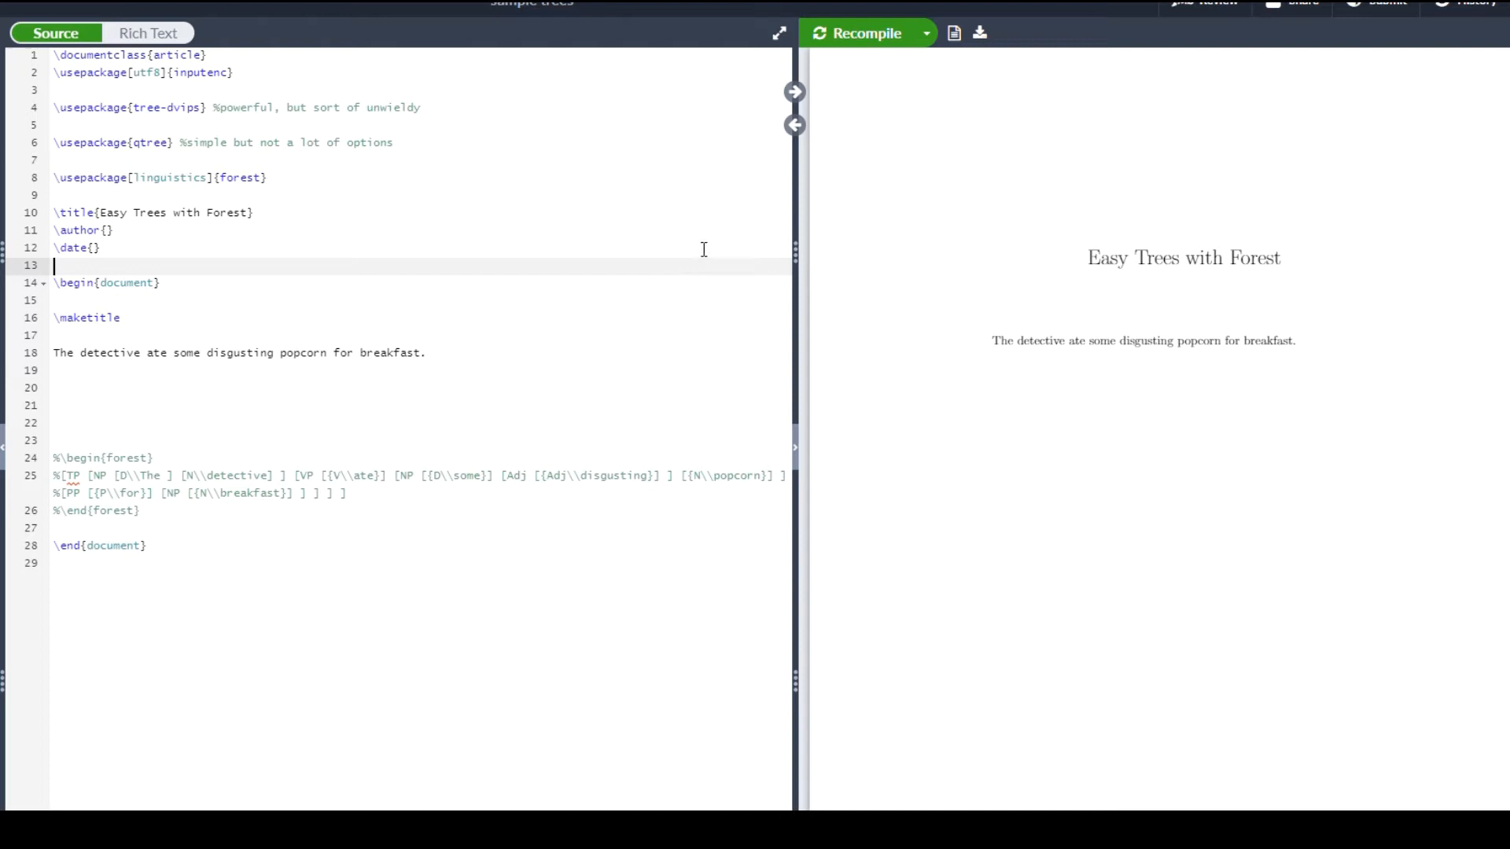
mouse_move(549, 216)
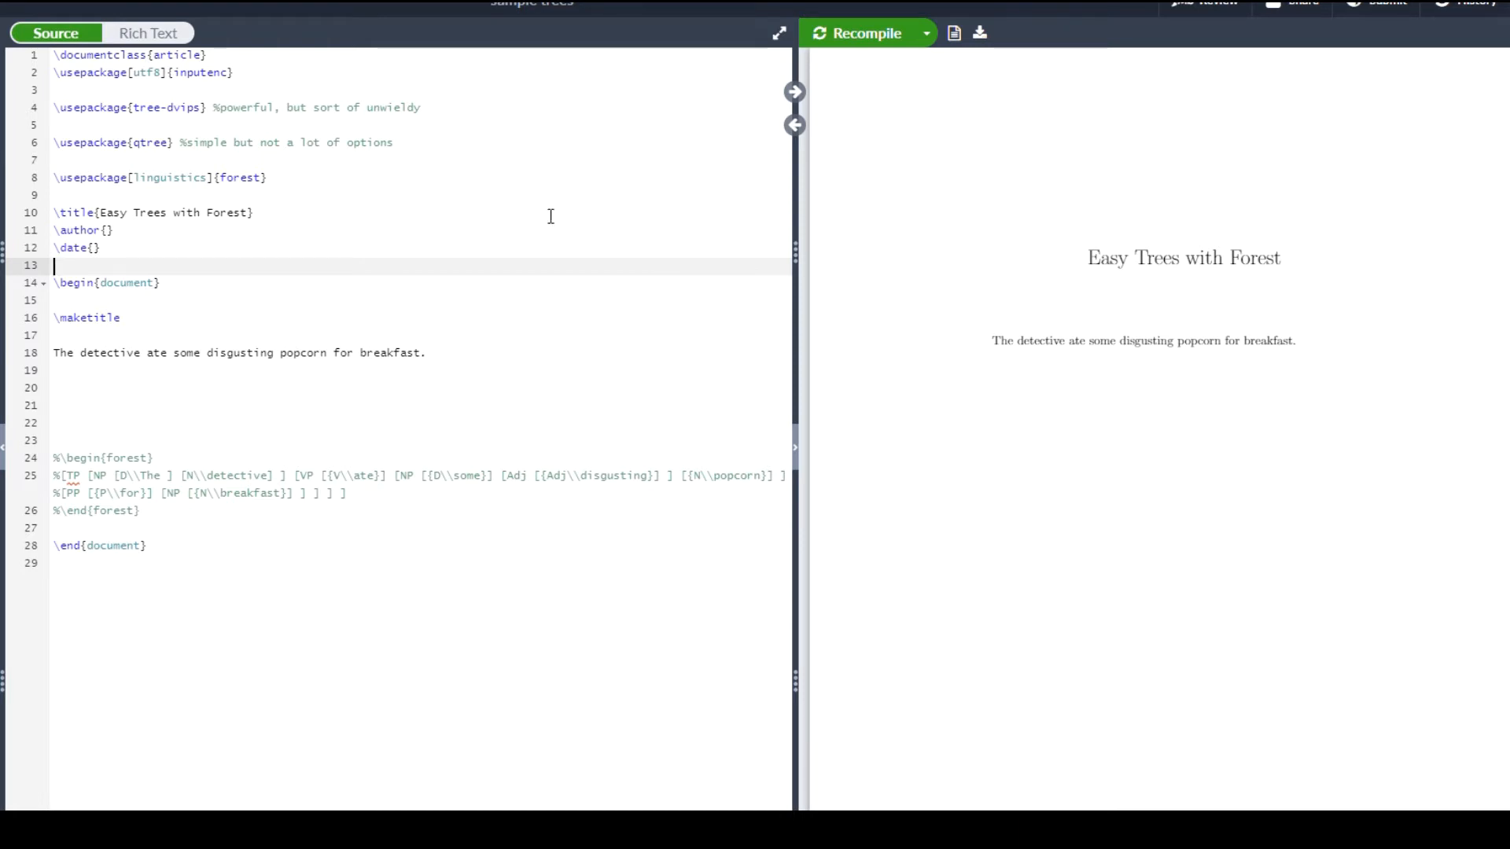
mouse_move(74, 134)
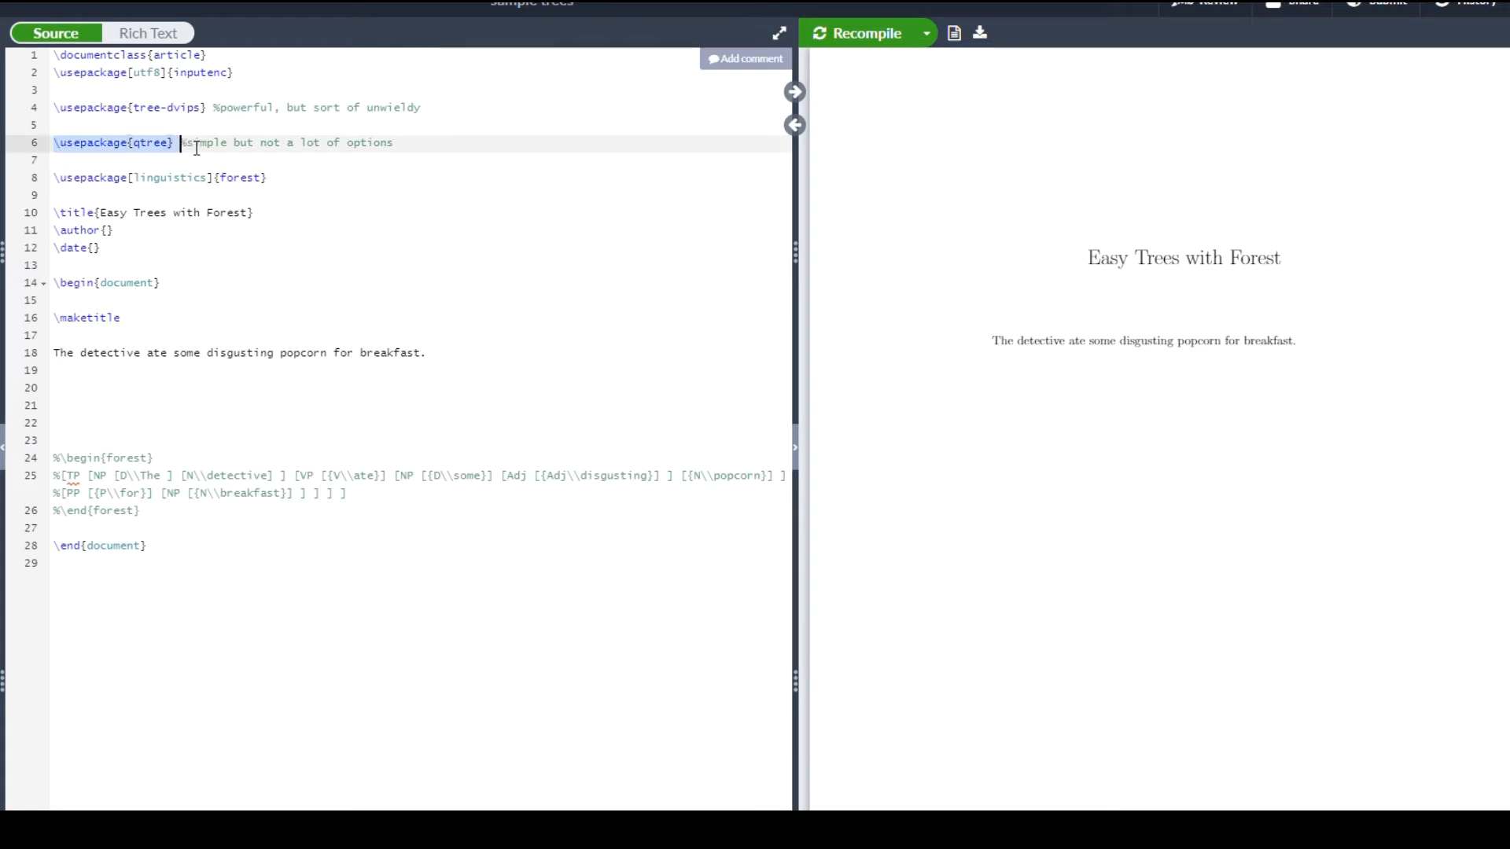
- Delete the \usepackage{qtree} and \usepackage{tree-dvips} lines, leaving only the forest package
drag(178, 143, 393, 143)
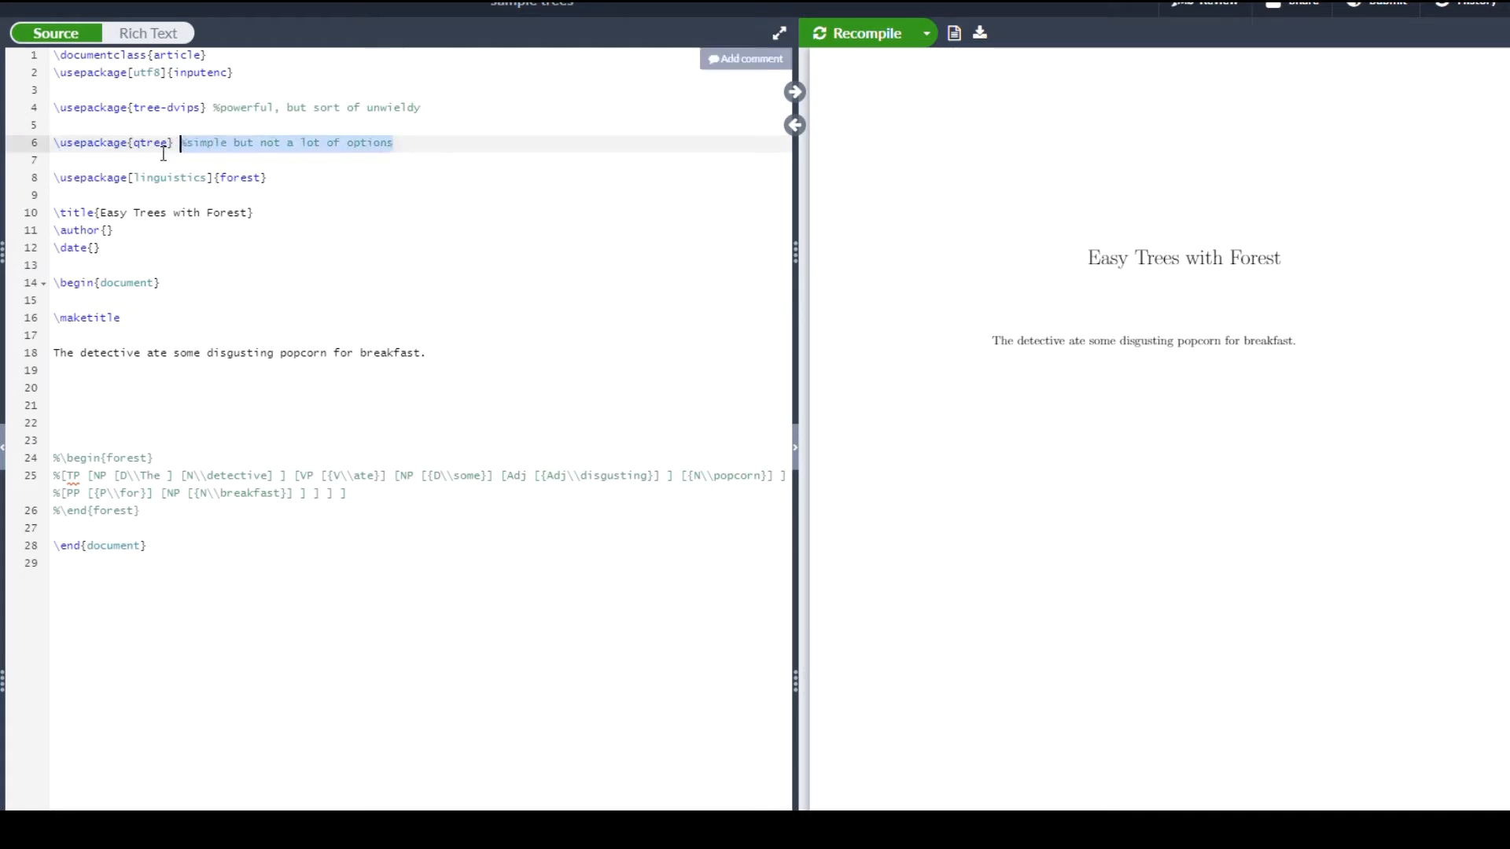
click(87, 143)
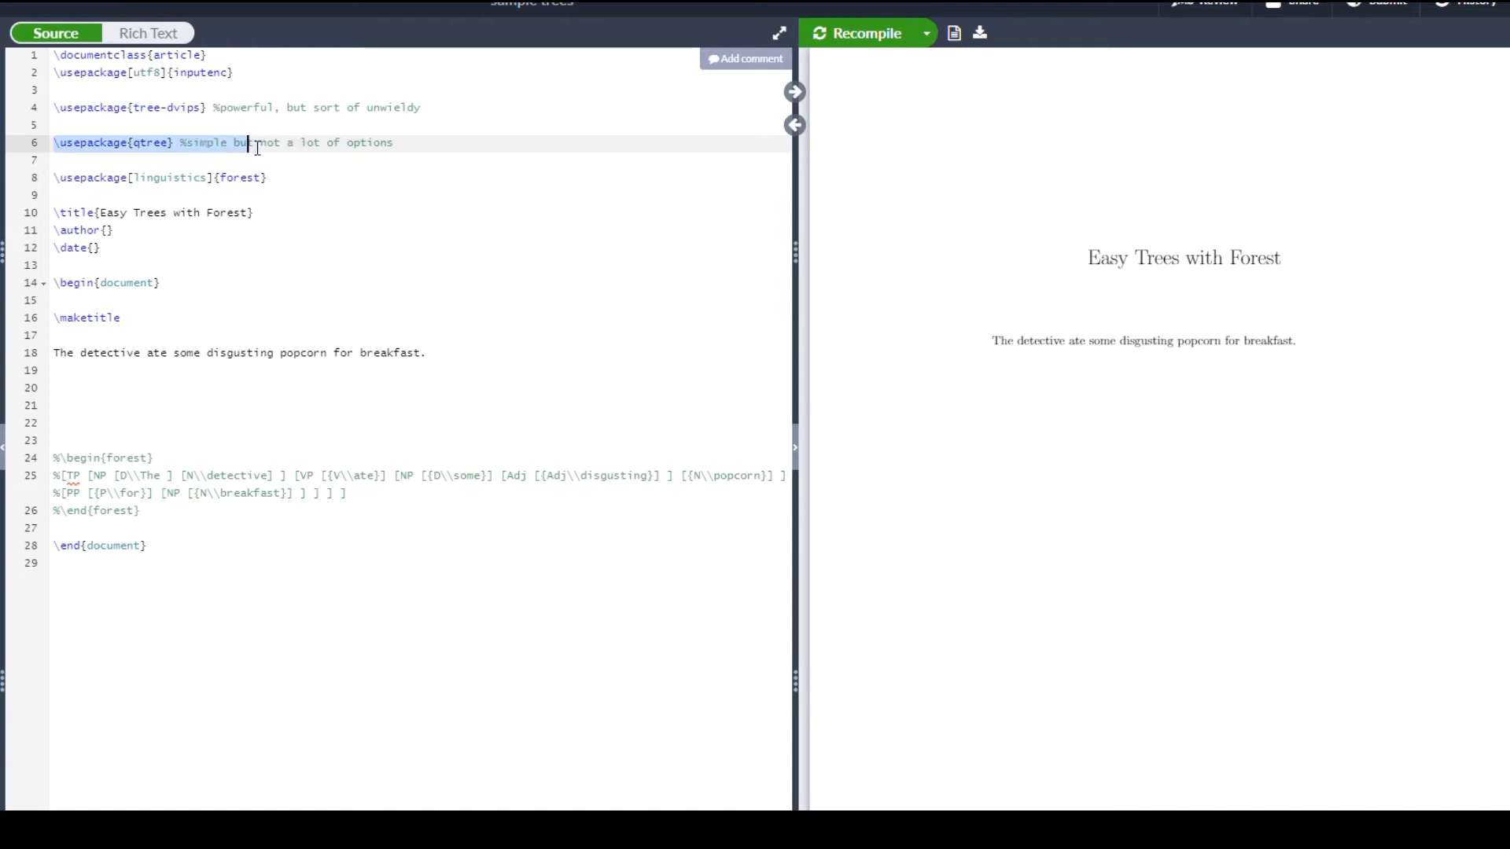
click(332, 143)
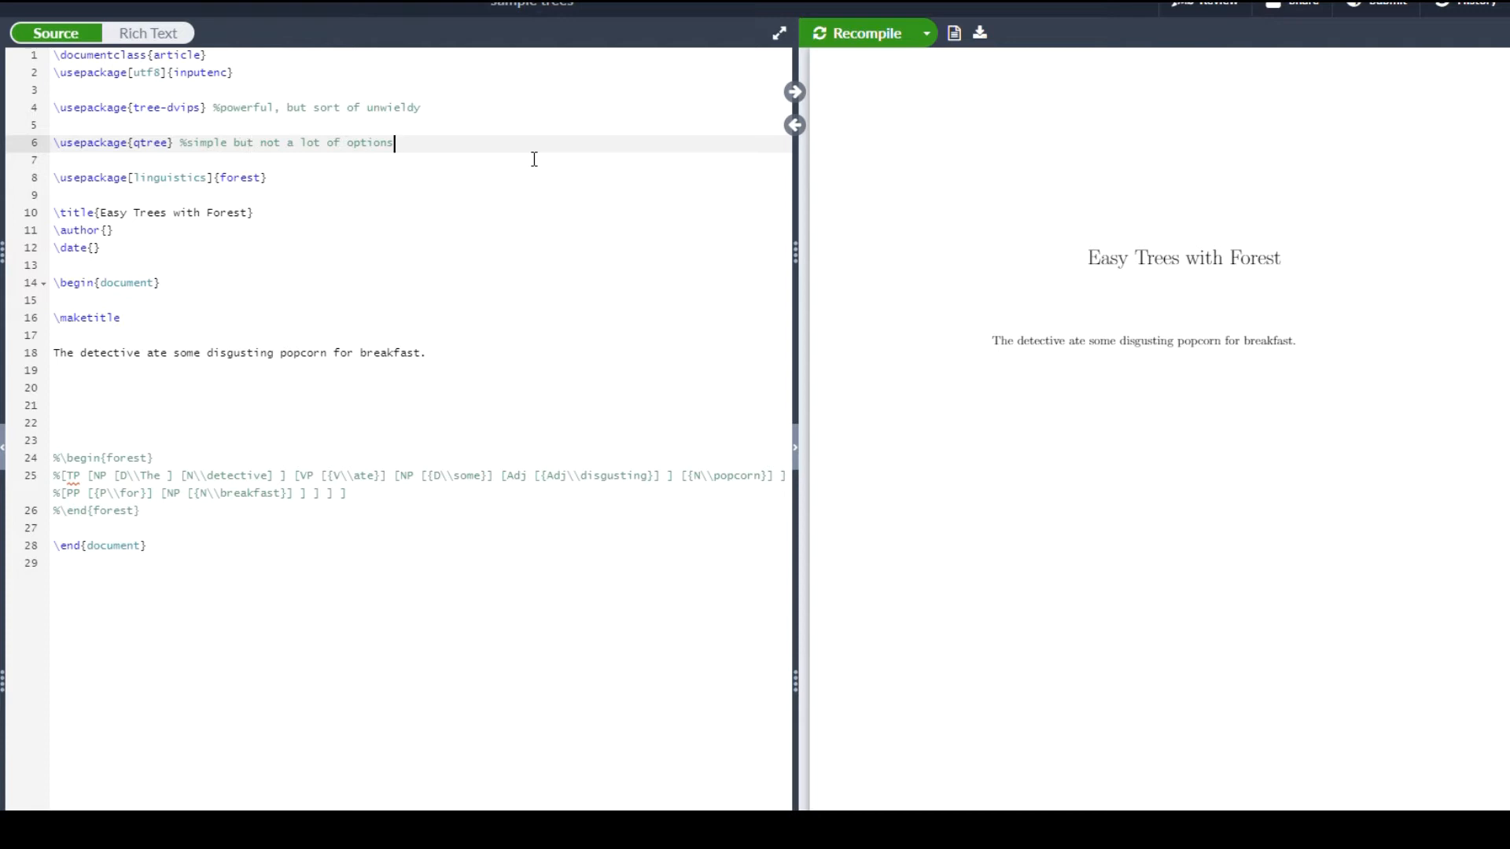
mouse_move(577, 156)
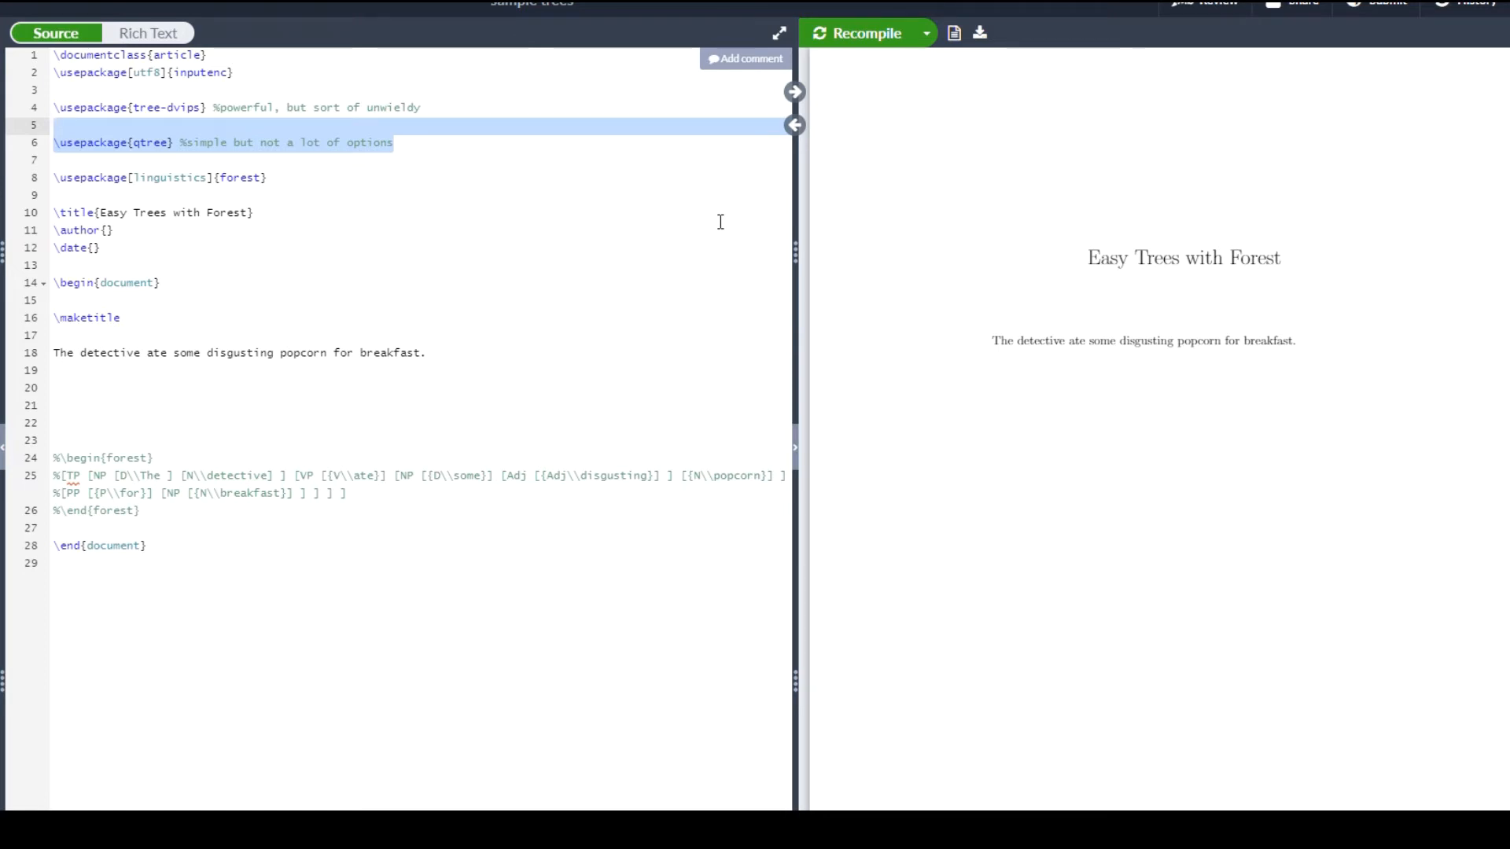
key(Delete)
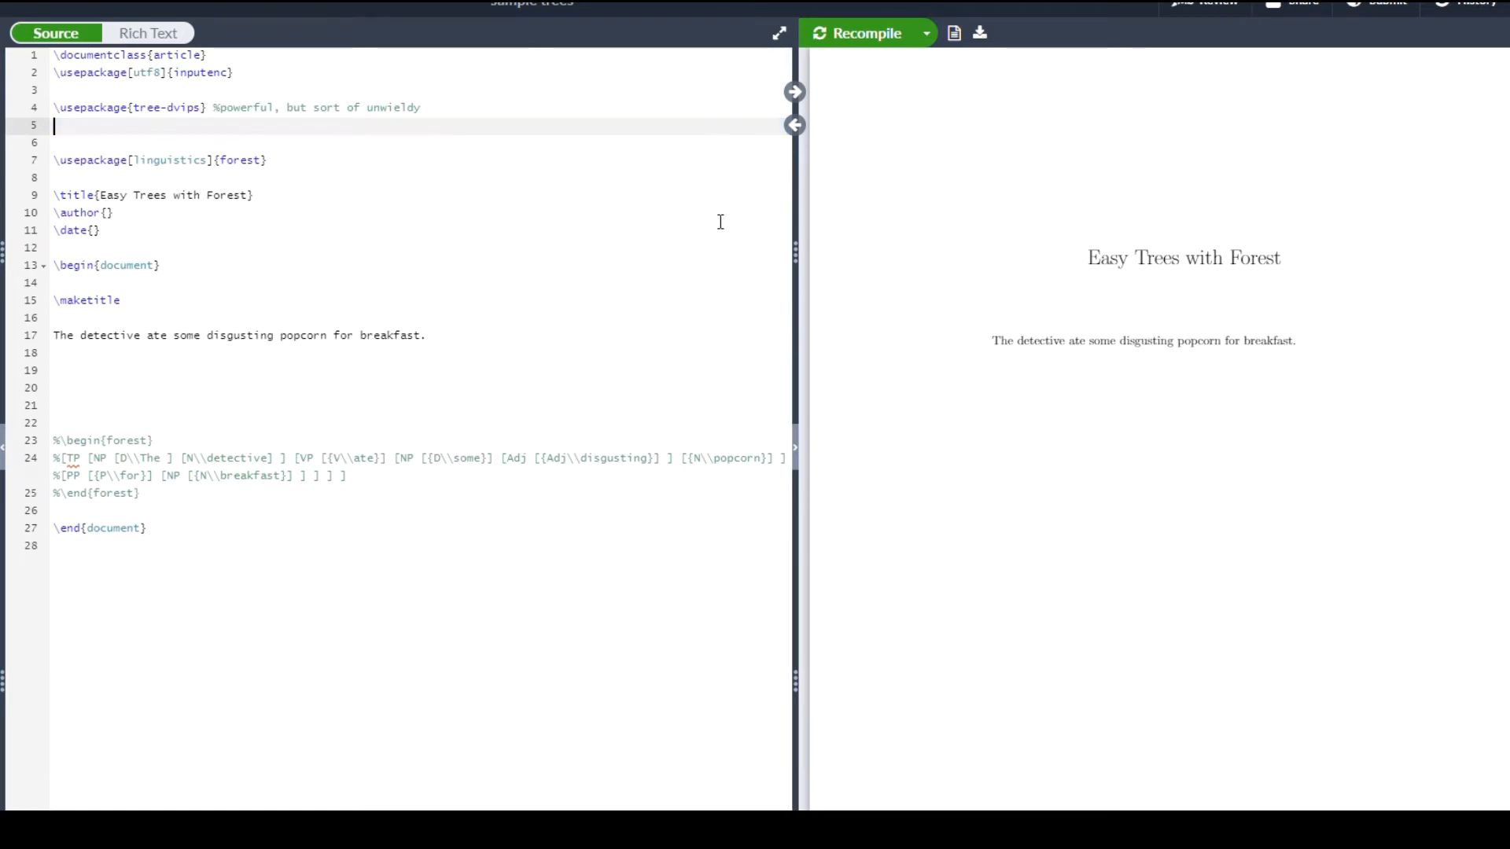
click(127, 107)
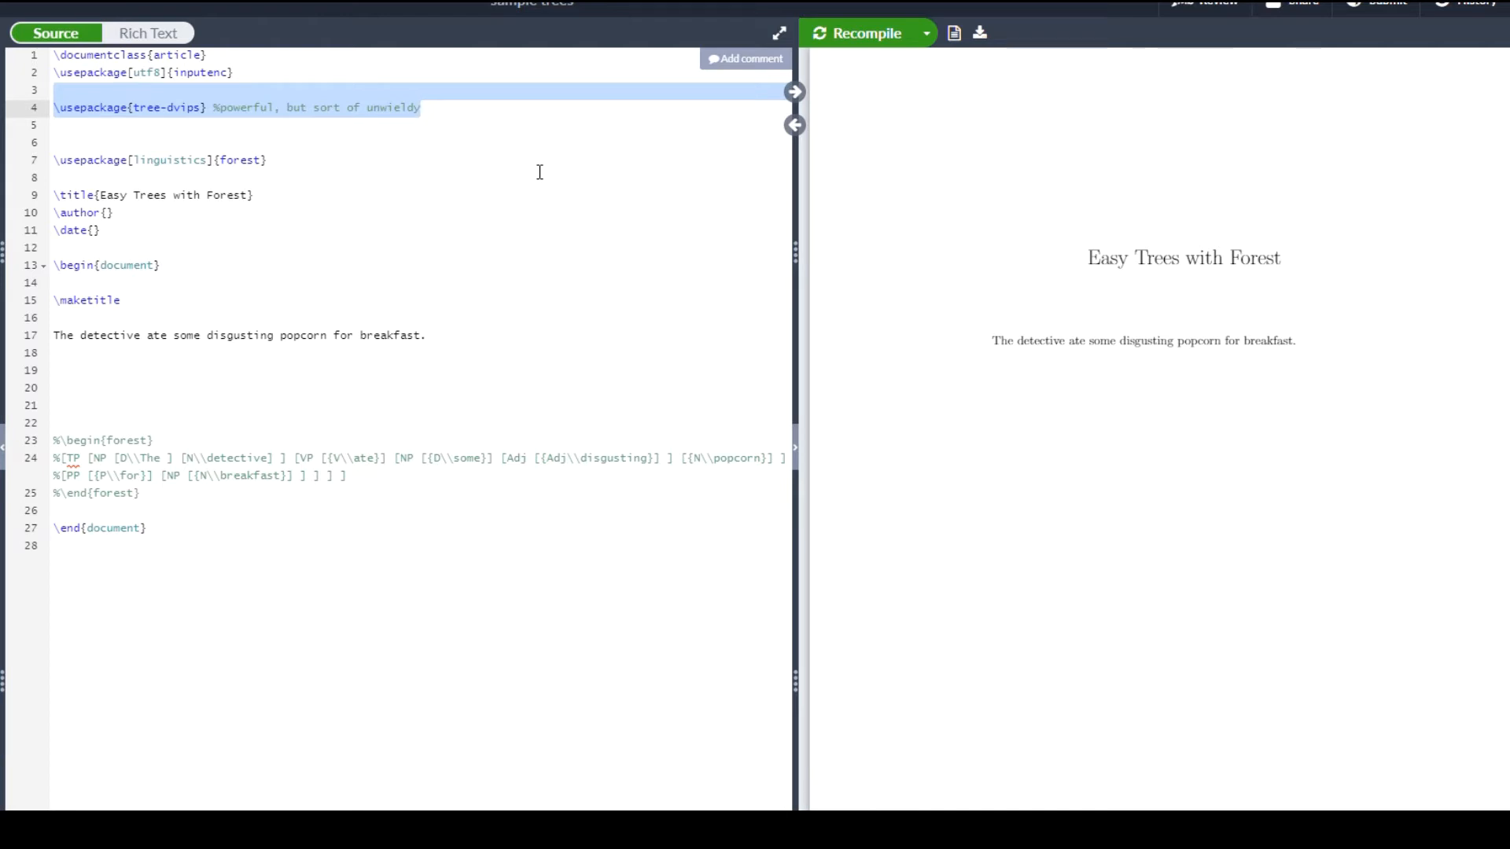
key(Delete)
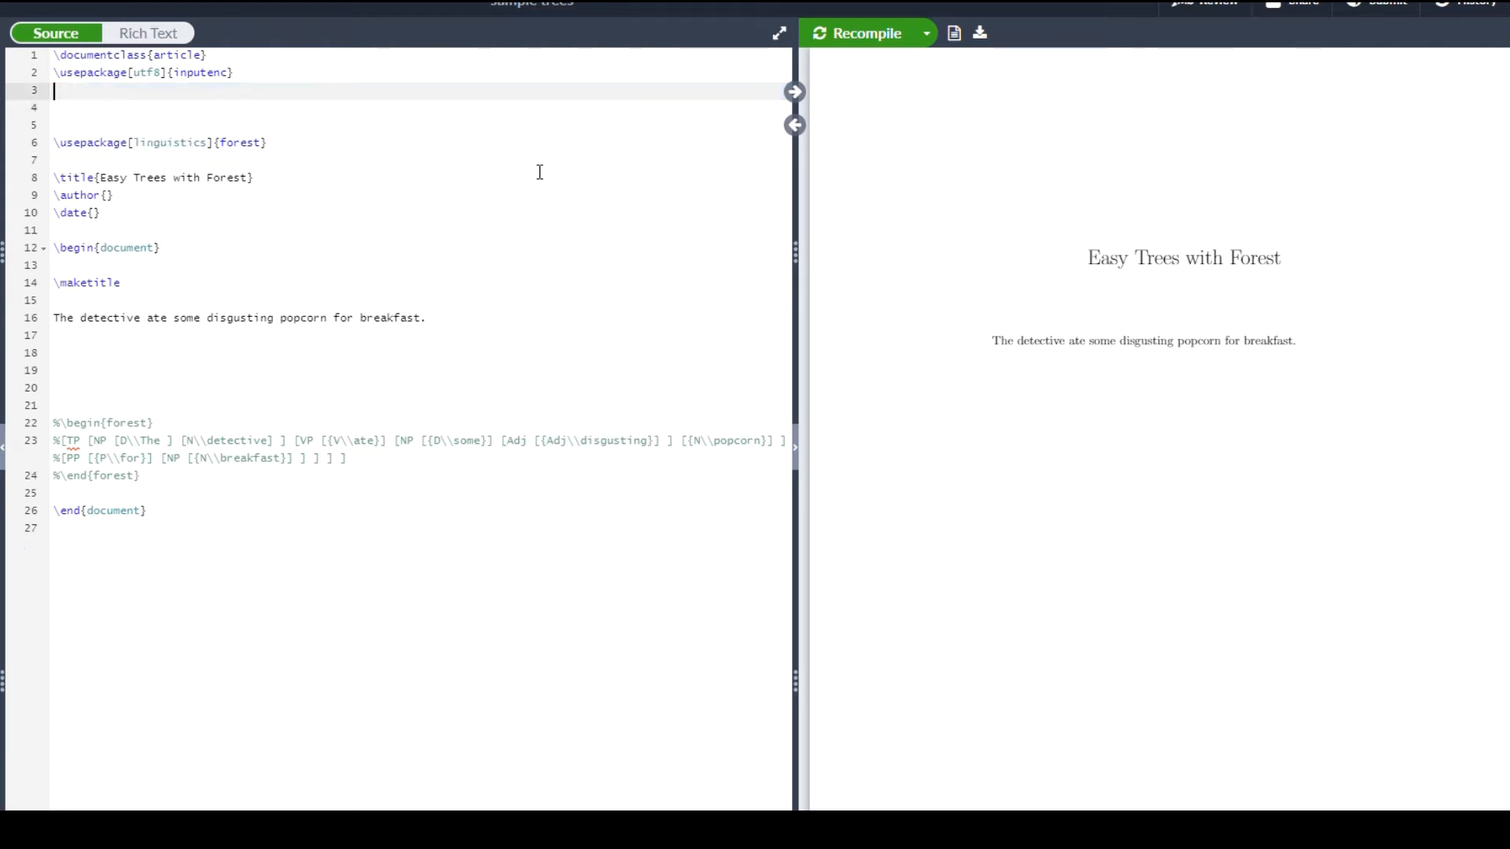
double_click(238, 143)
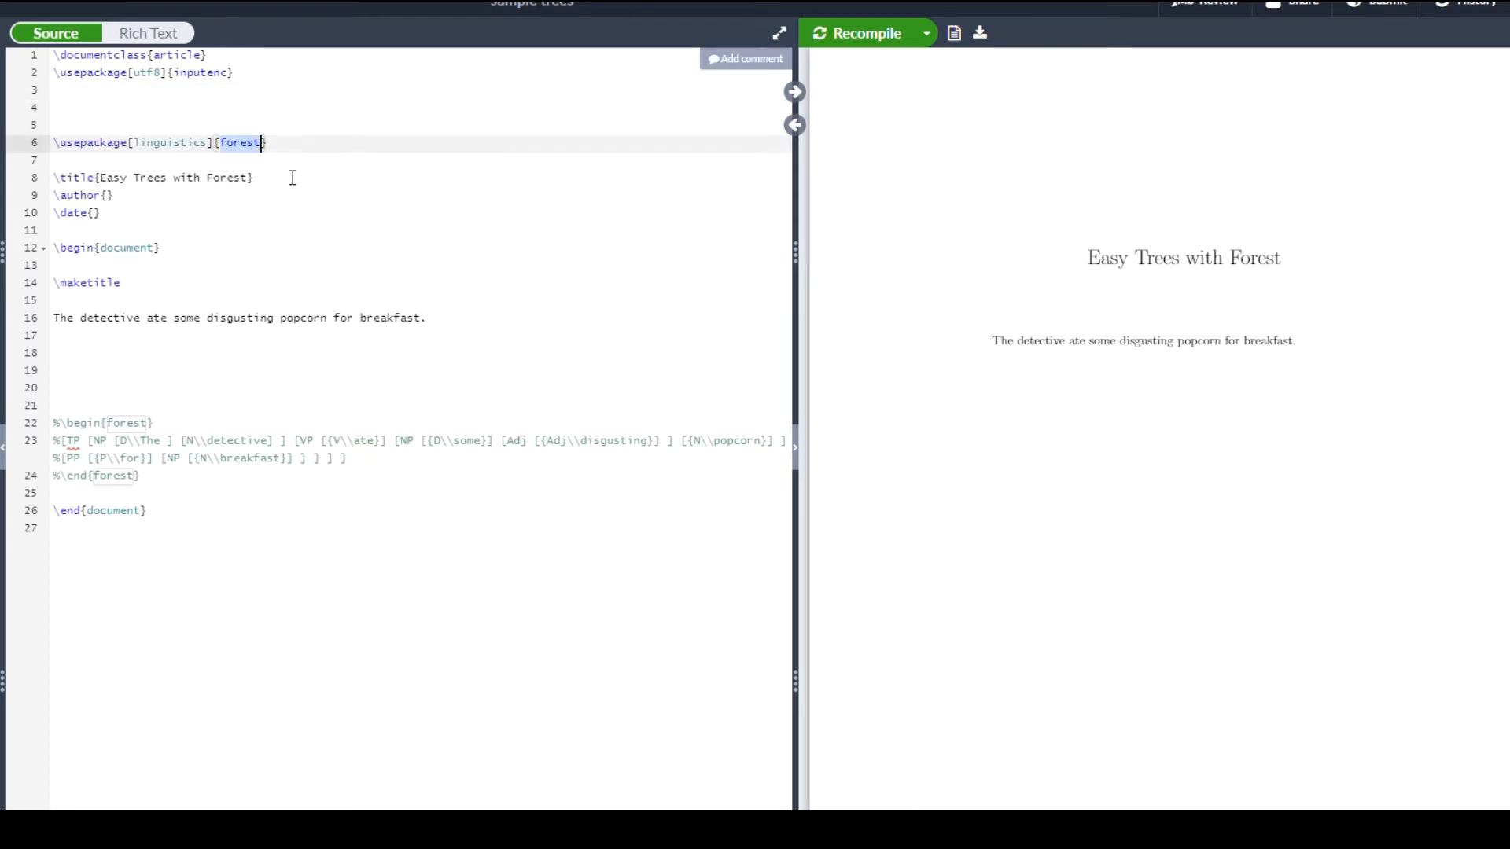
click(267, 144)
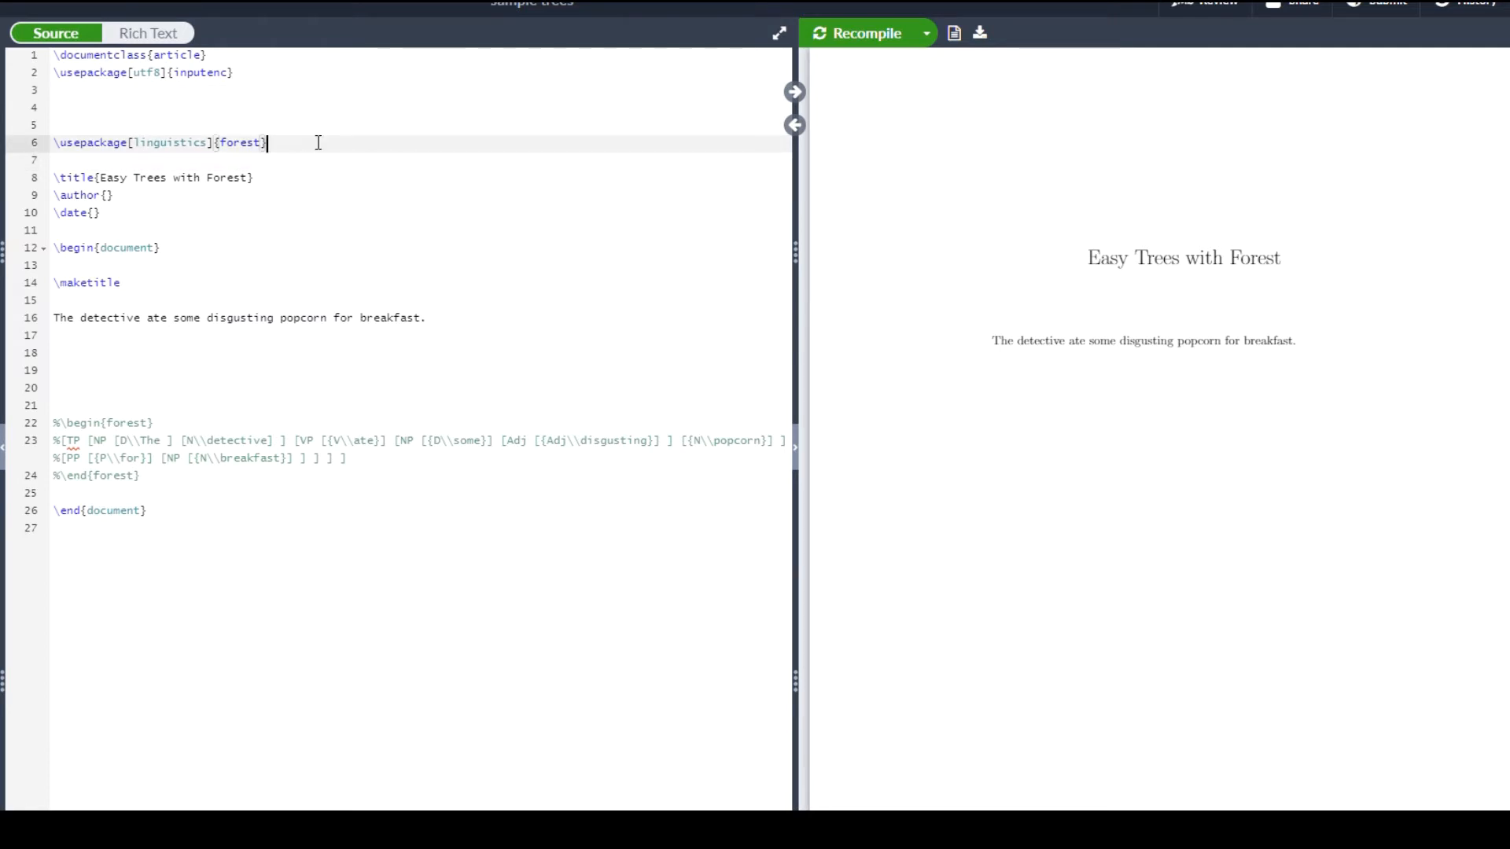
mouse_move(381, 280)
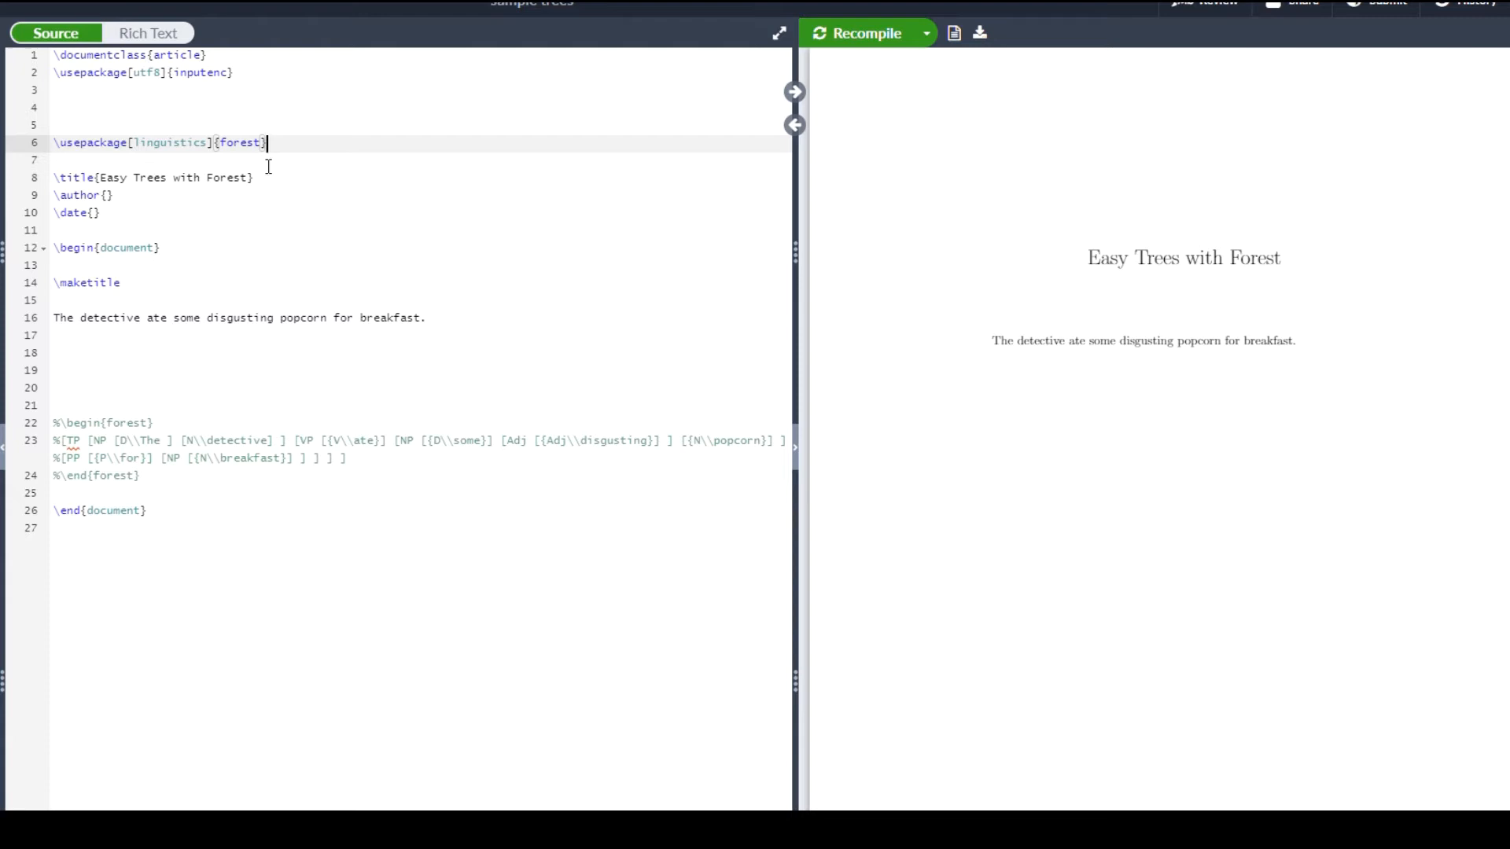
mouse_move(473, 248)
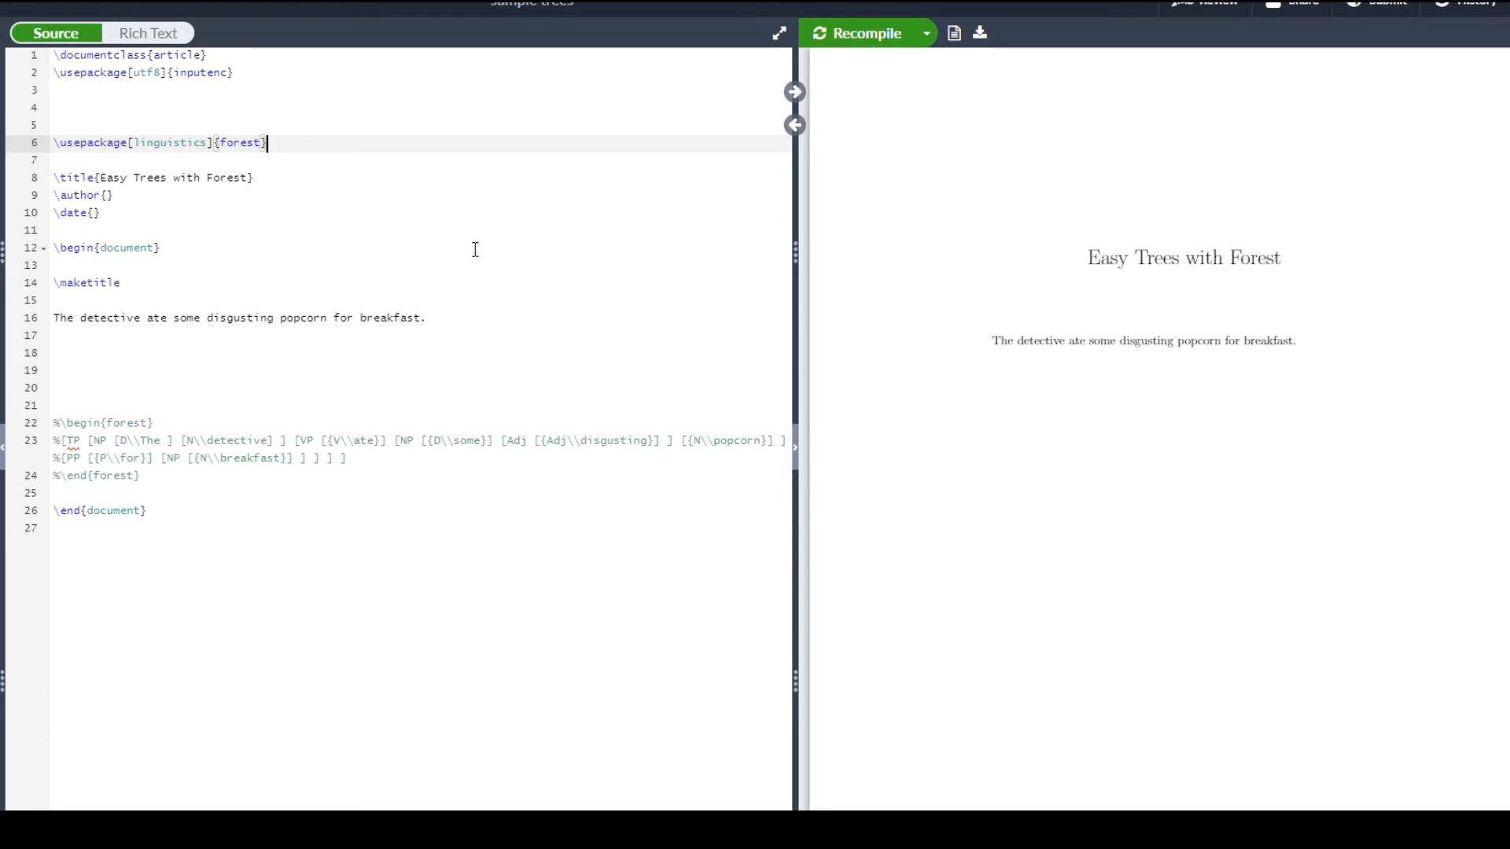
mouse_move(341, 179)
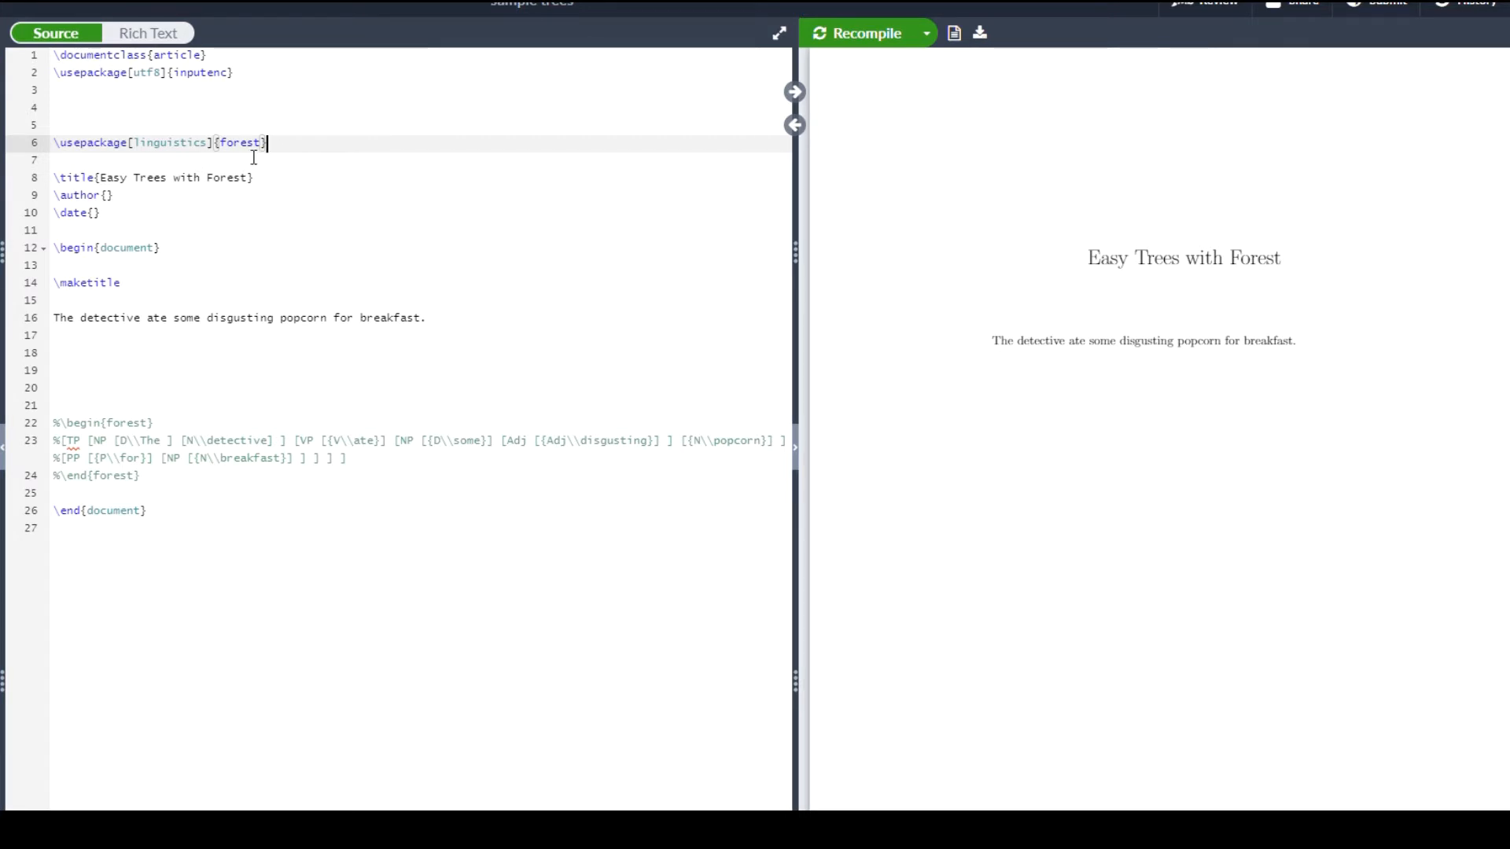
mouse_move(247, 214)
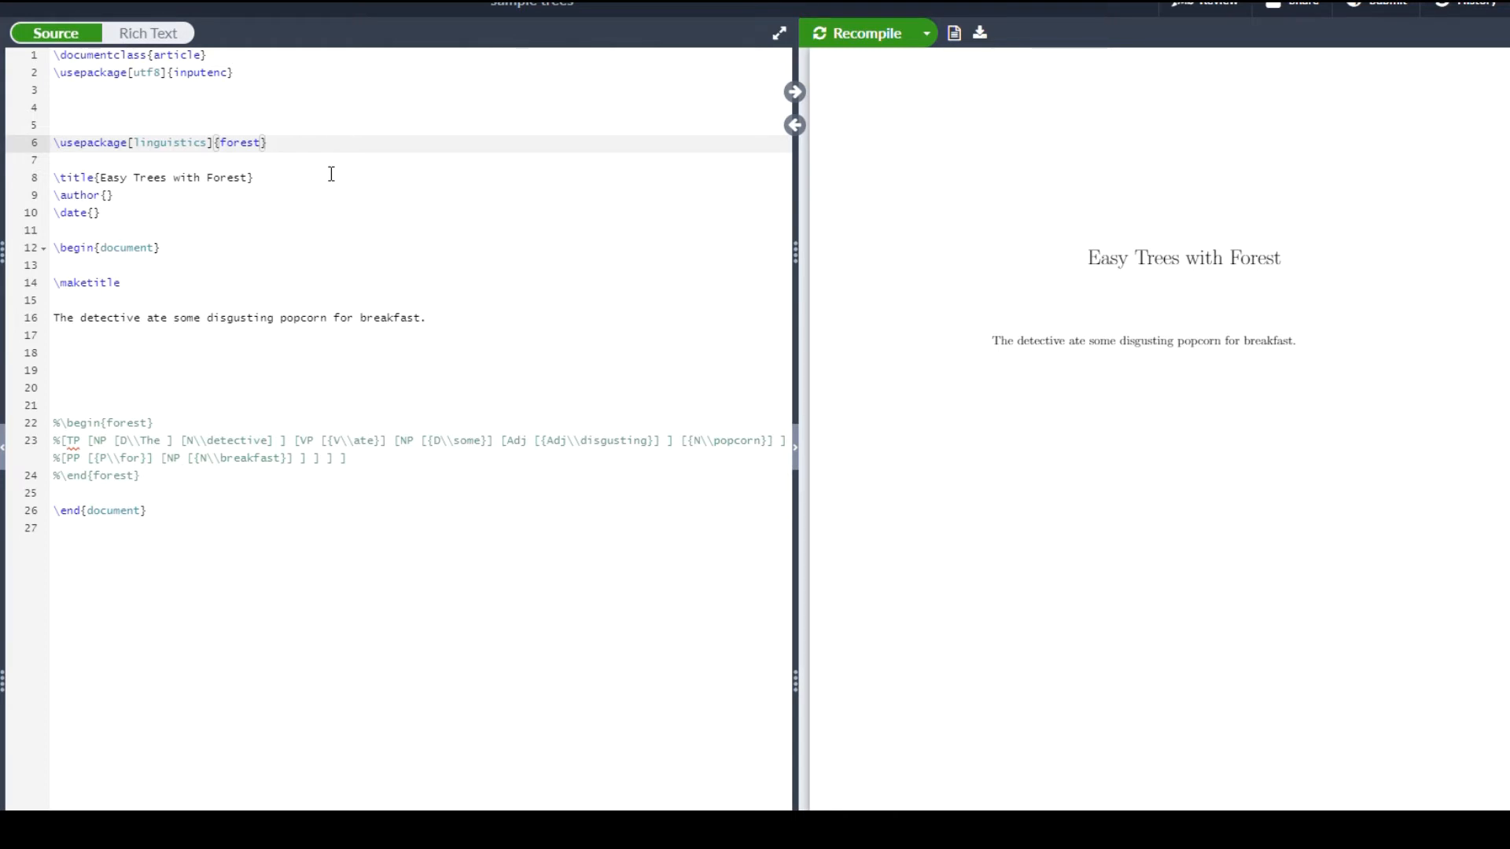
mouse_move(204, 276)
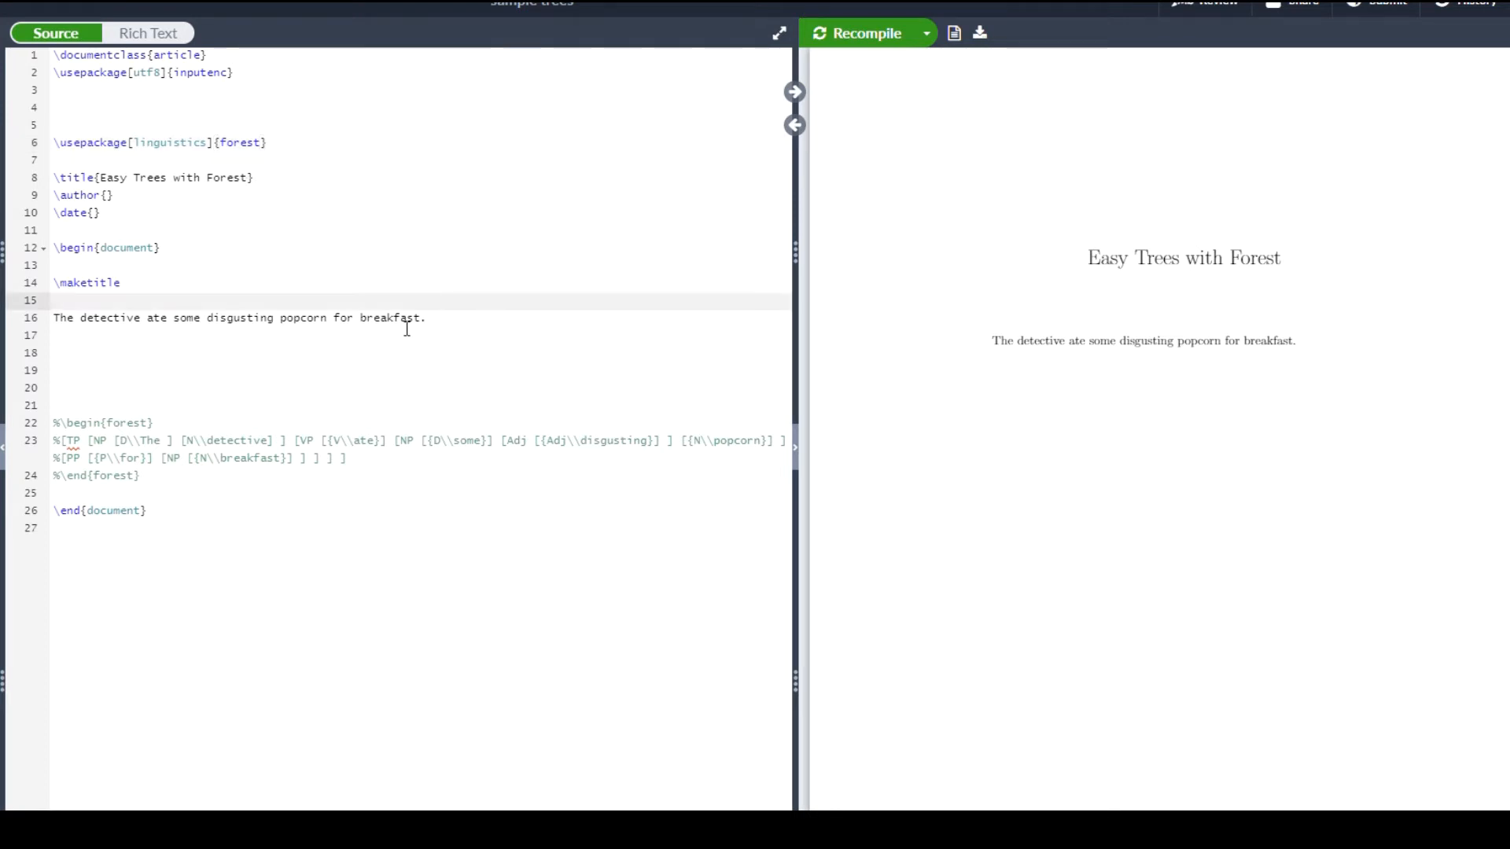
mouse_move(474, 212)
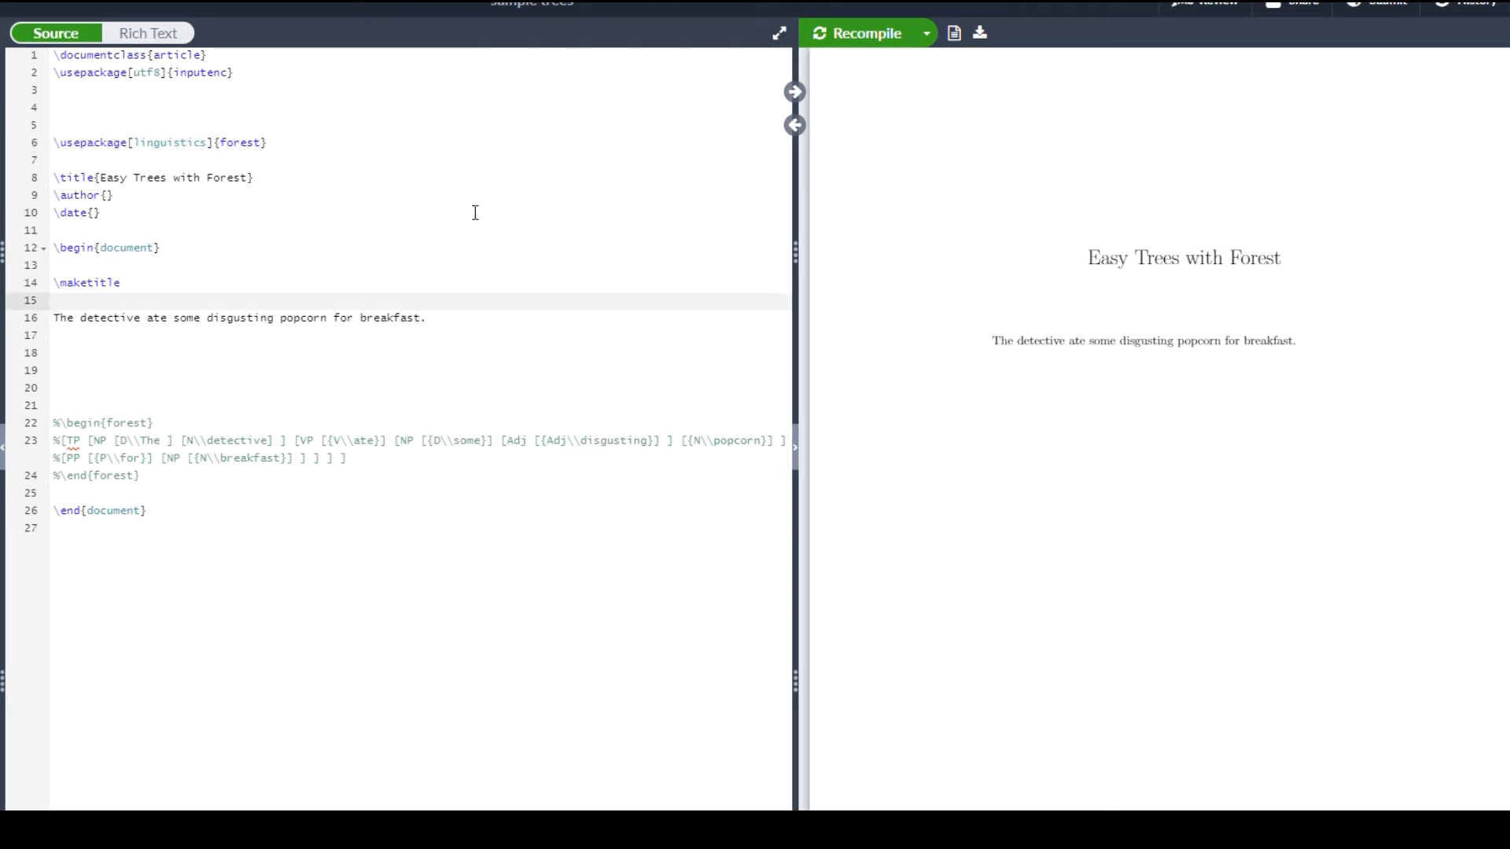
mouse_move(238, 152)
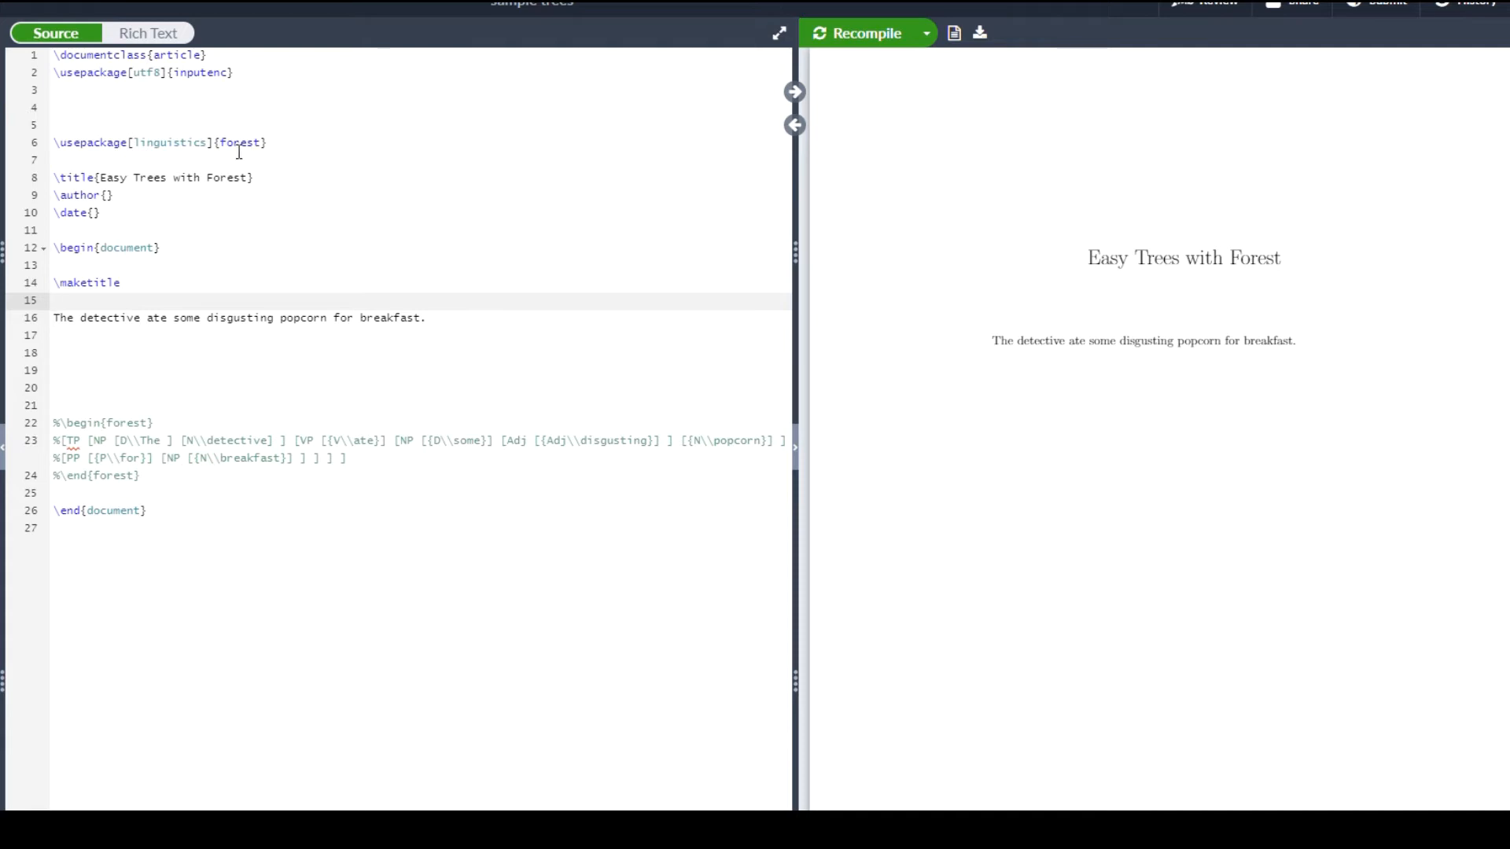
mouse_move(171, 156)
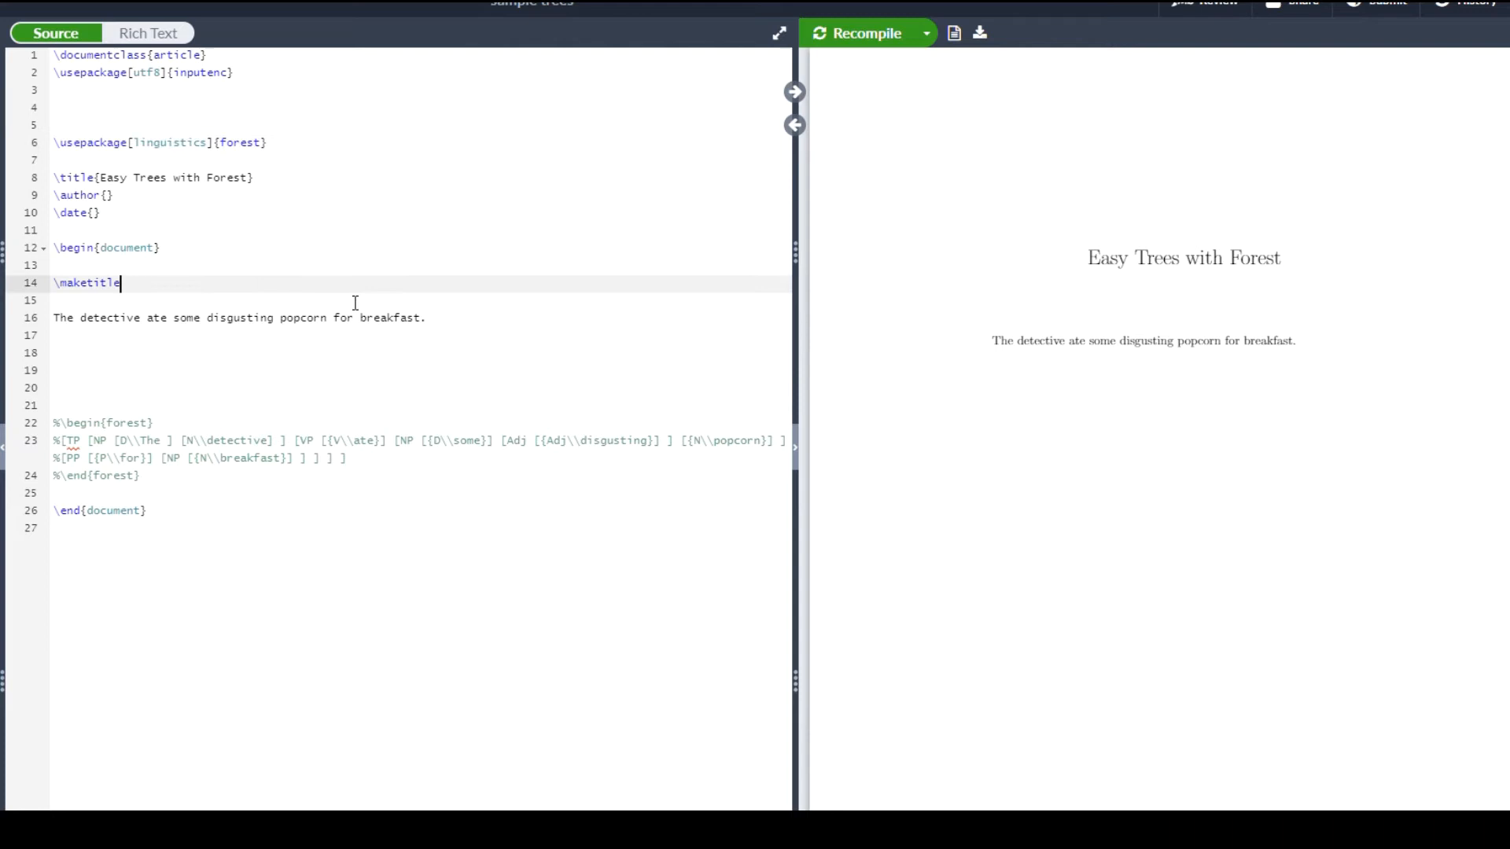
mouse_move(155, 327)
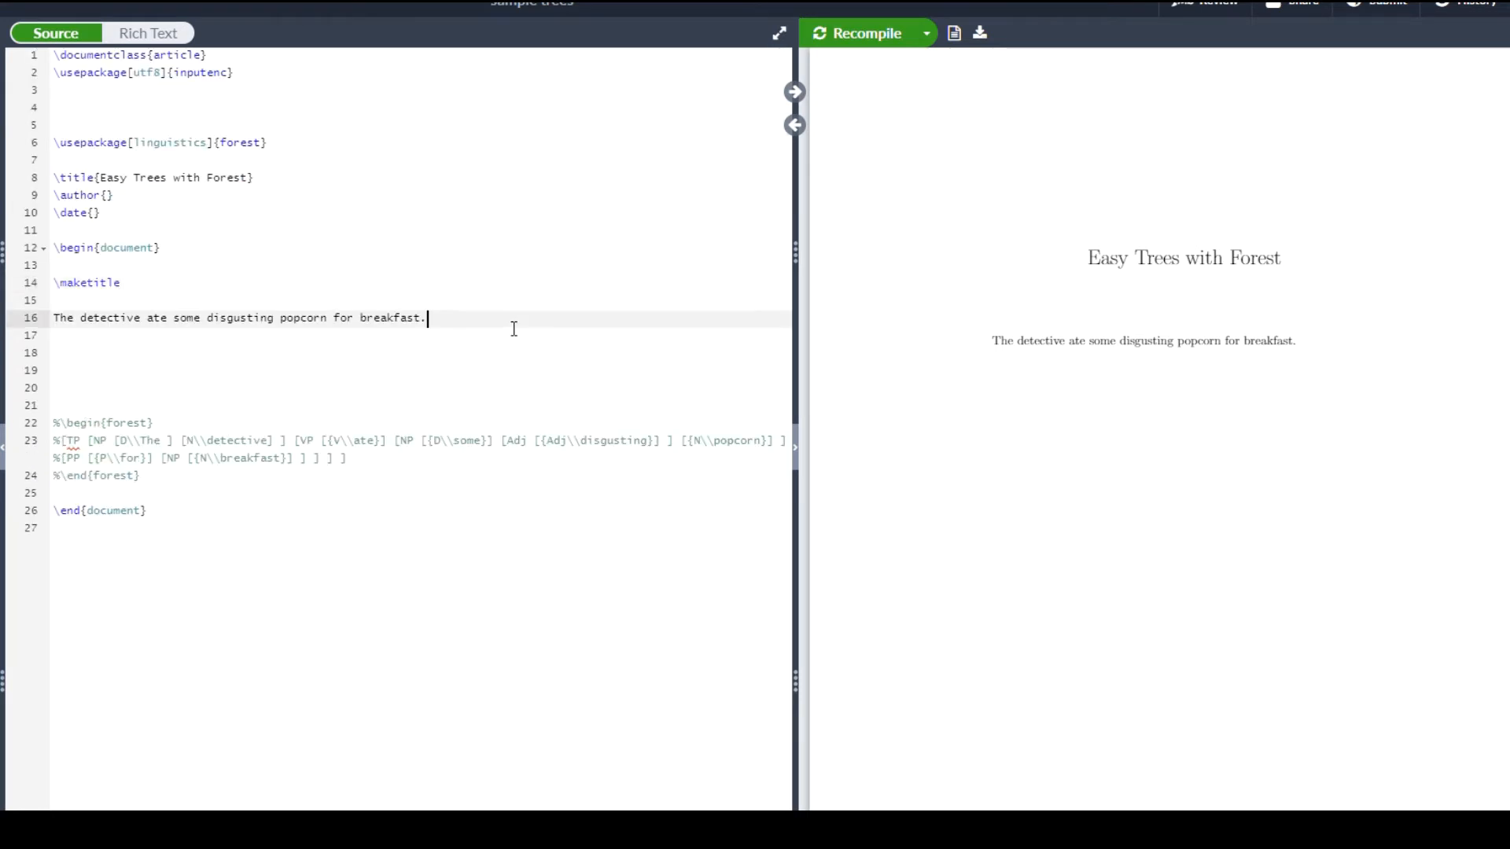
drag(54, 317, 425, 318)
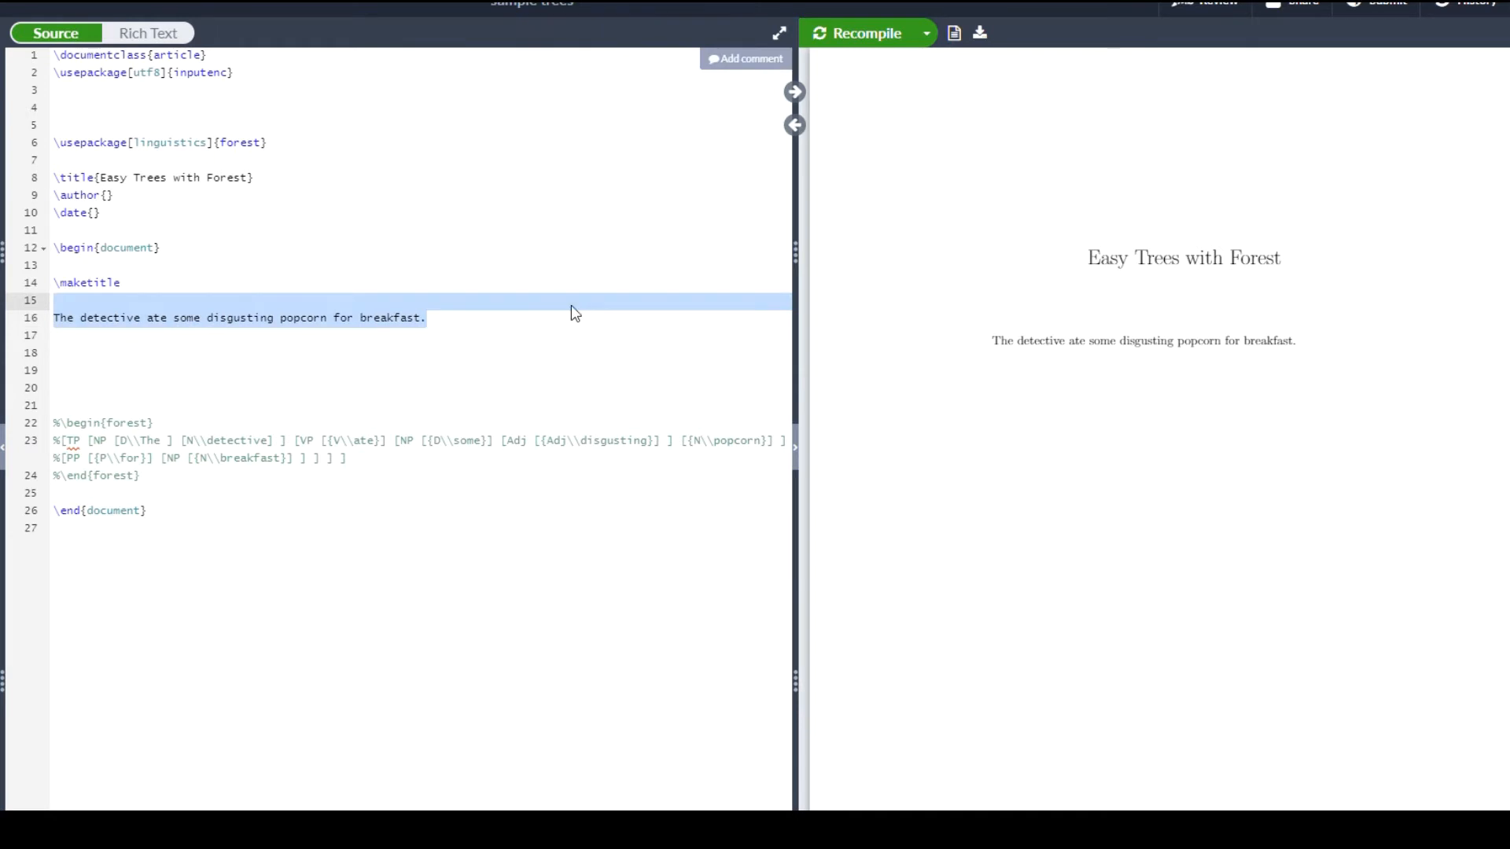
click(426, 318)
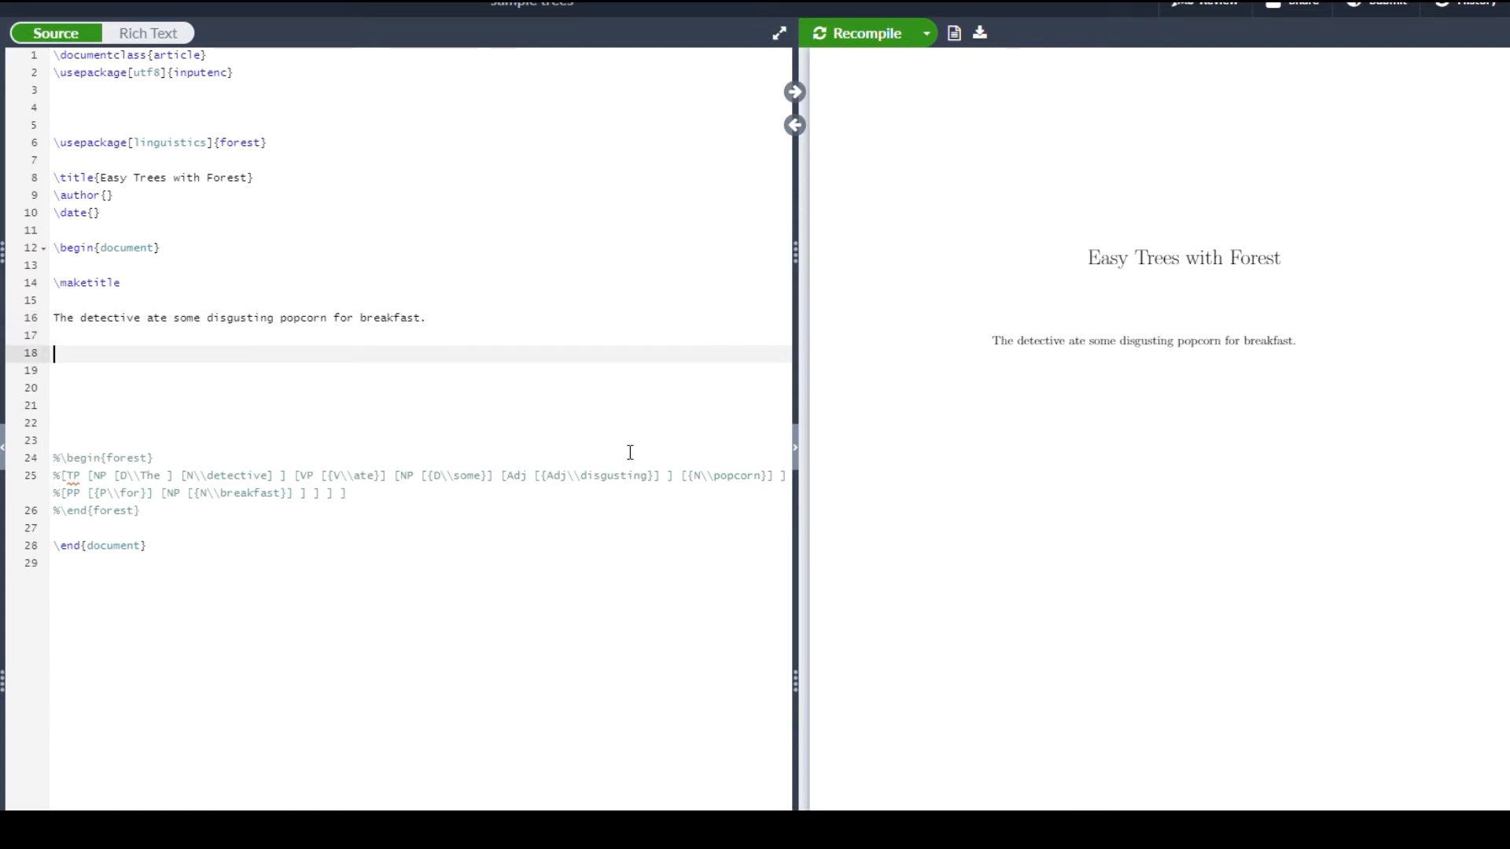
- Begin a \begin{forest} environment below the example sentence for the TP root node
text(\begin{forest)
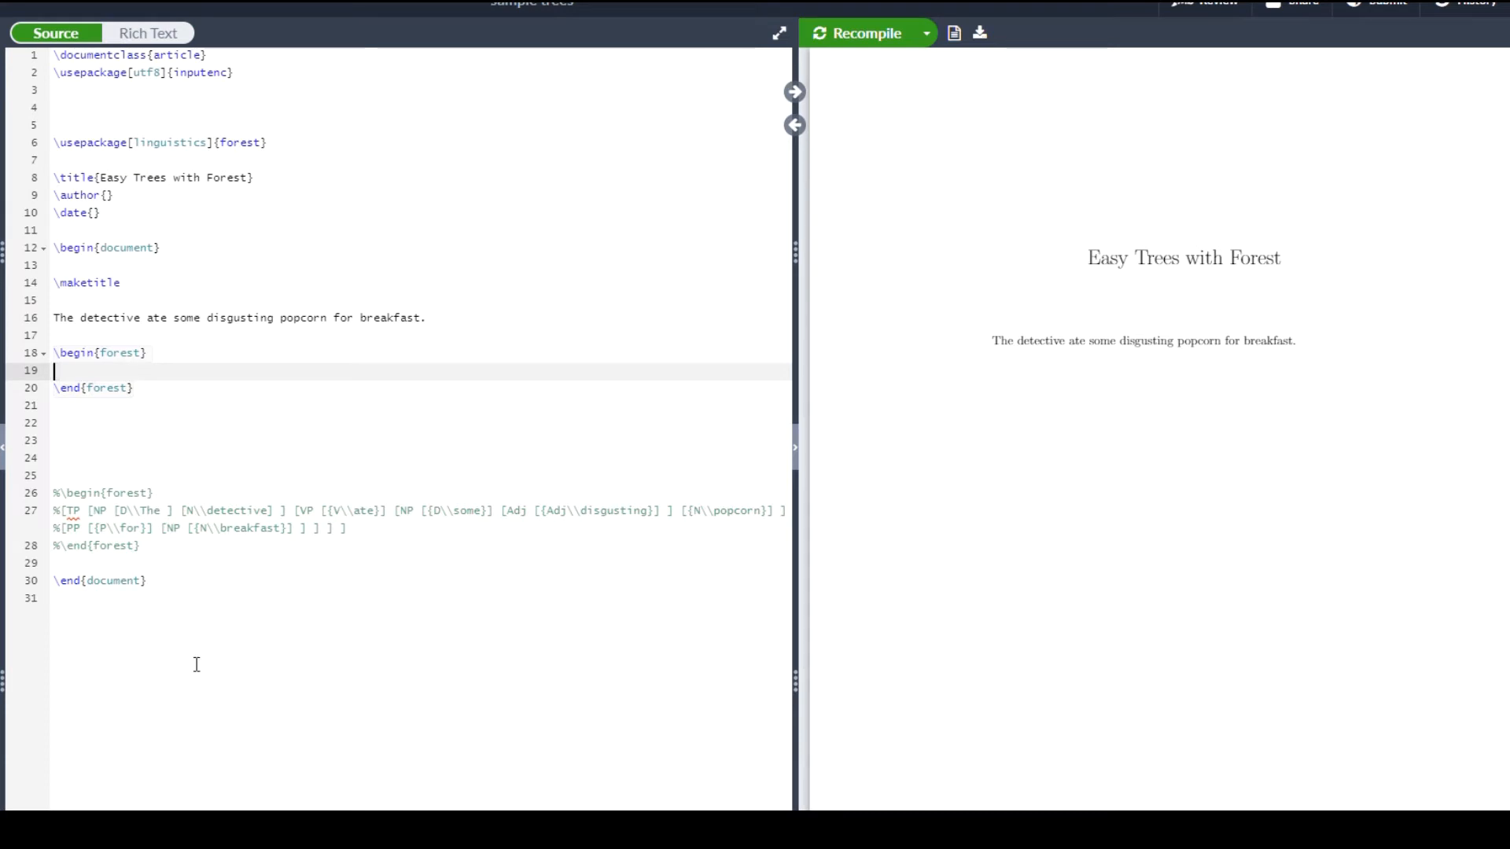
drag(55, 493, 154, 545)
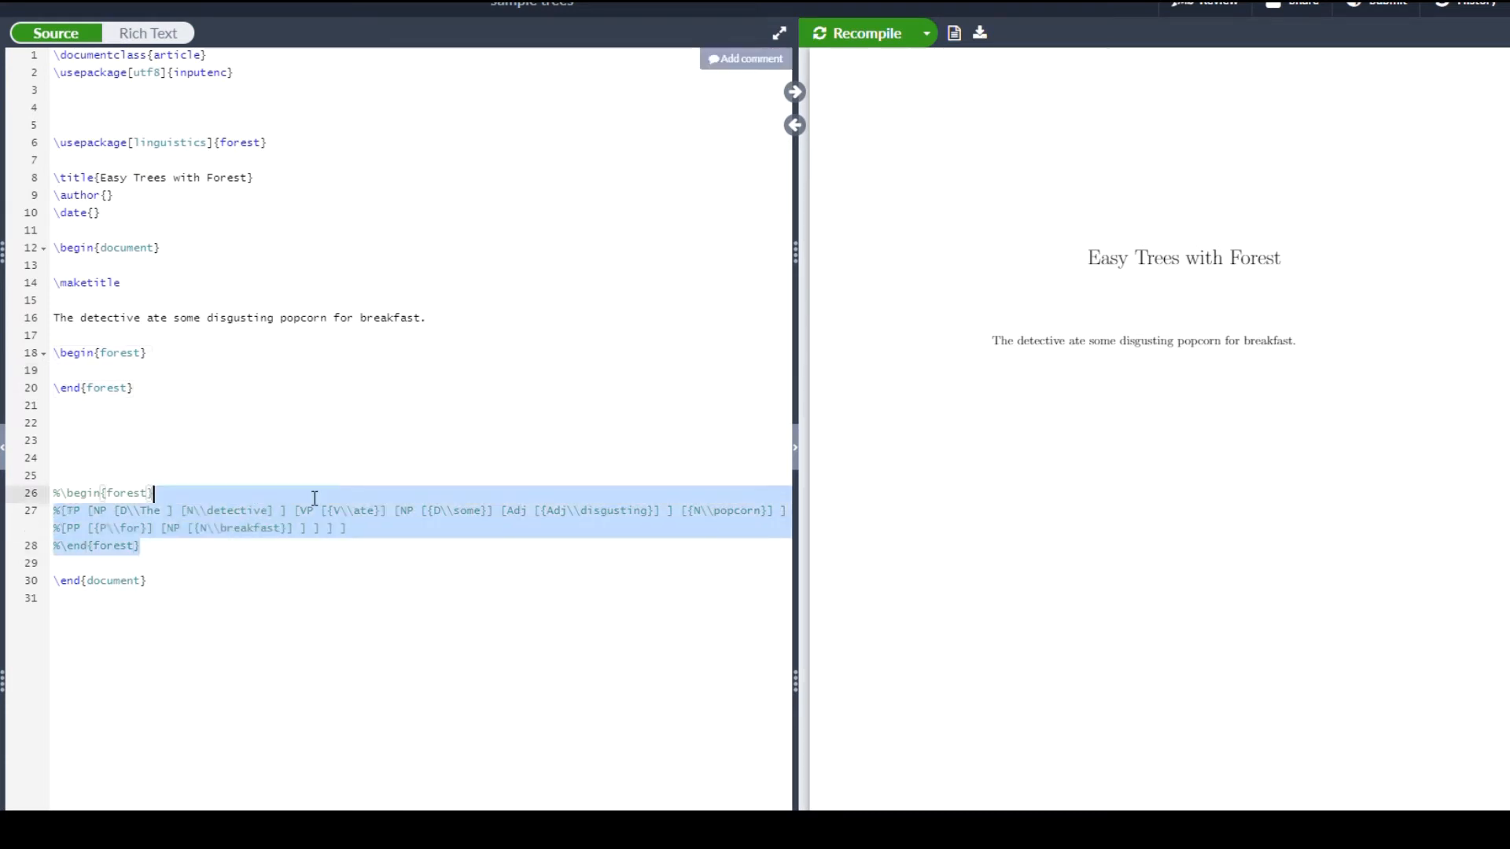
click(320, 458)
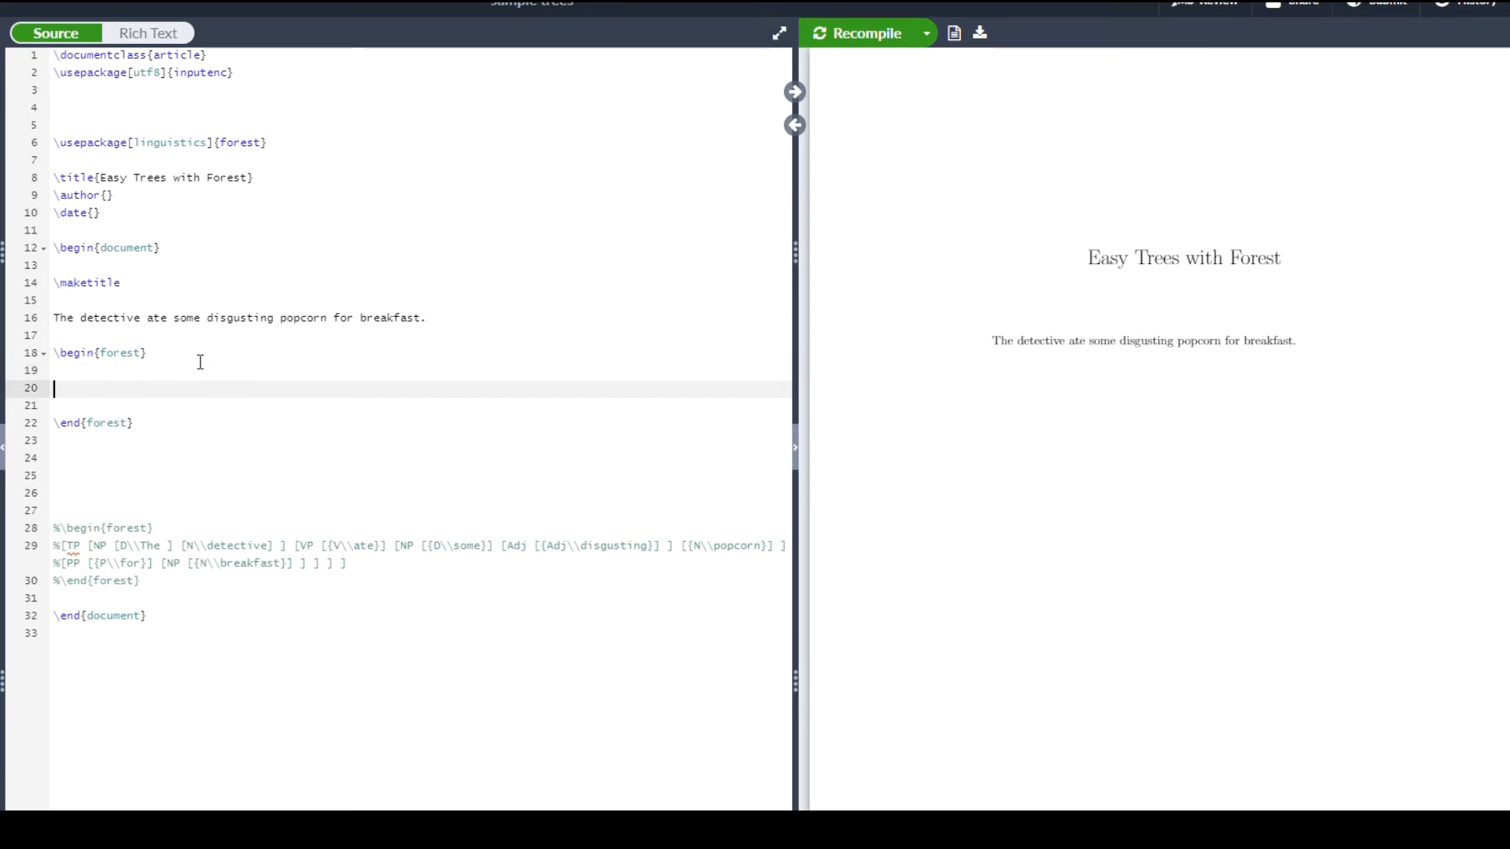
mouse_move(205, 368)
text([TP])
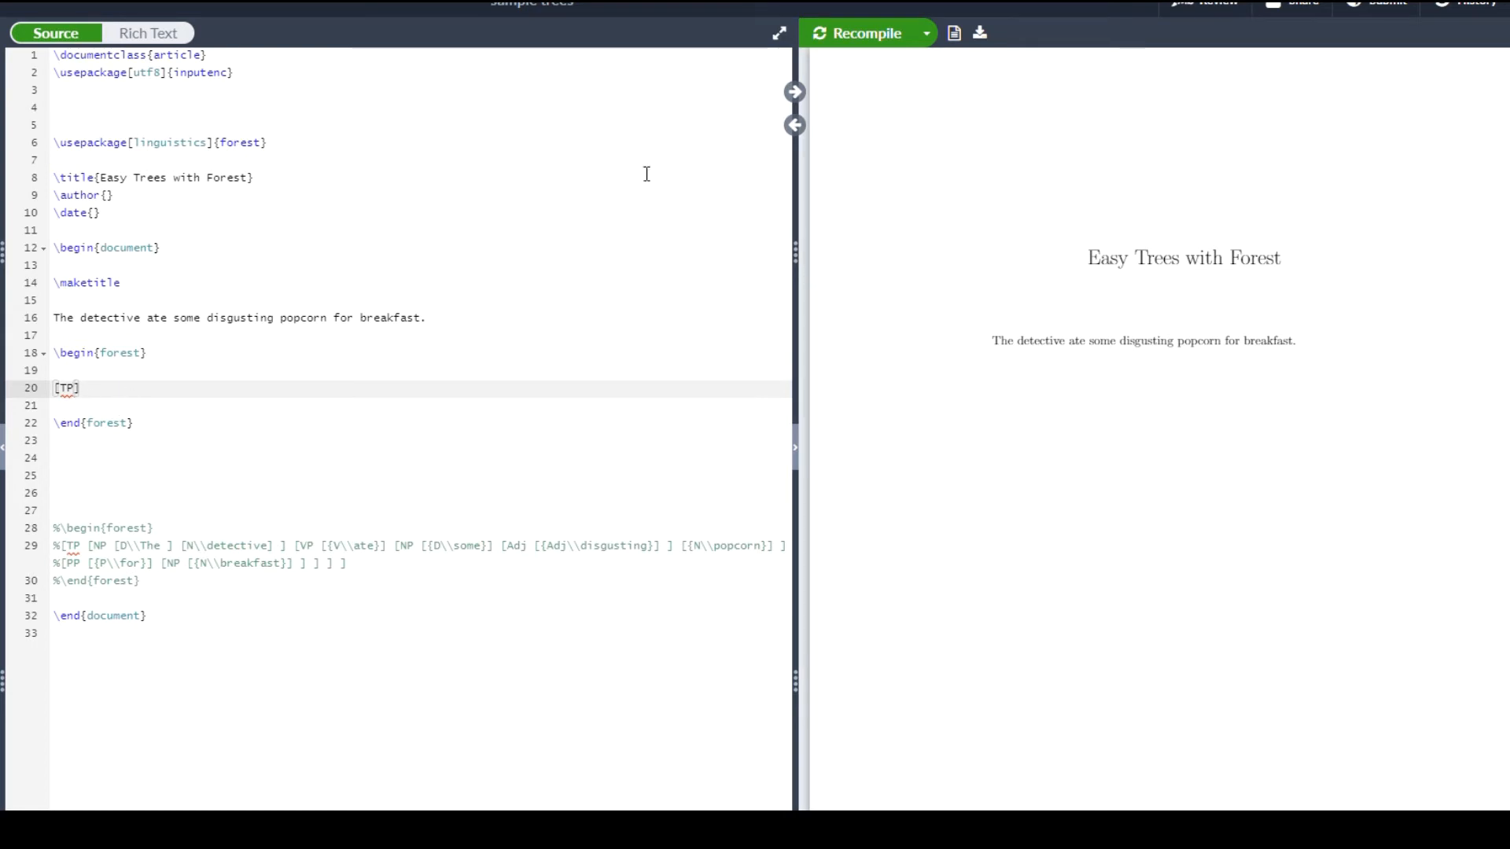
- Write the tree as [TP [NP] ] and recompile so TP appears above NP
click(857, 33)
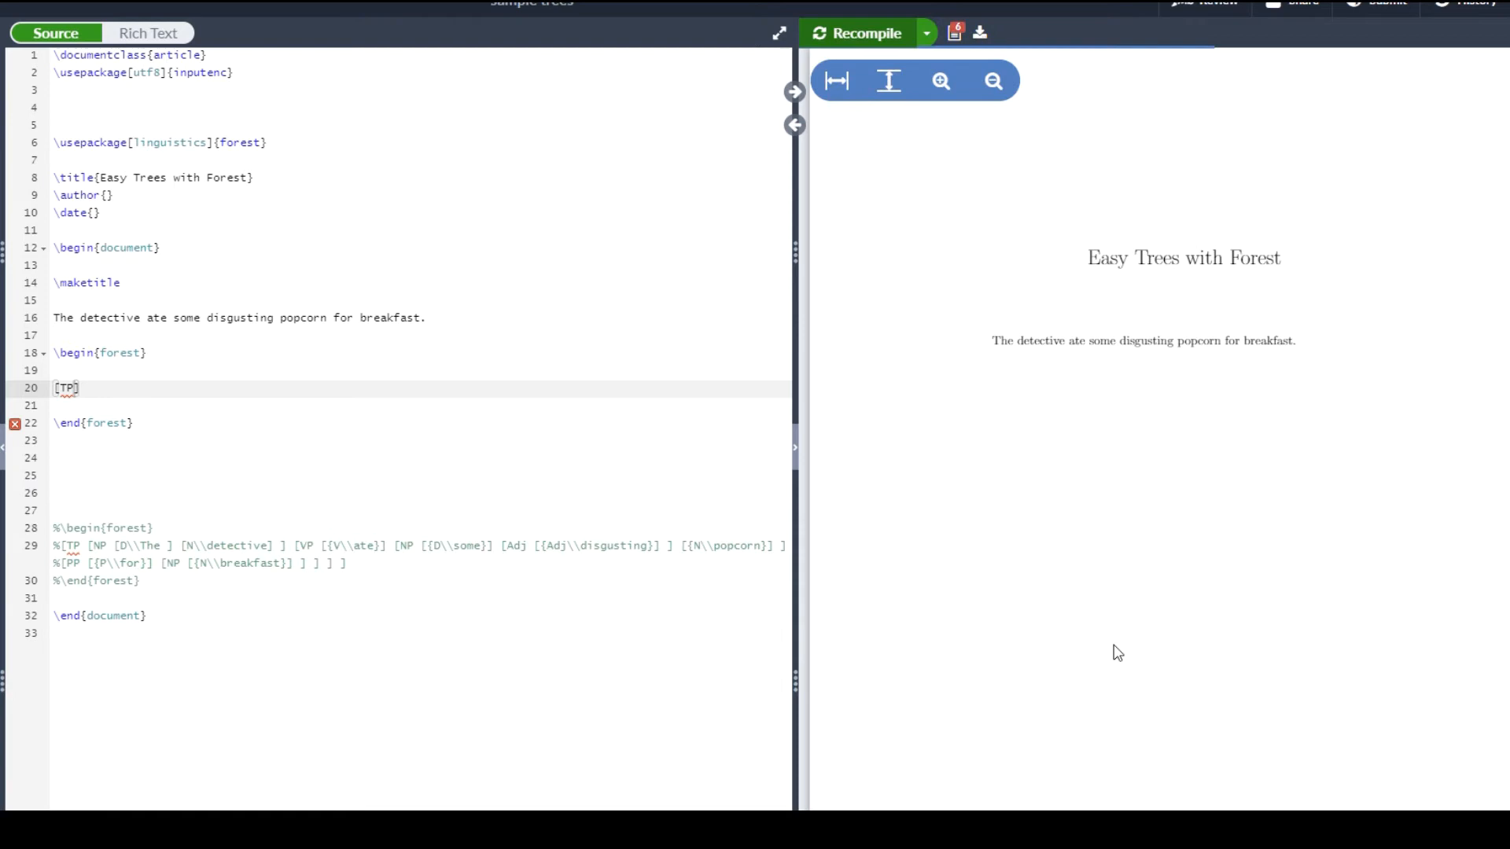
click(856, 33)
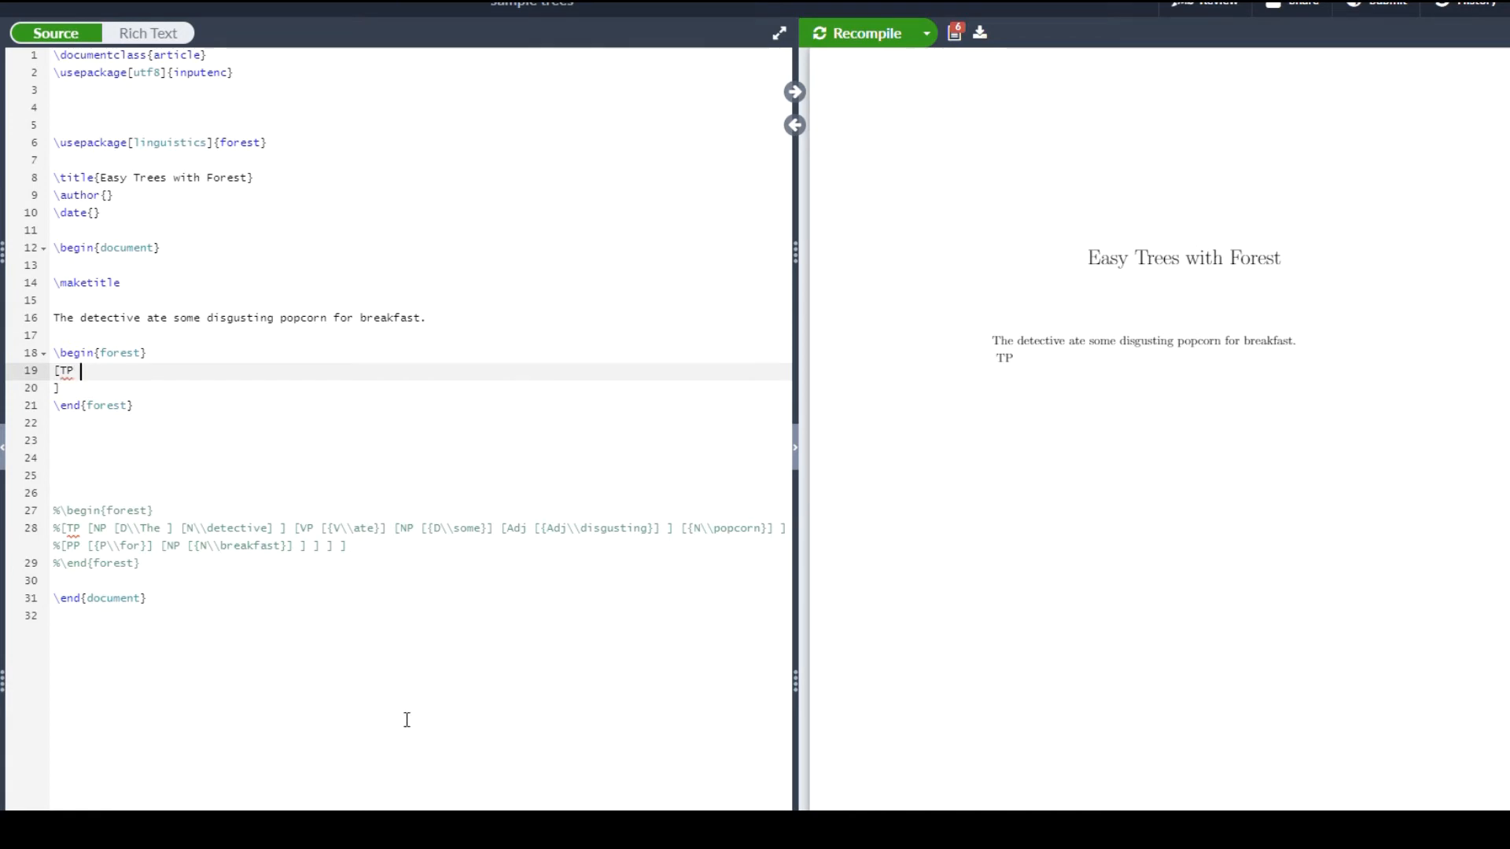
text([])
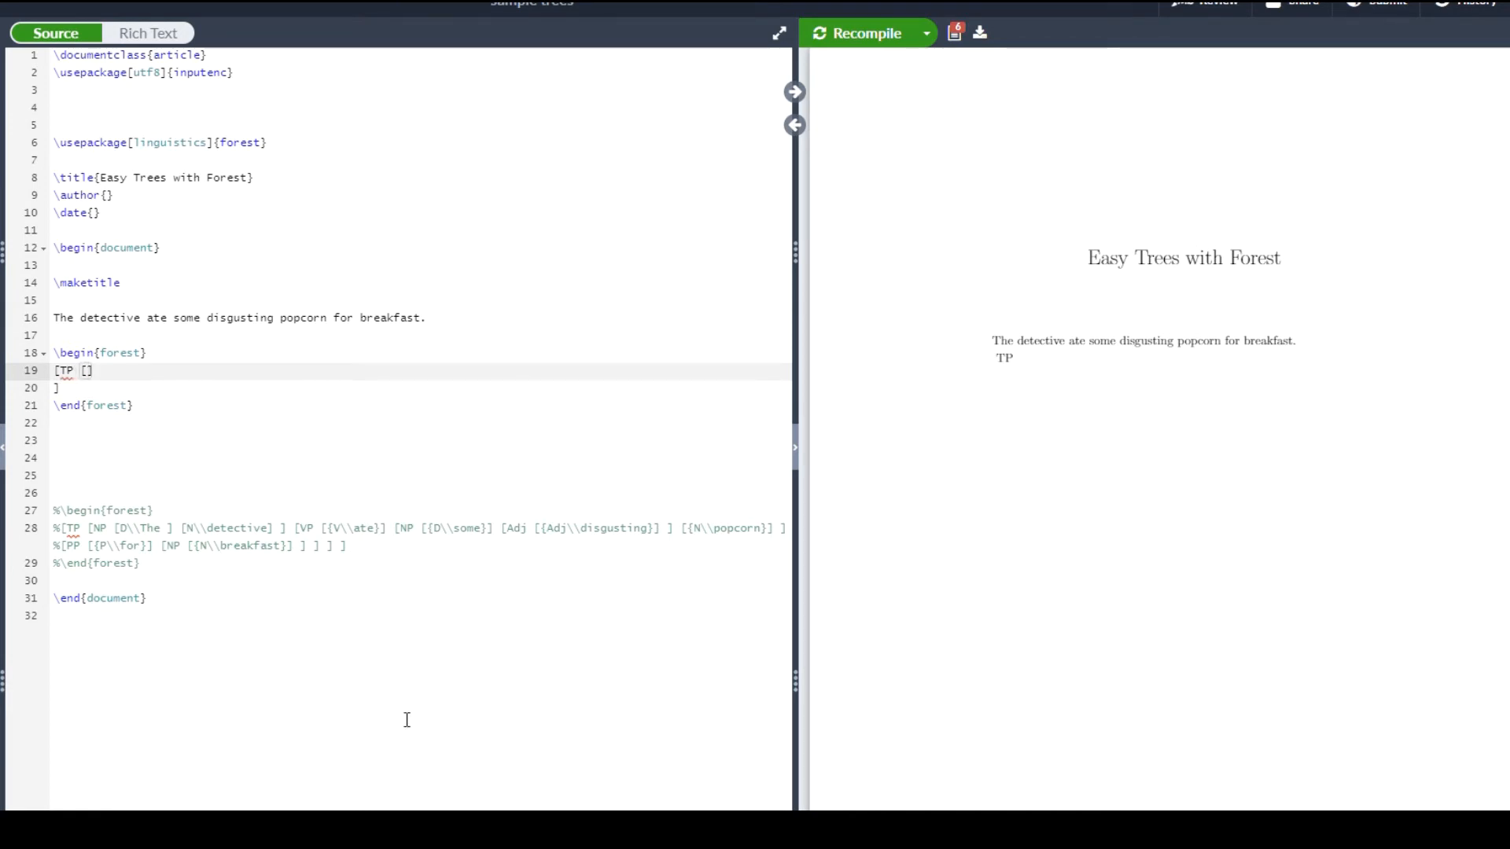
text(NP)
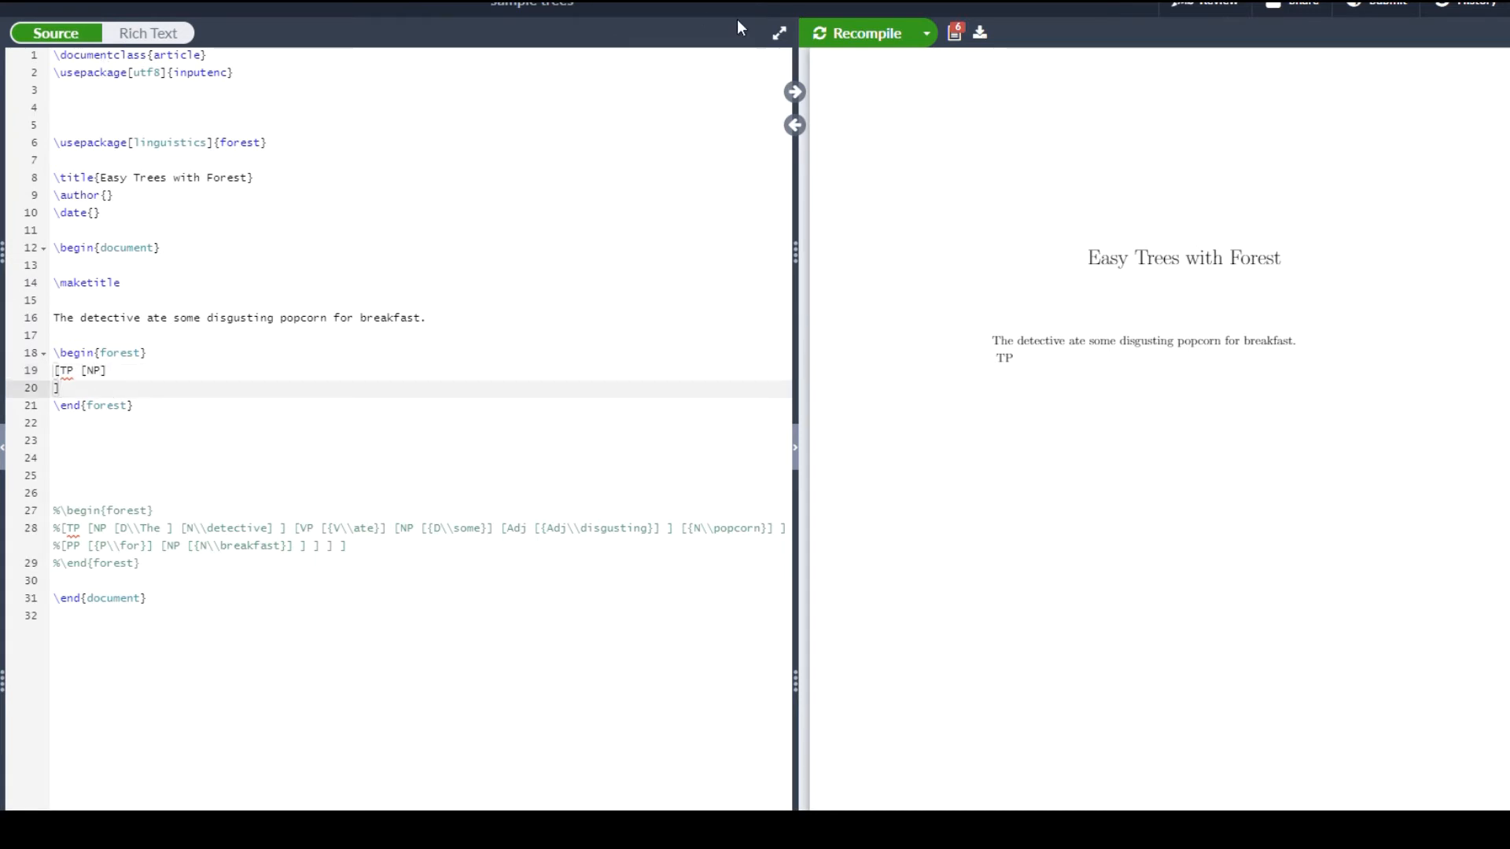
click(856, 33)
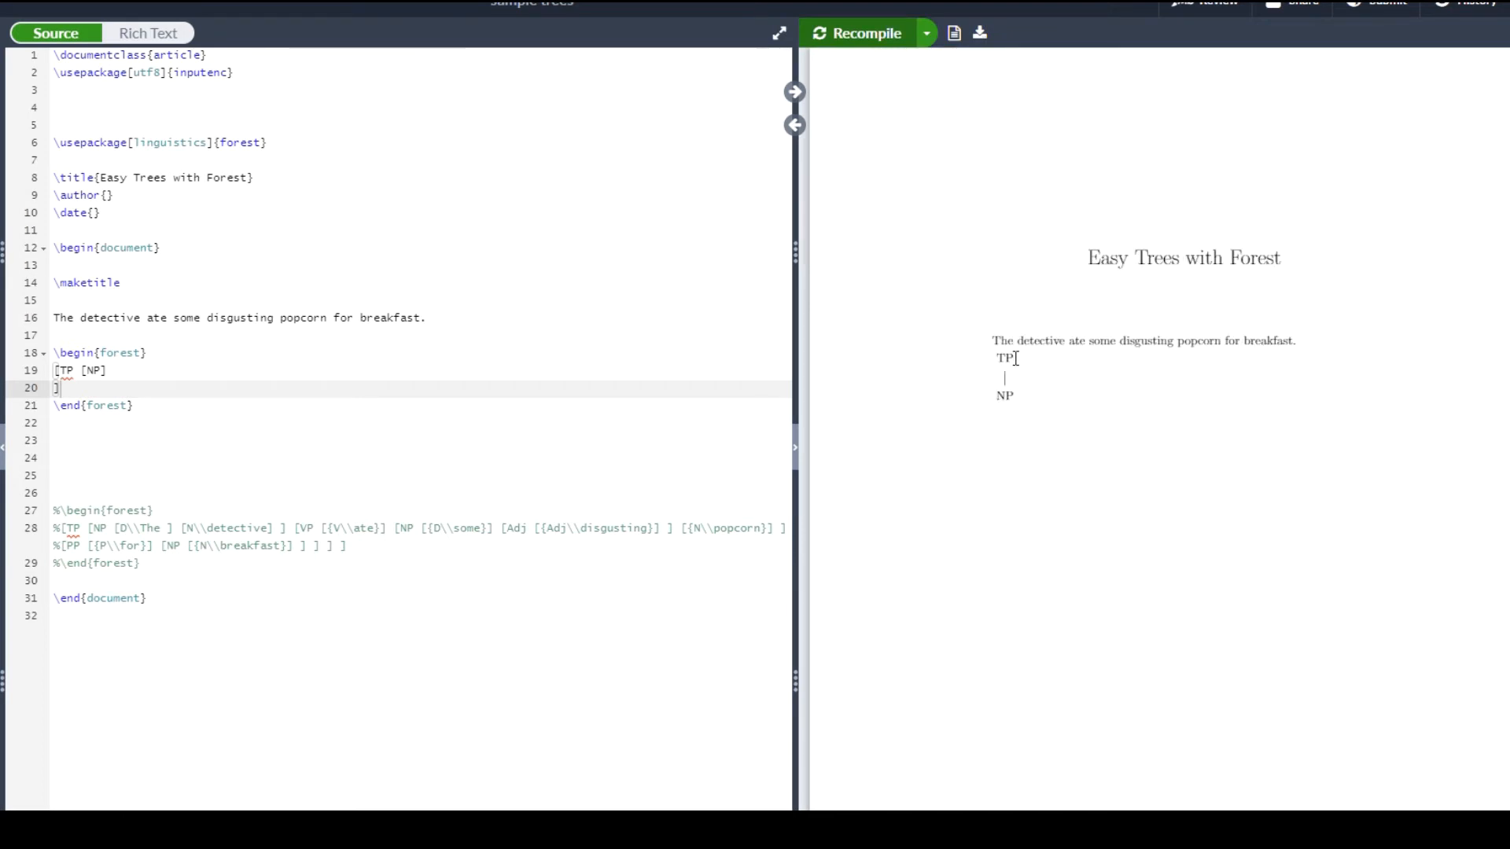
mouse_move(930, 383)
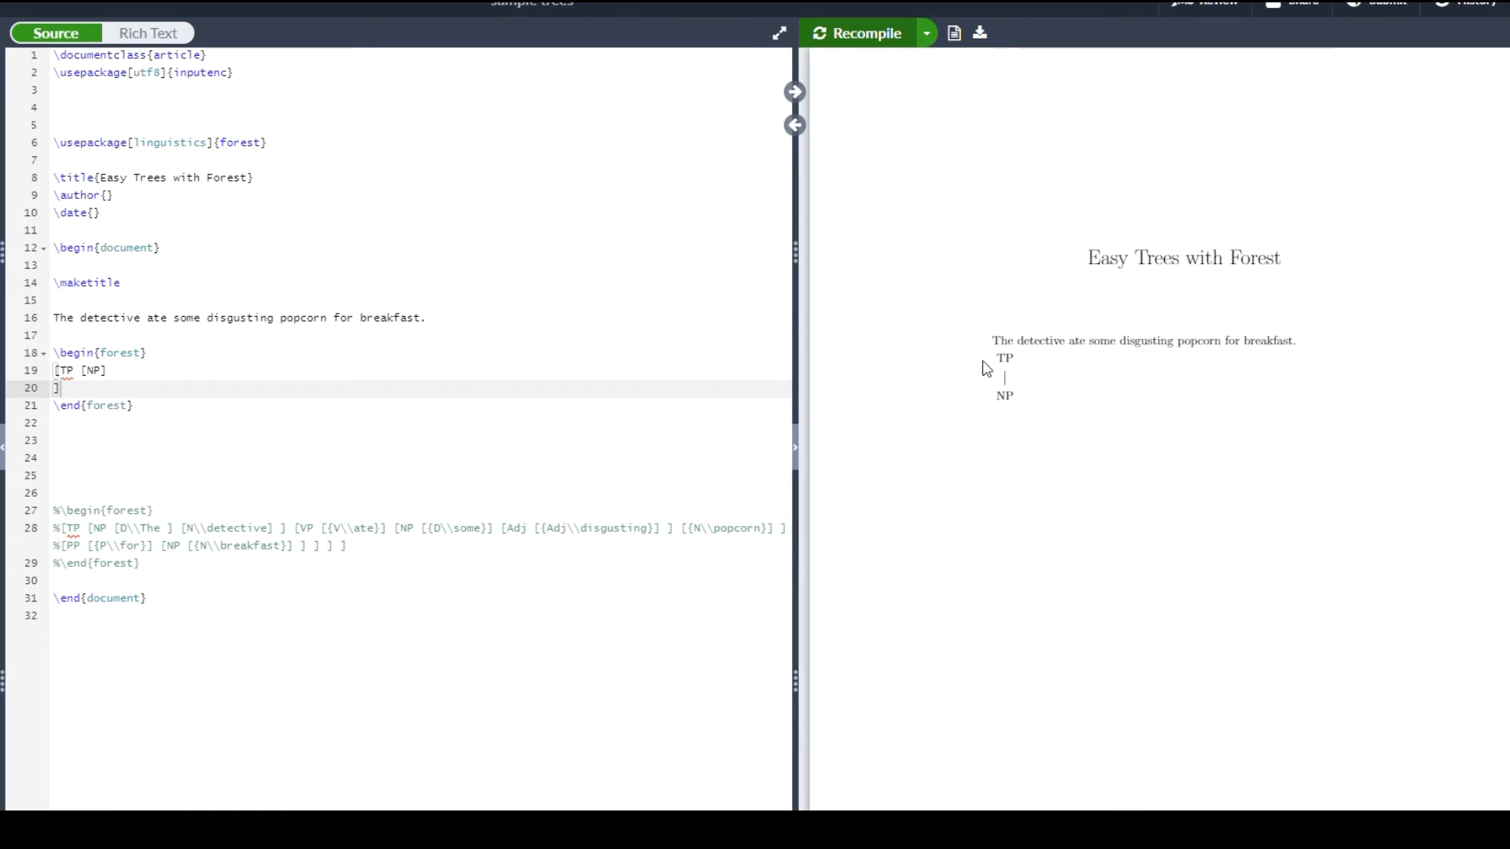
mouse_move(492, 467)
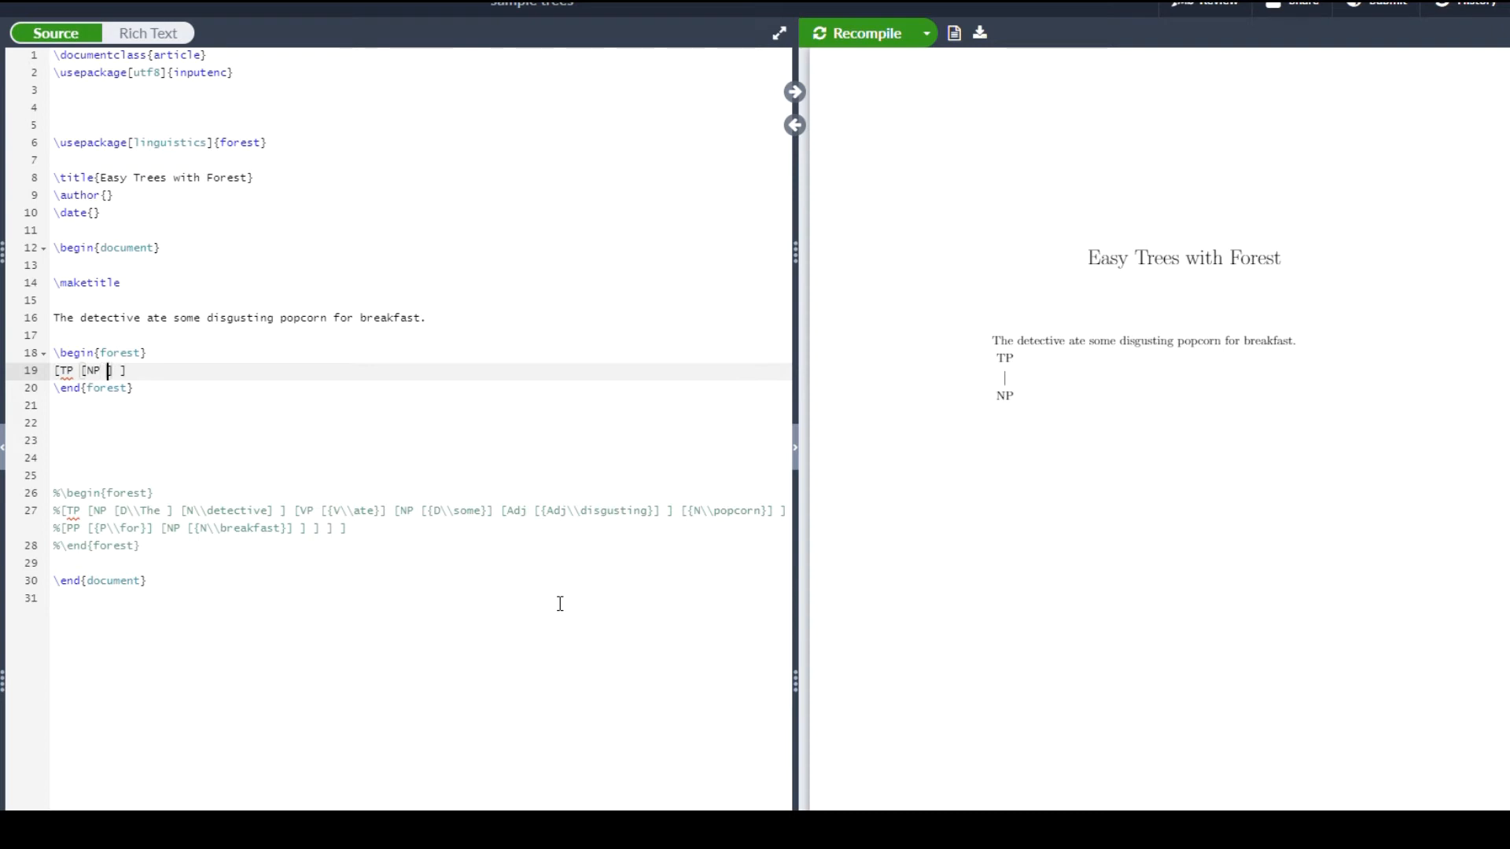
- Add a [D The] node inside NP and recompile so the tree reads TP, NP, D The
text([)
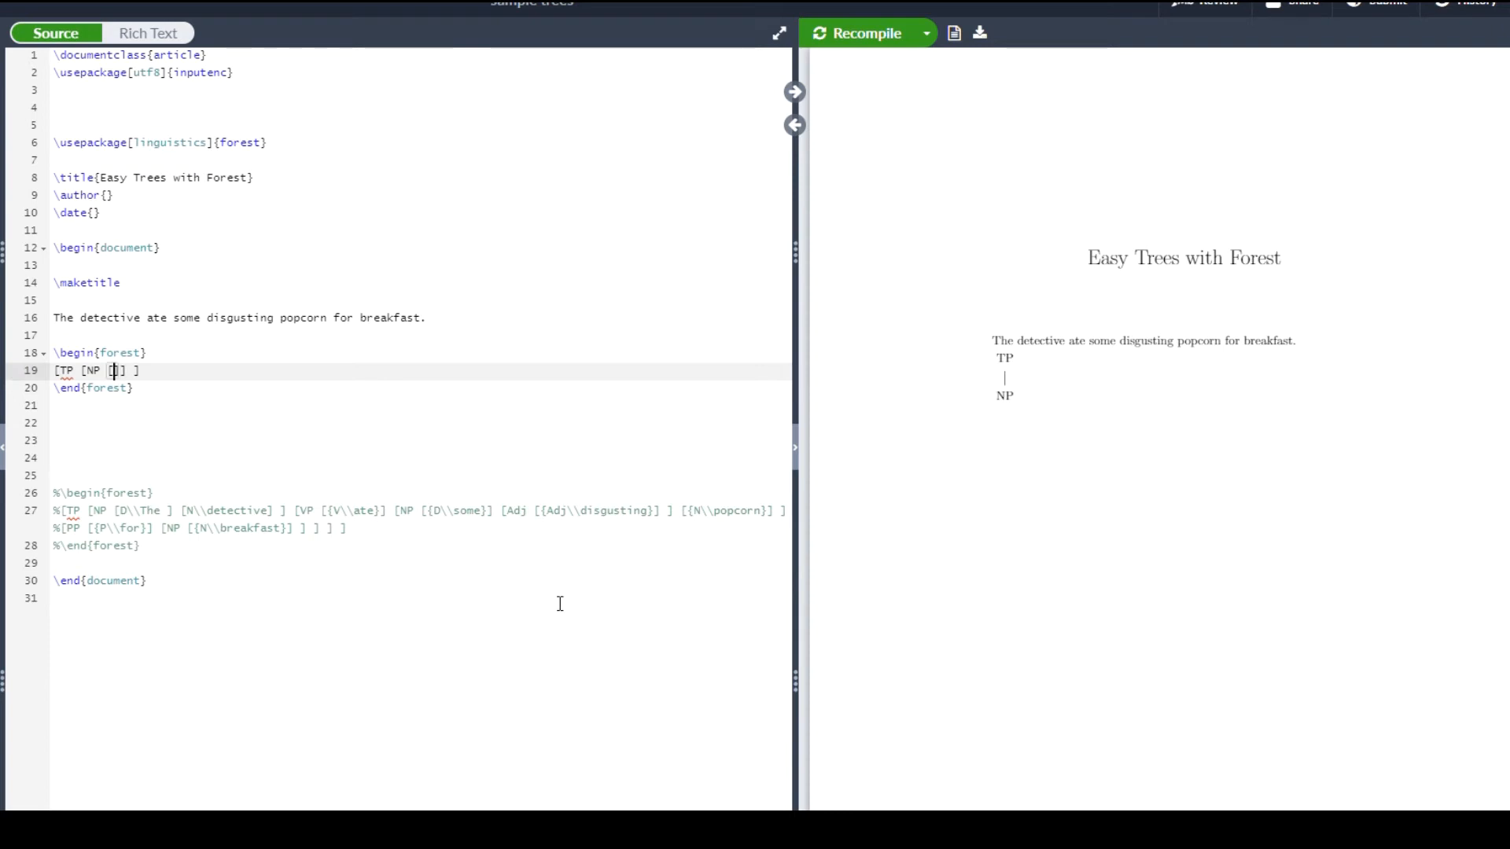
text(D)
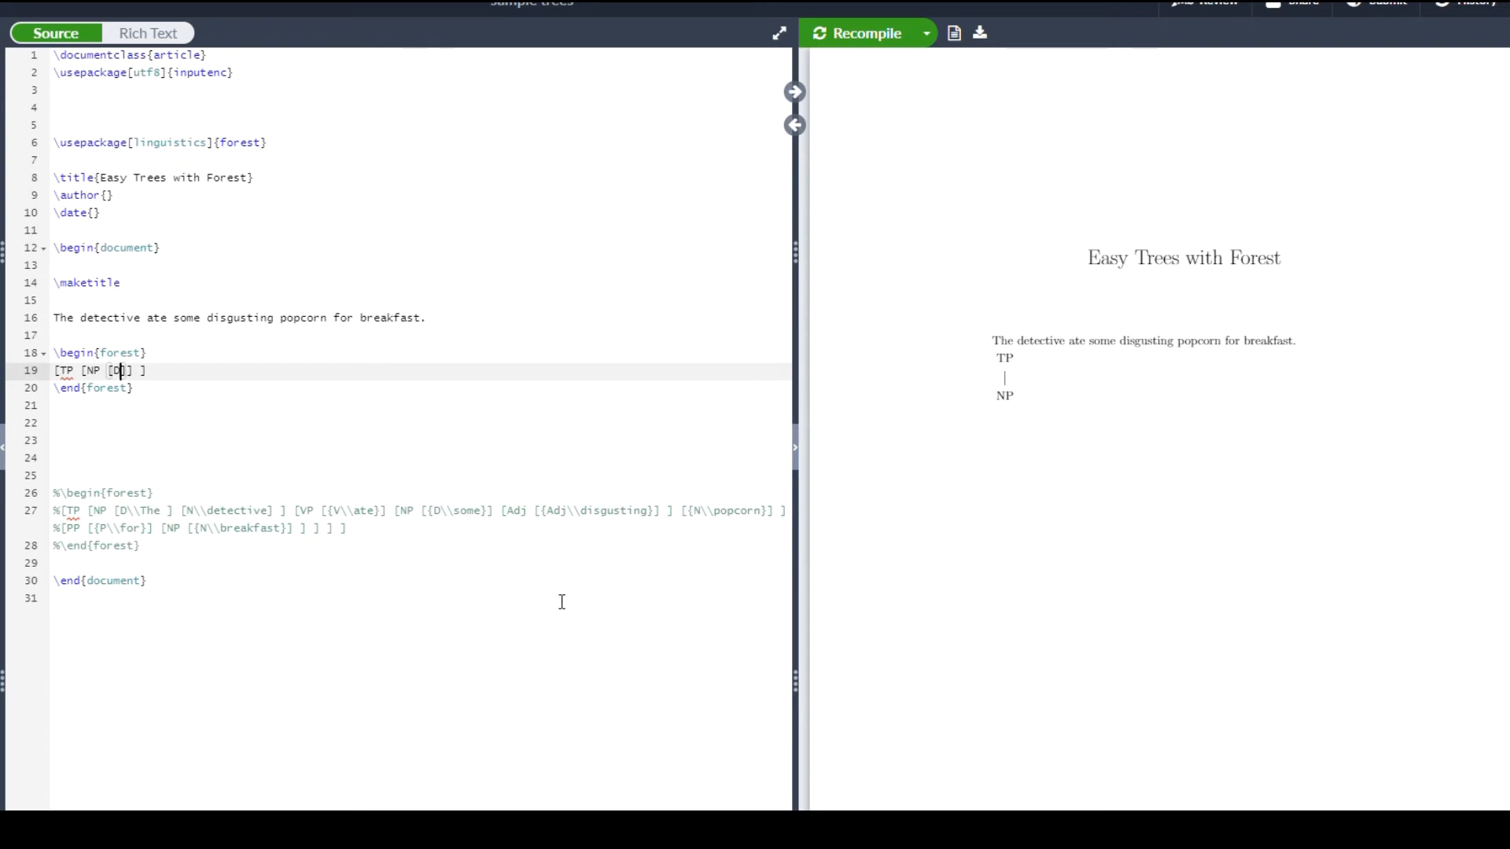
click(856, 33)
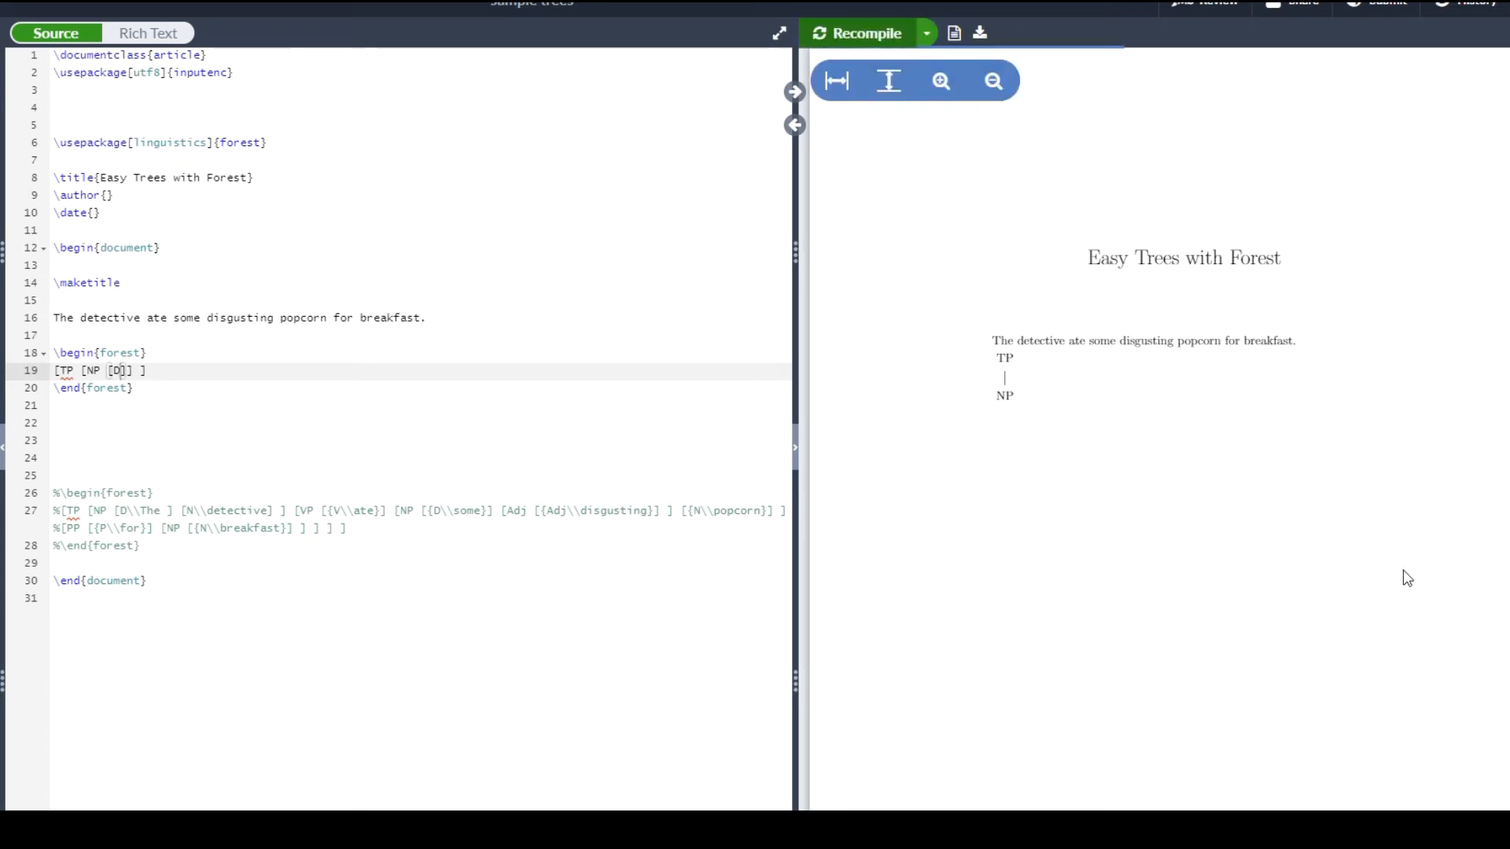
click(855, 33)
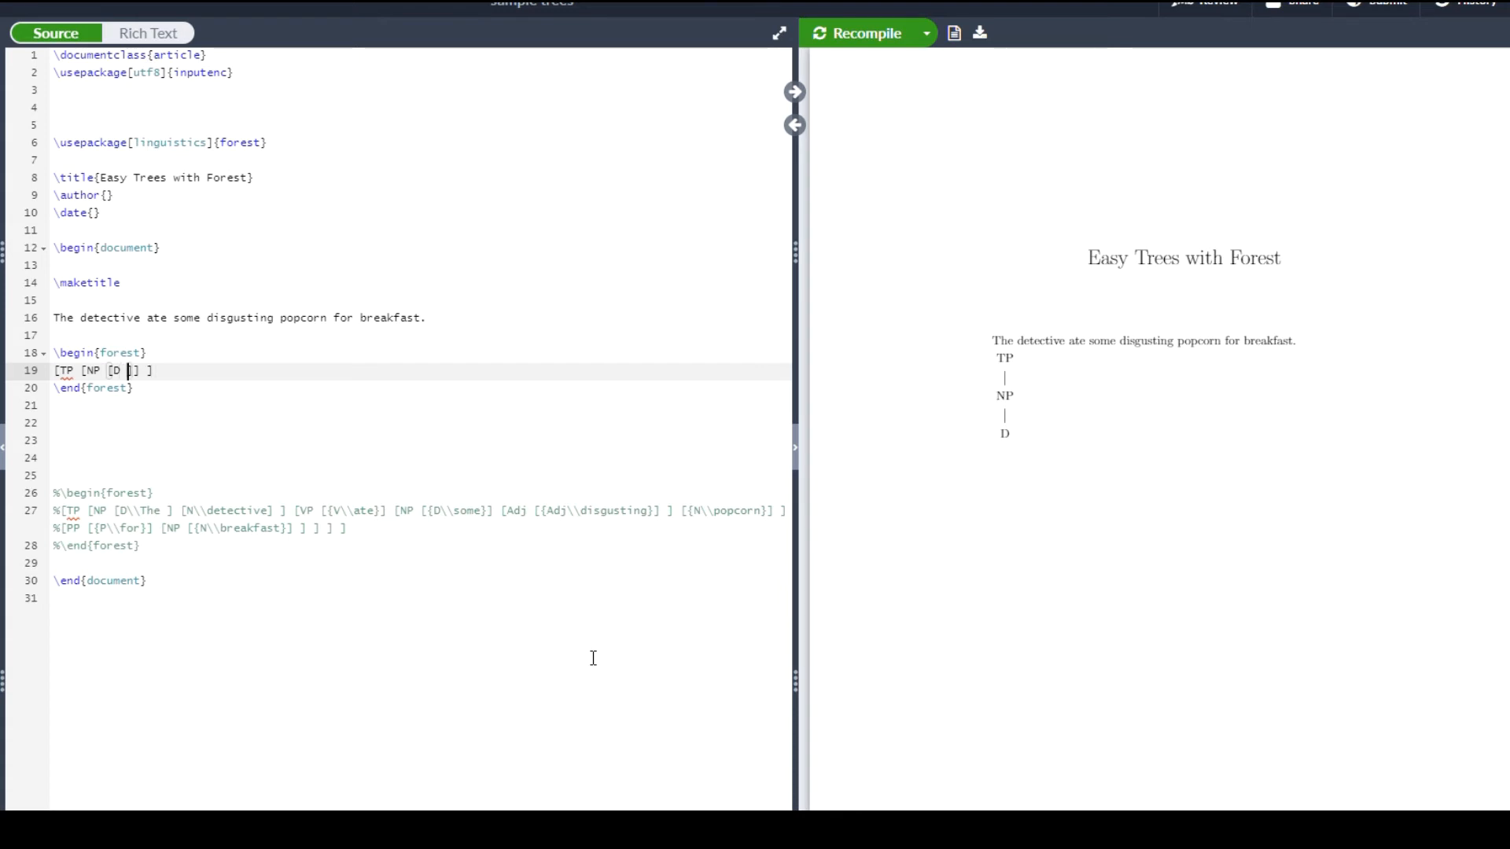
text(The)
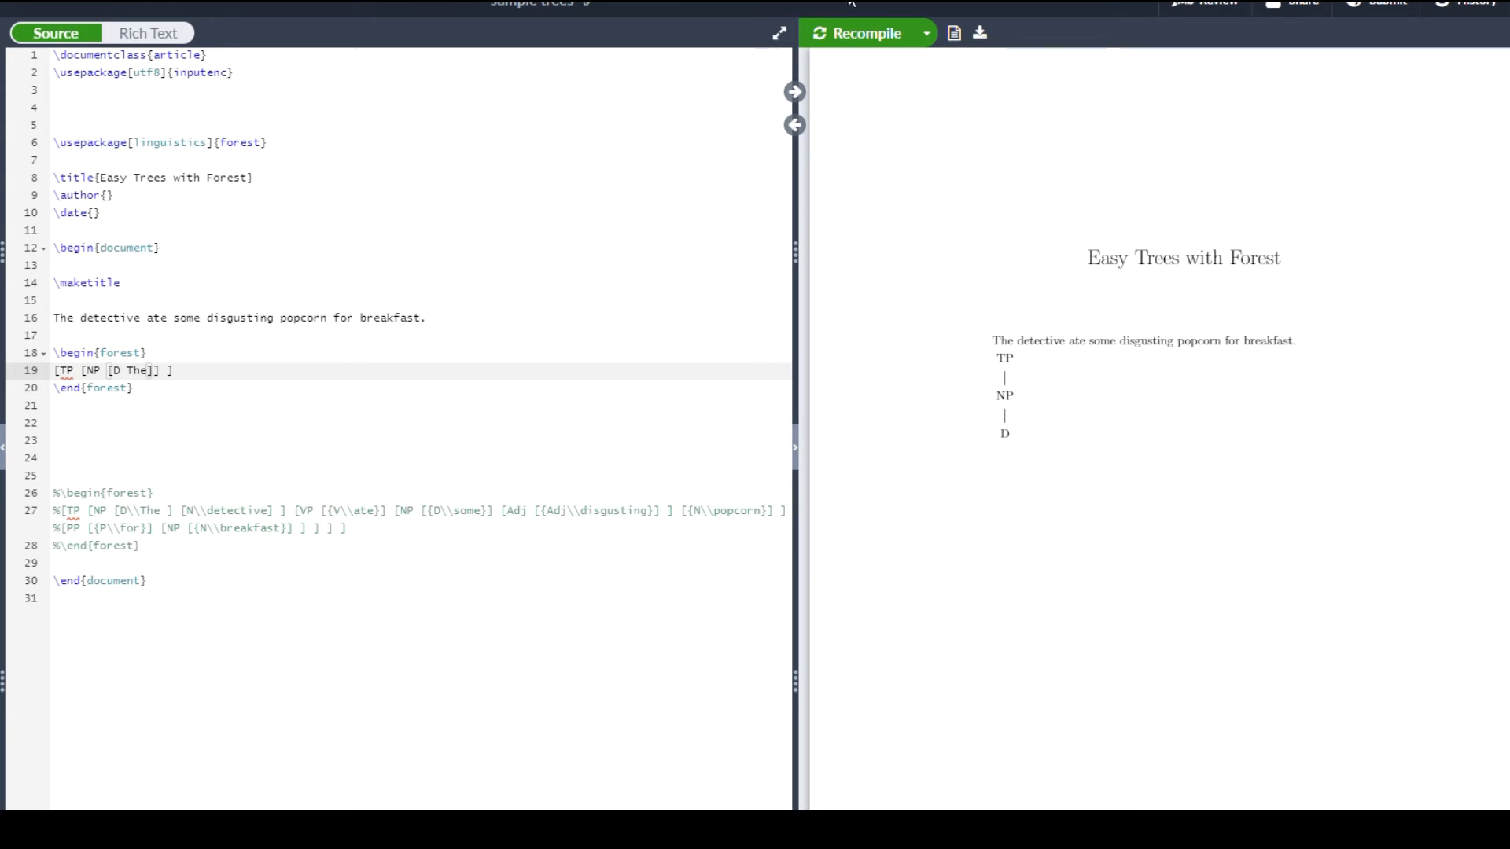
click(856, 33)
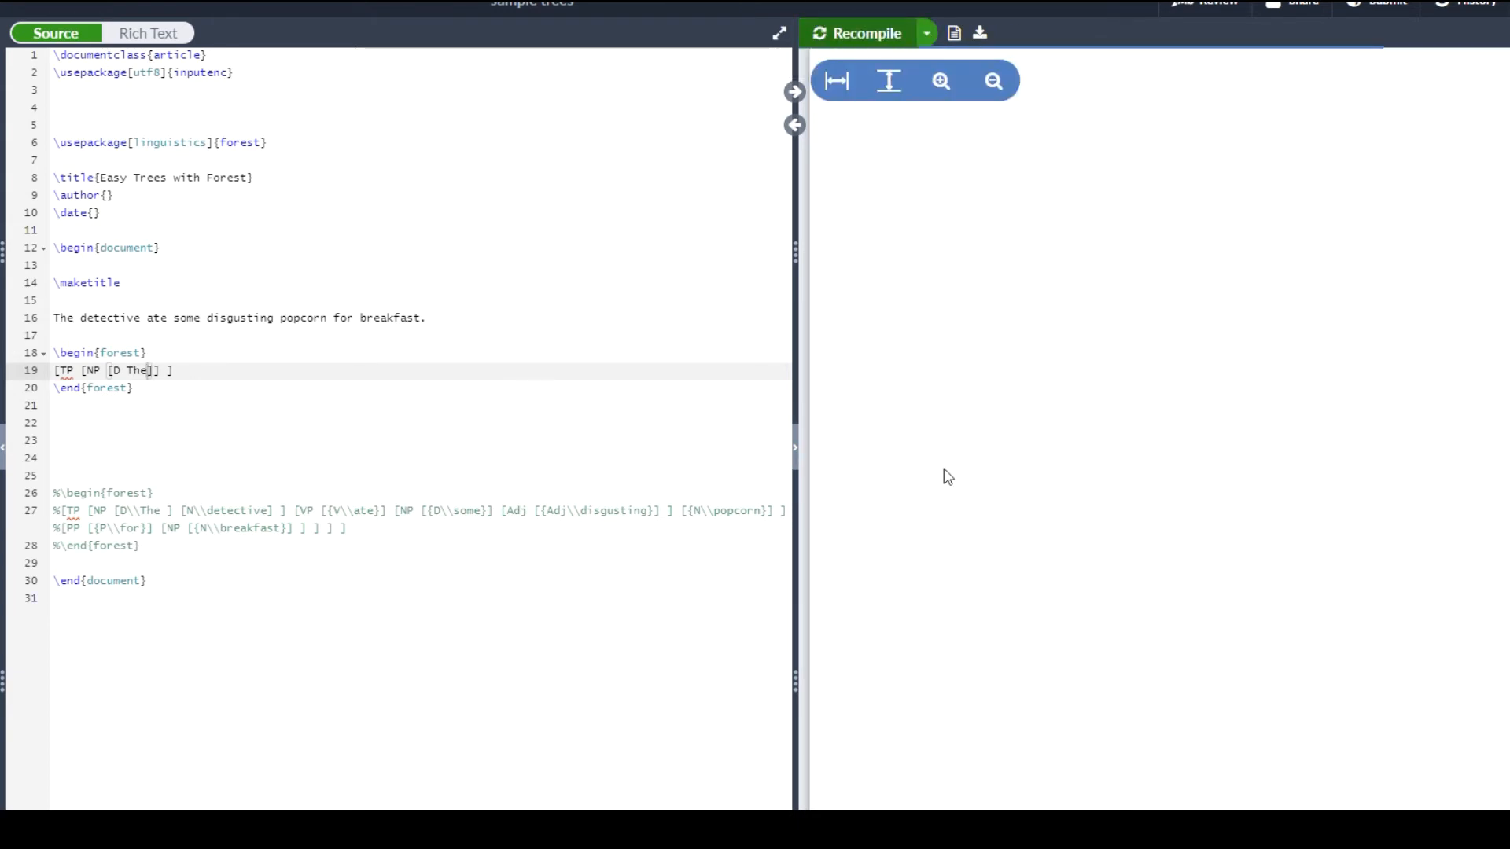
click(864, 33)
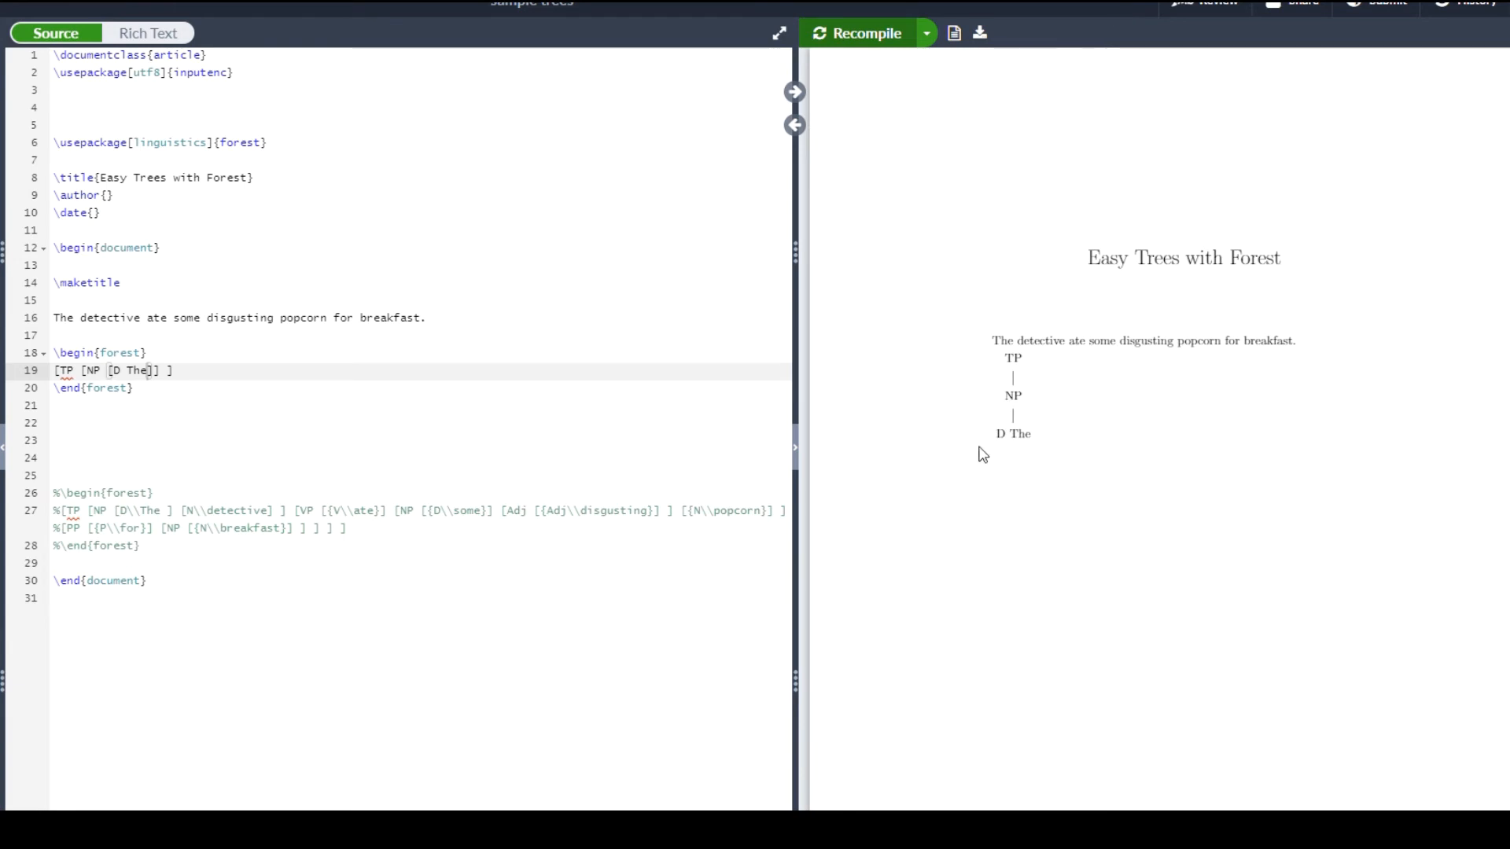
double_click(1019, 434)
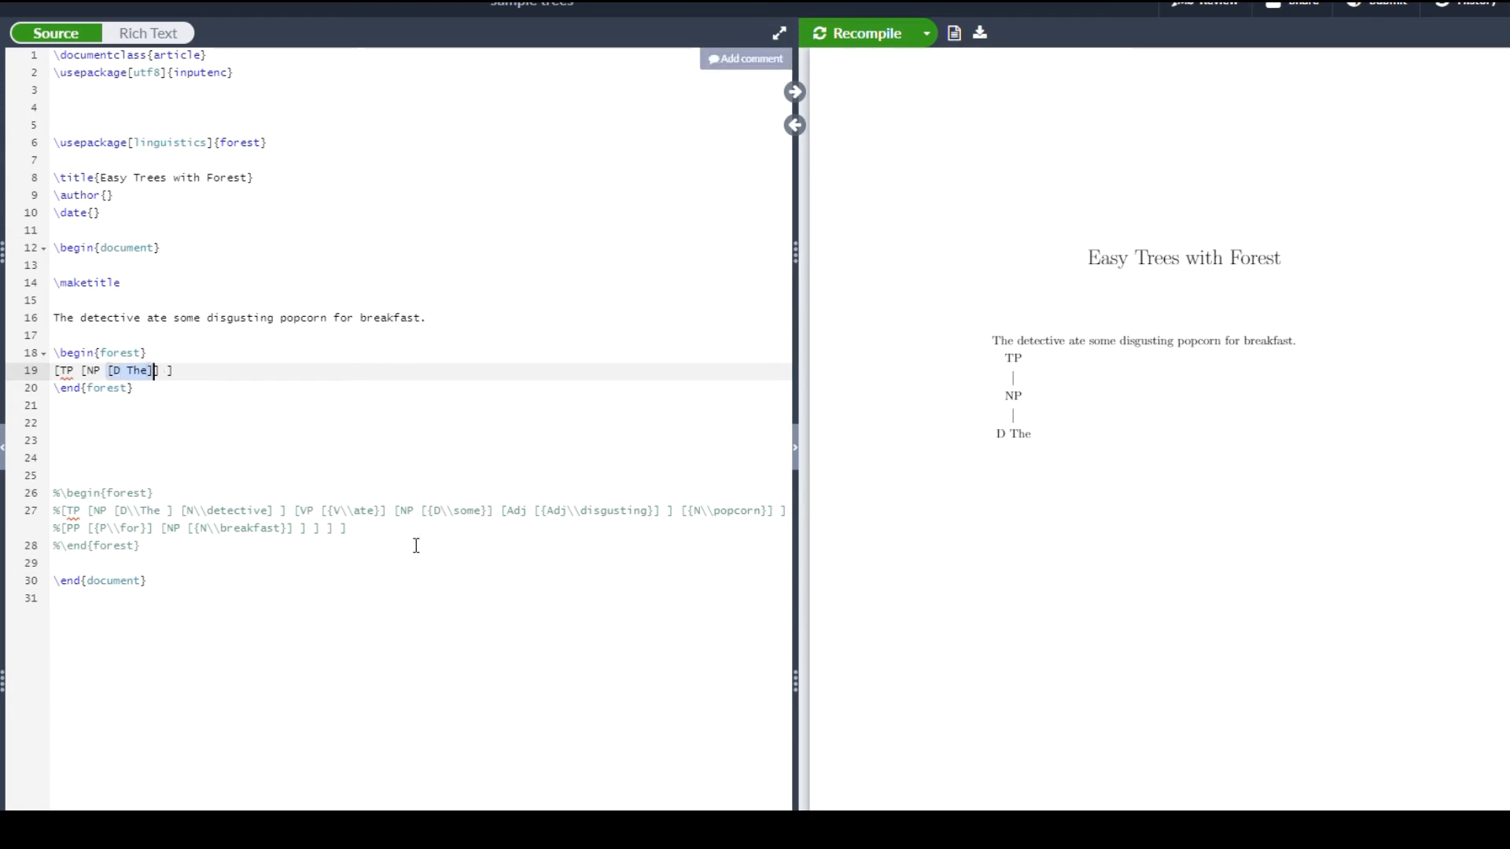
mouse_move(128, 341)
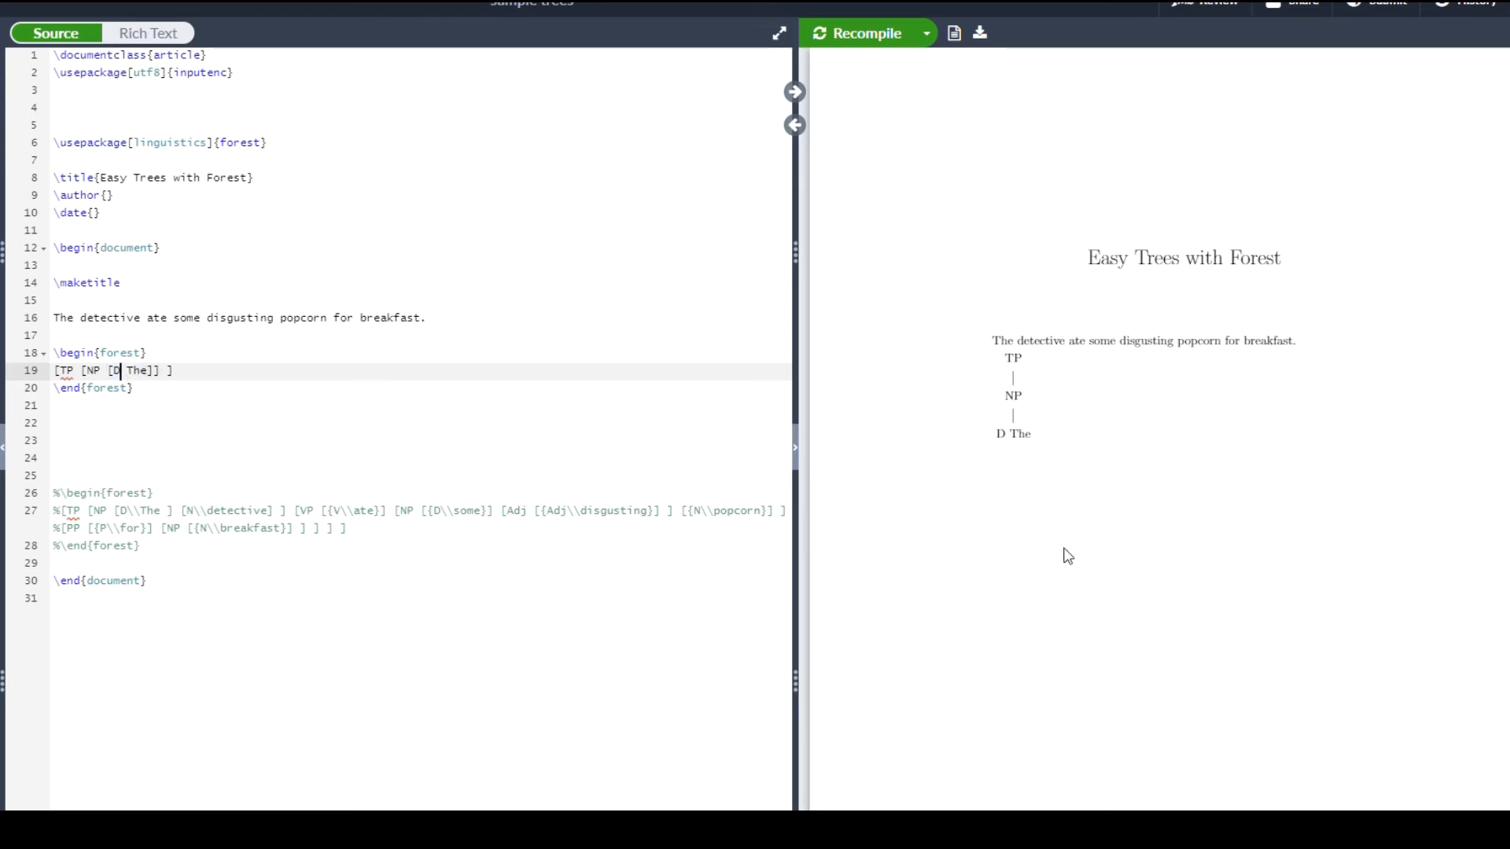
- Insert \\ between D and The and add \bfseries so The renders bold on its own line
text(\\)
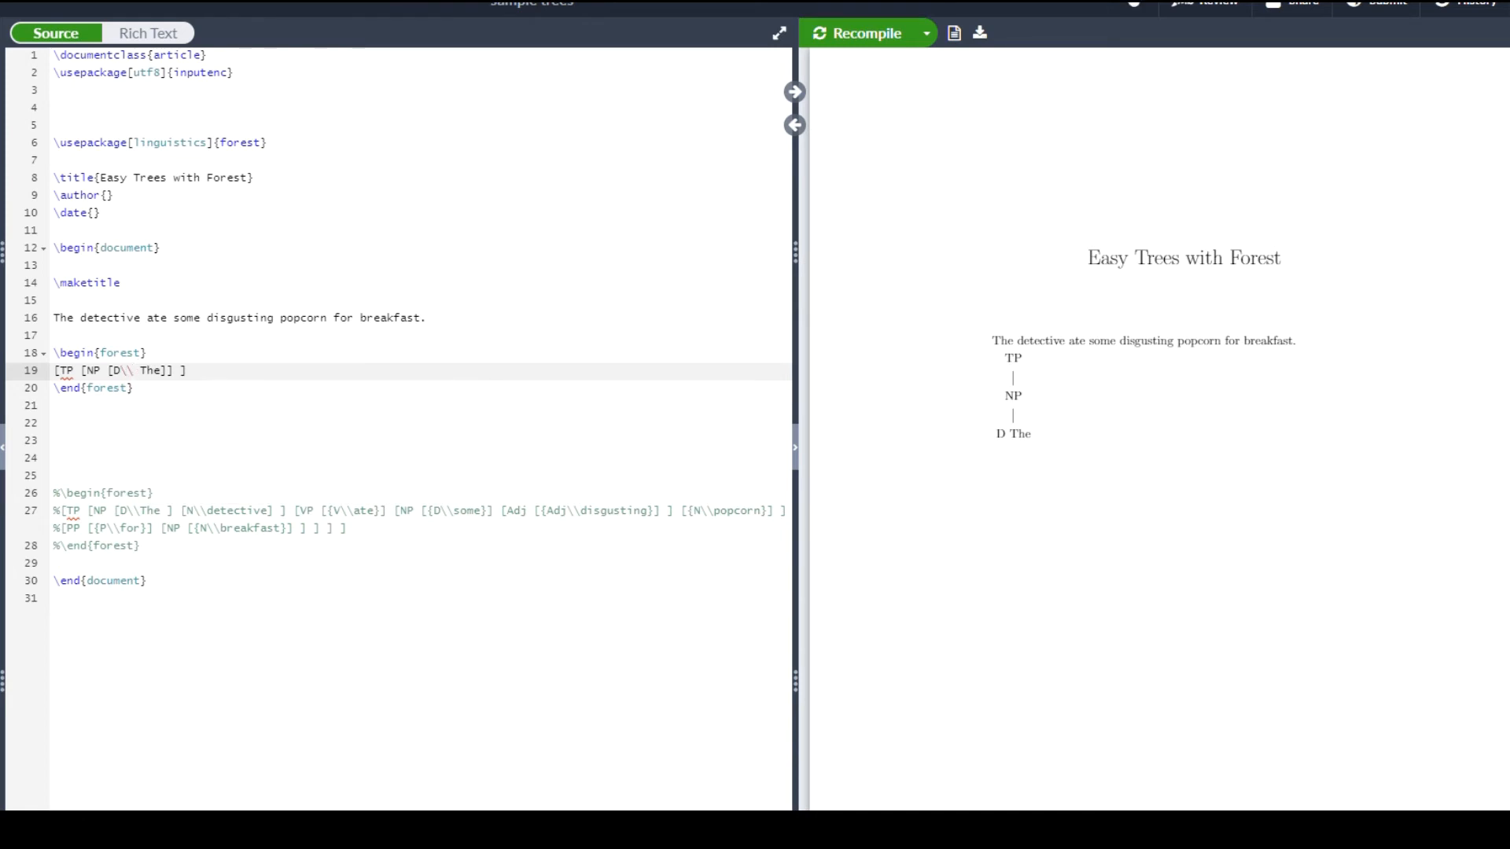
click(857, 33)
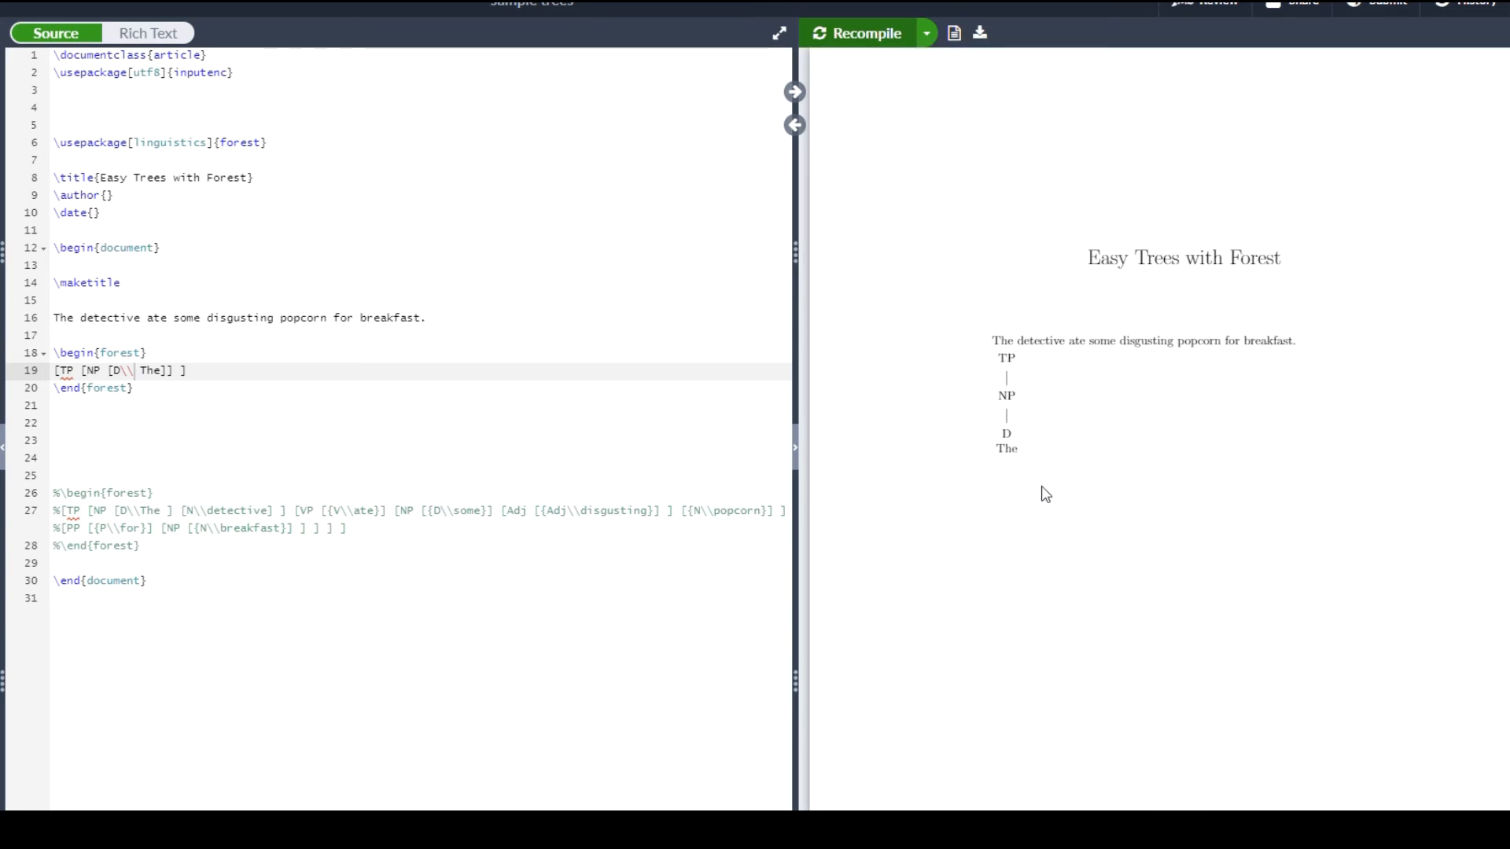
mouse_move(354, 387)
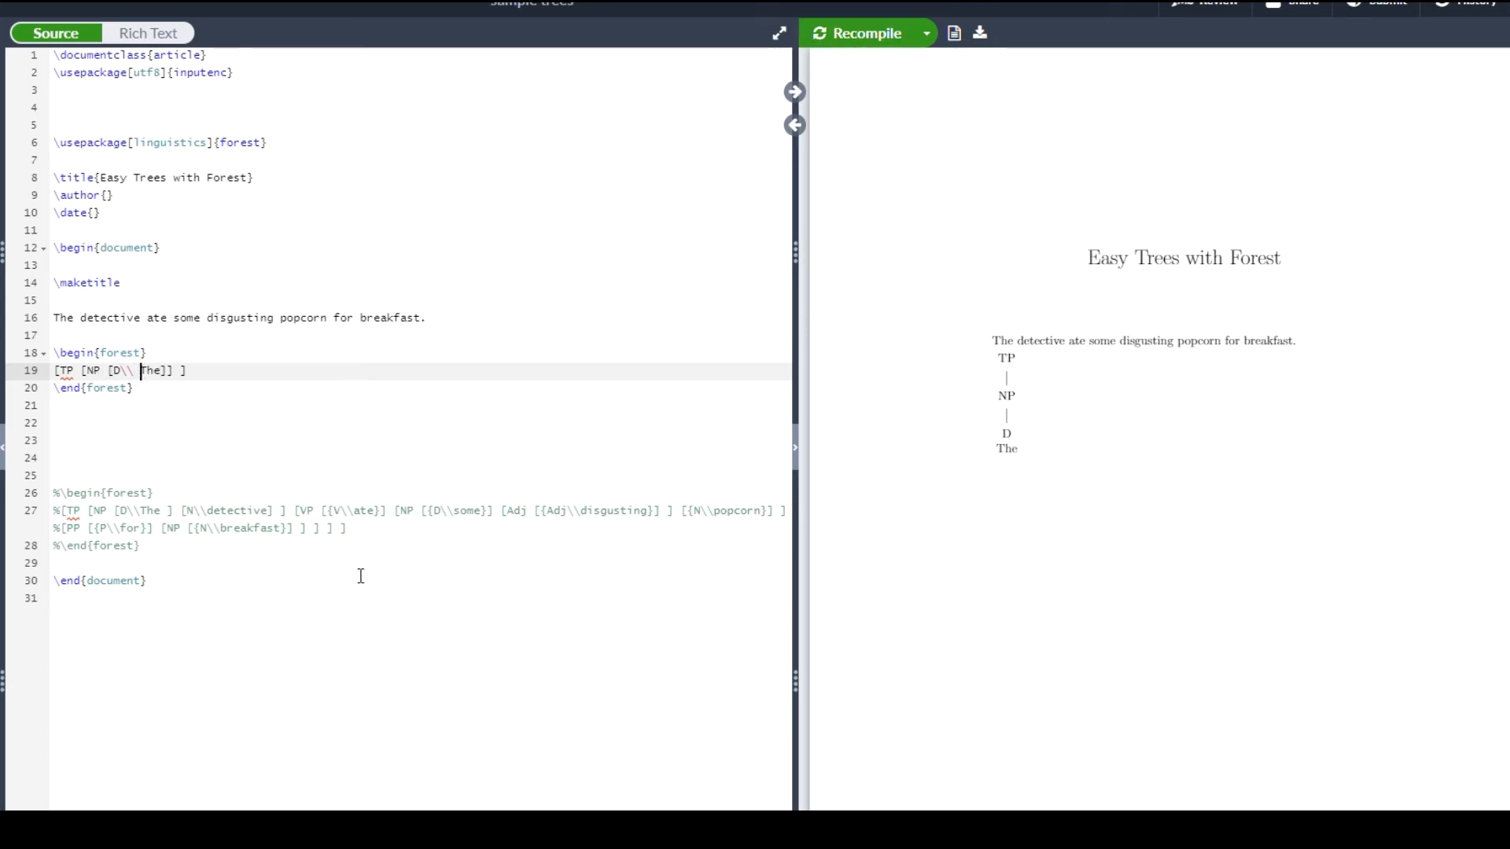
text(\bfser)
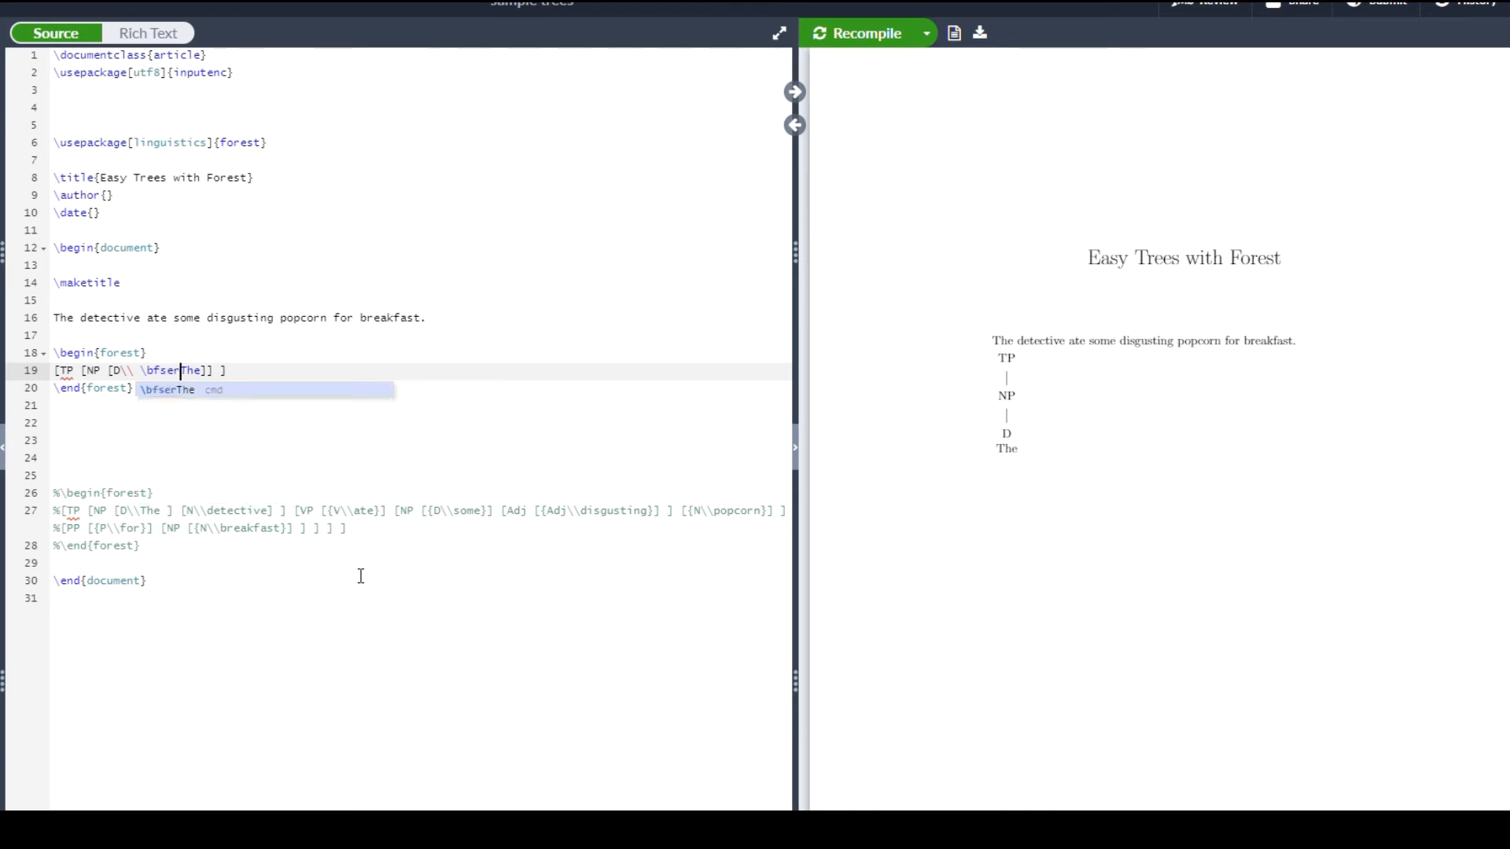
click(865, 33)
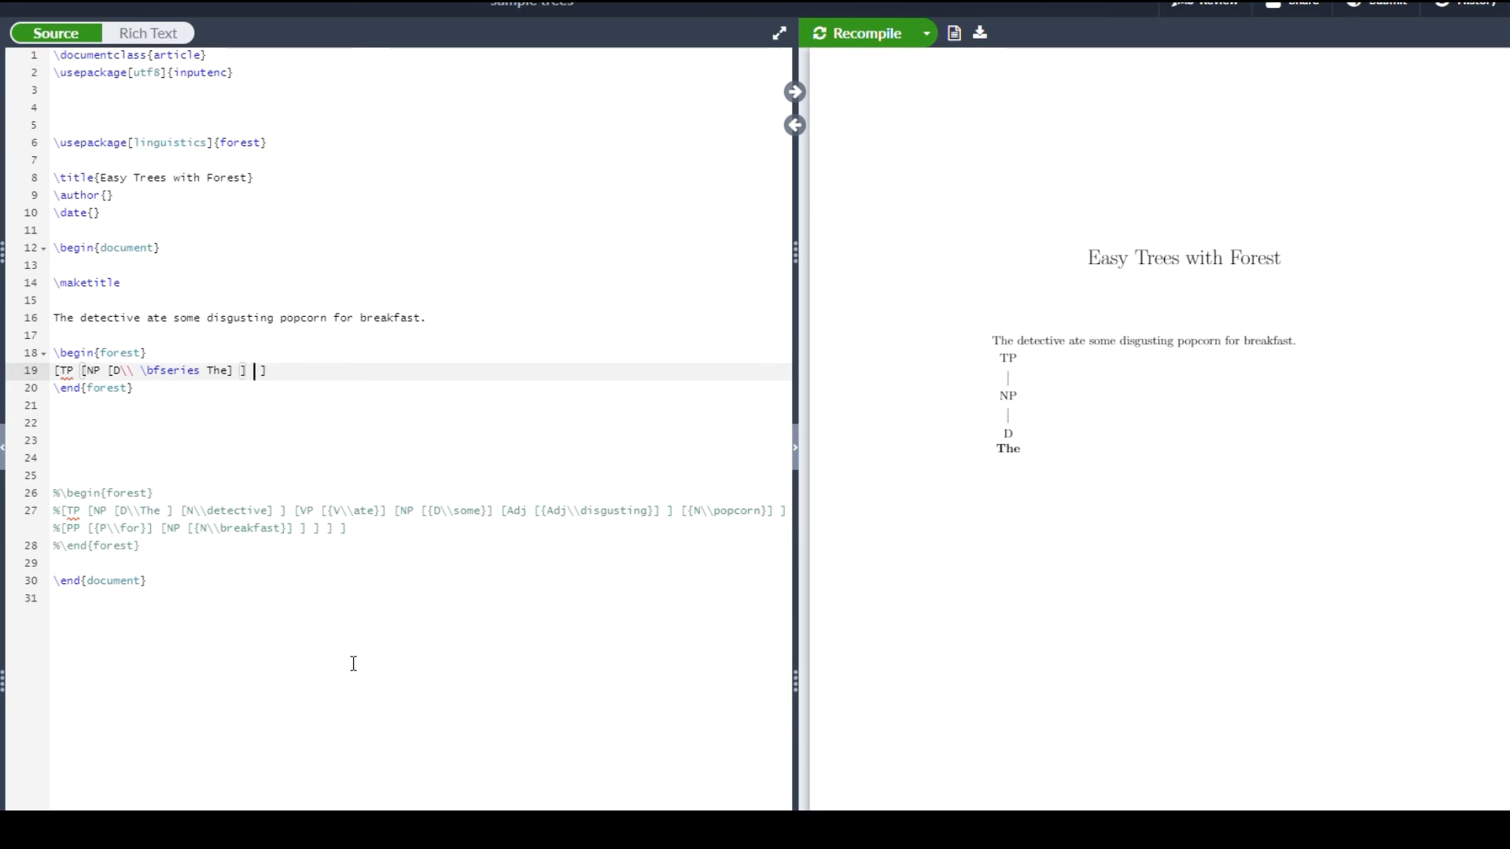
- Add a VP sister to NP containing a V node with ate, and recompile
text([V)
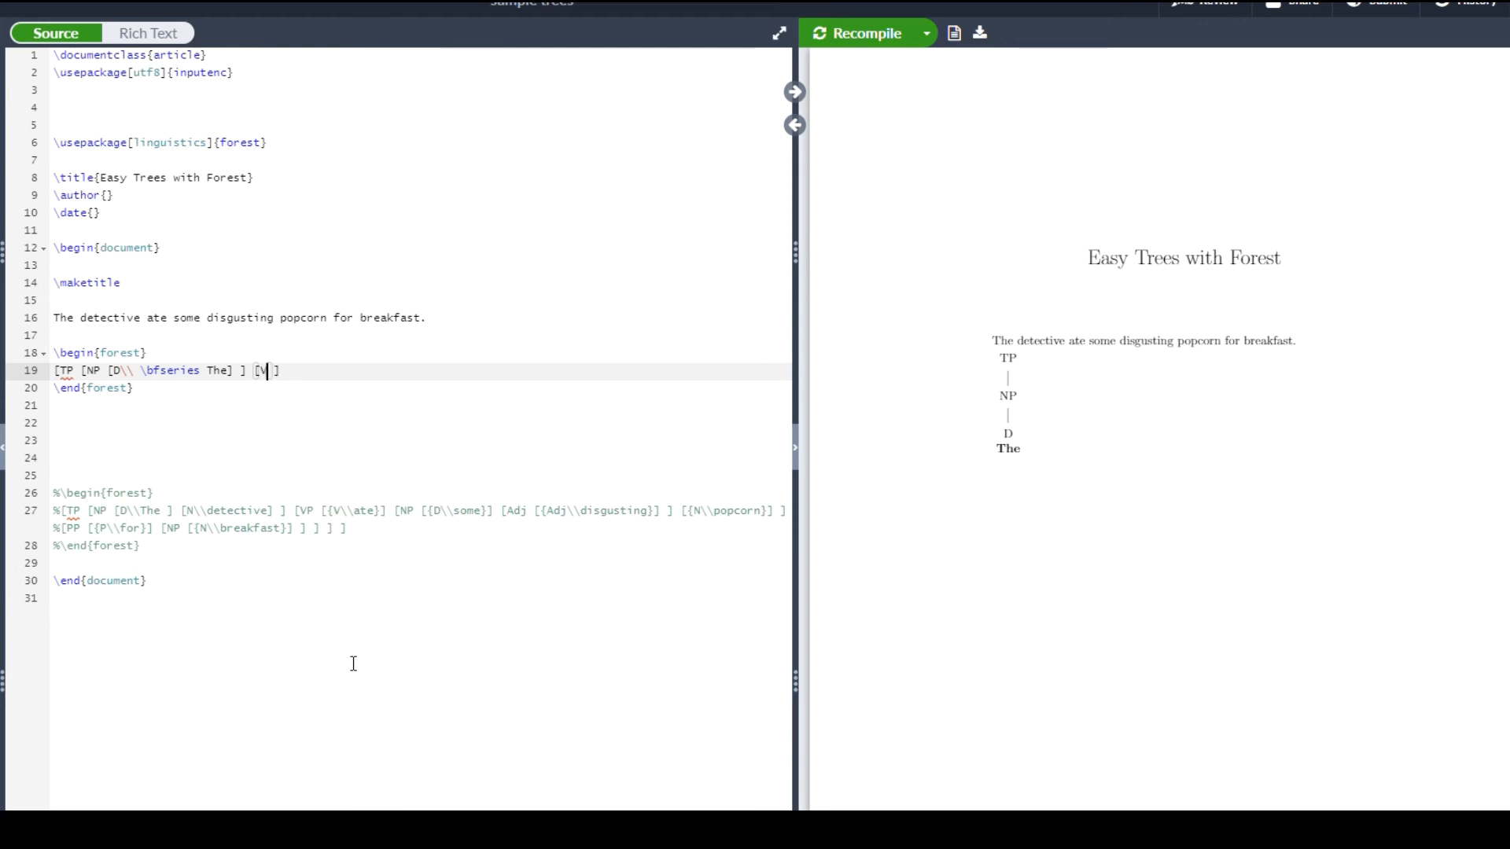
text(P)
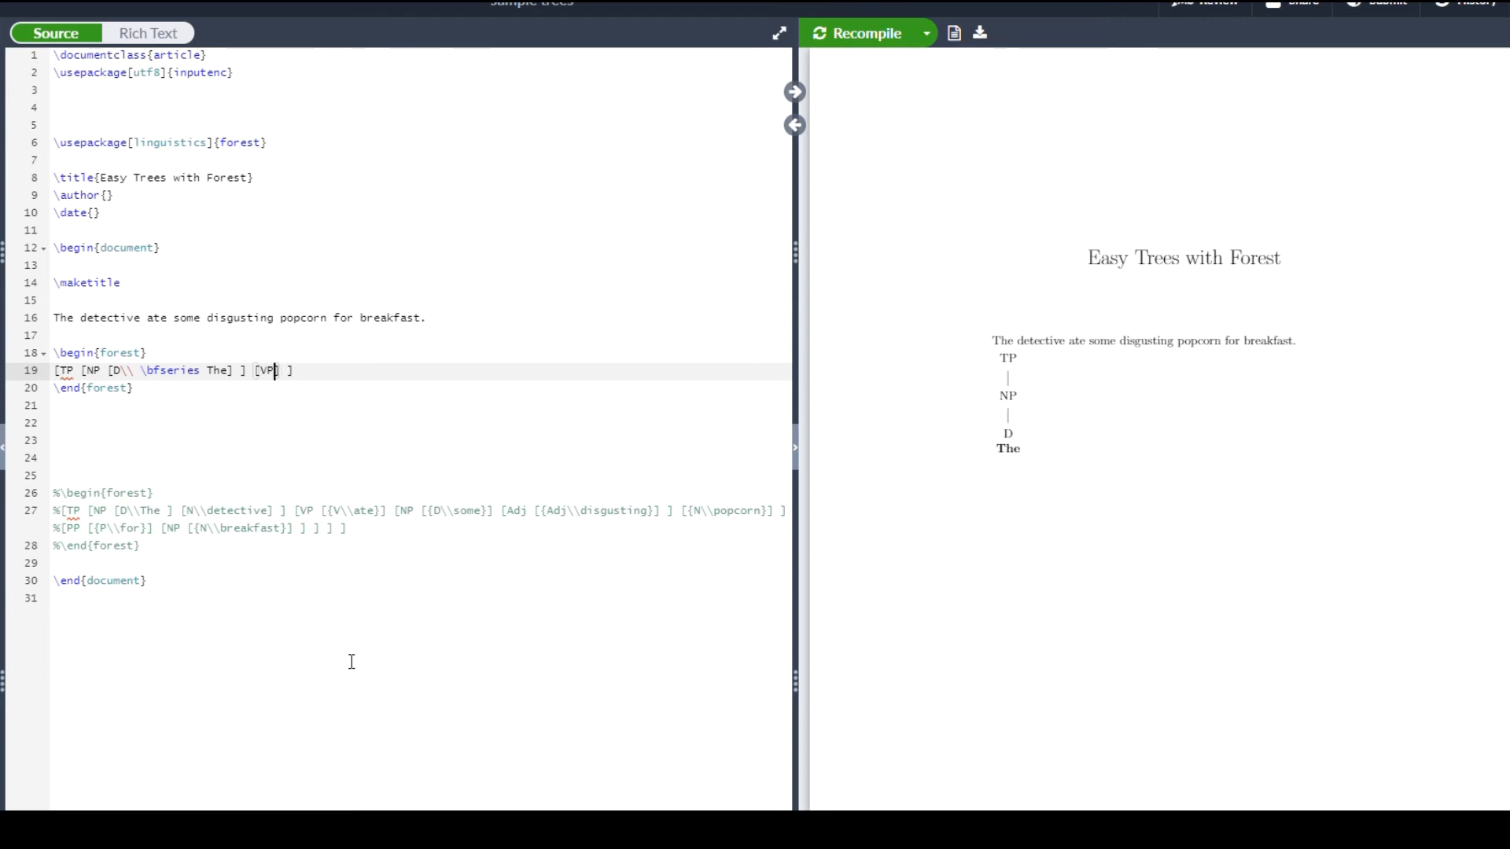
click(858, 33)
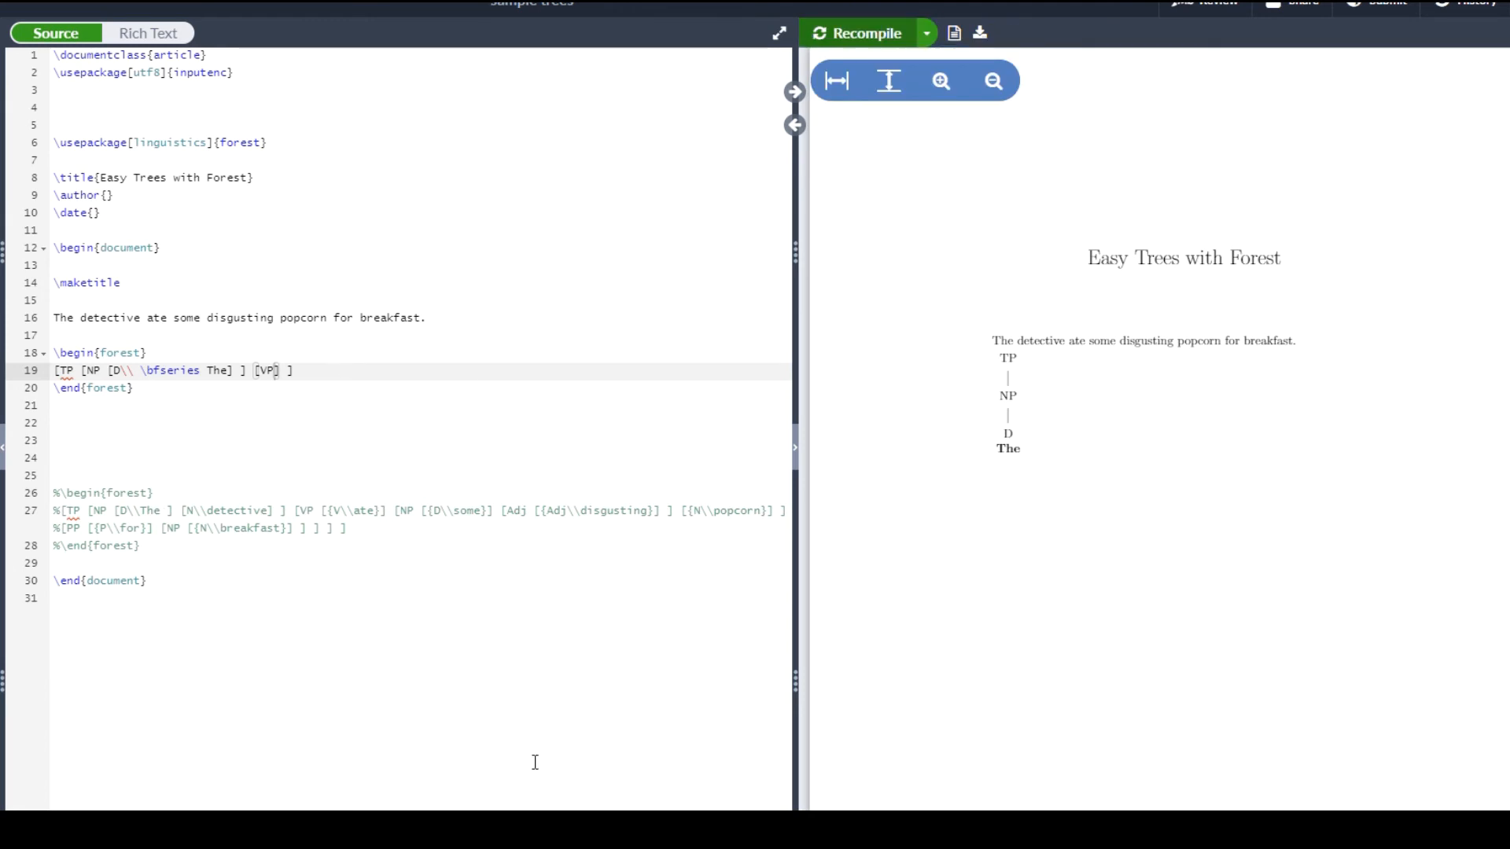
click(856, 32)
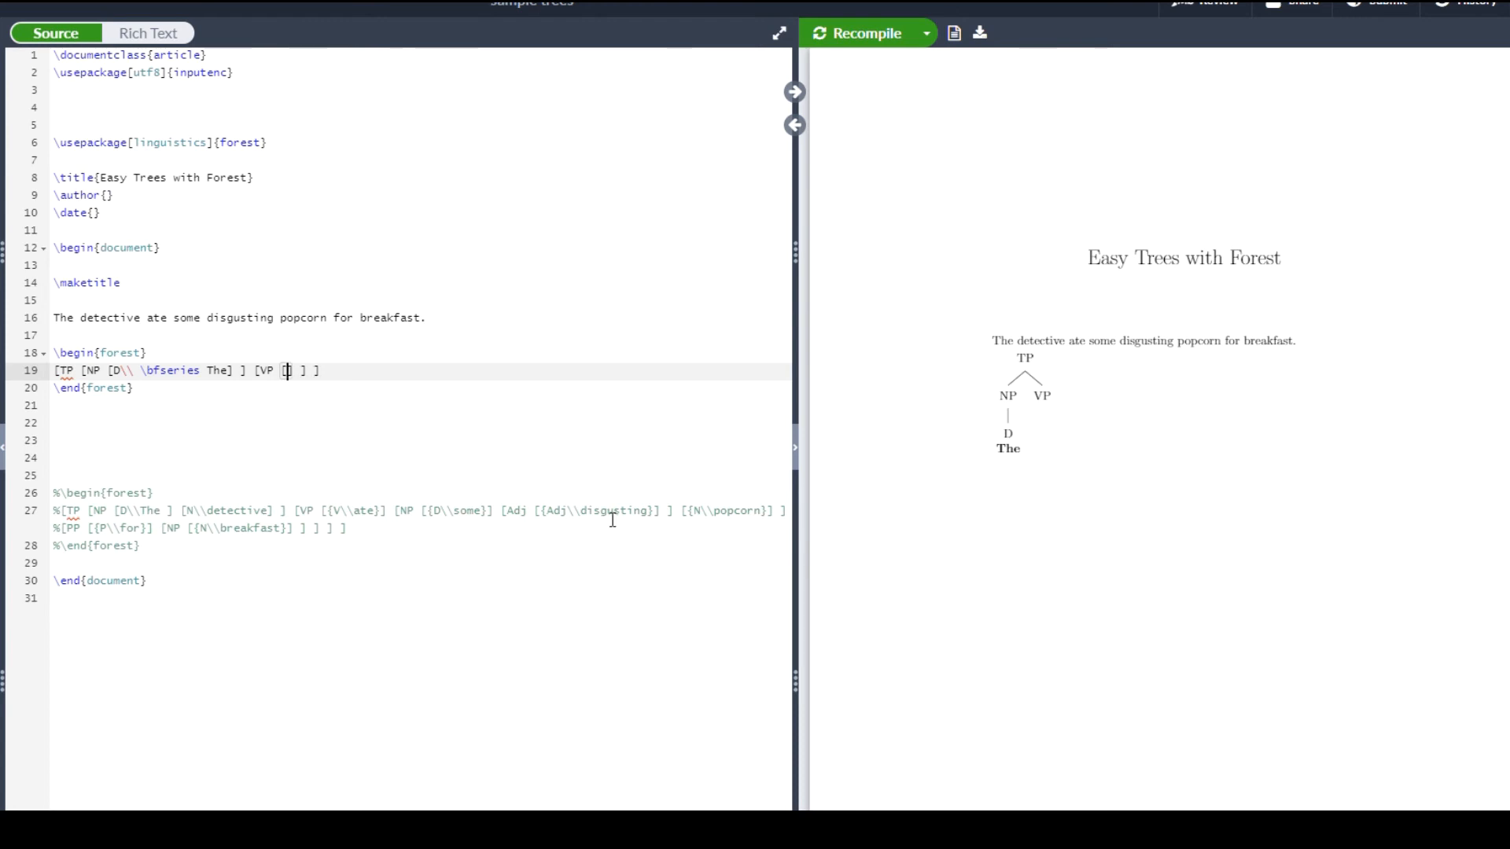
text(V\\ate)
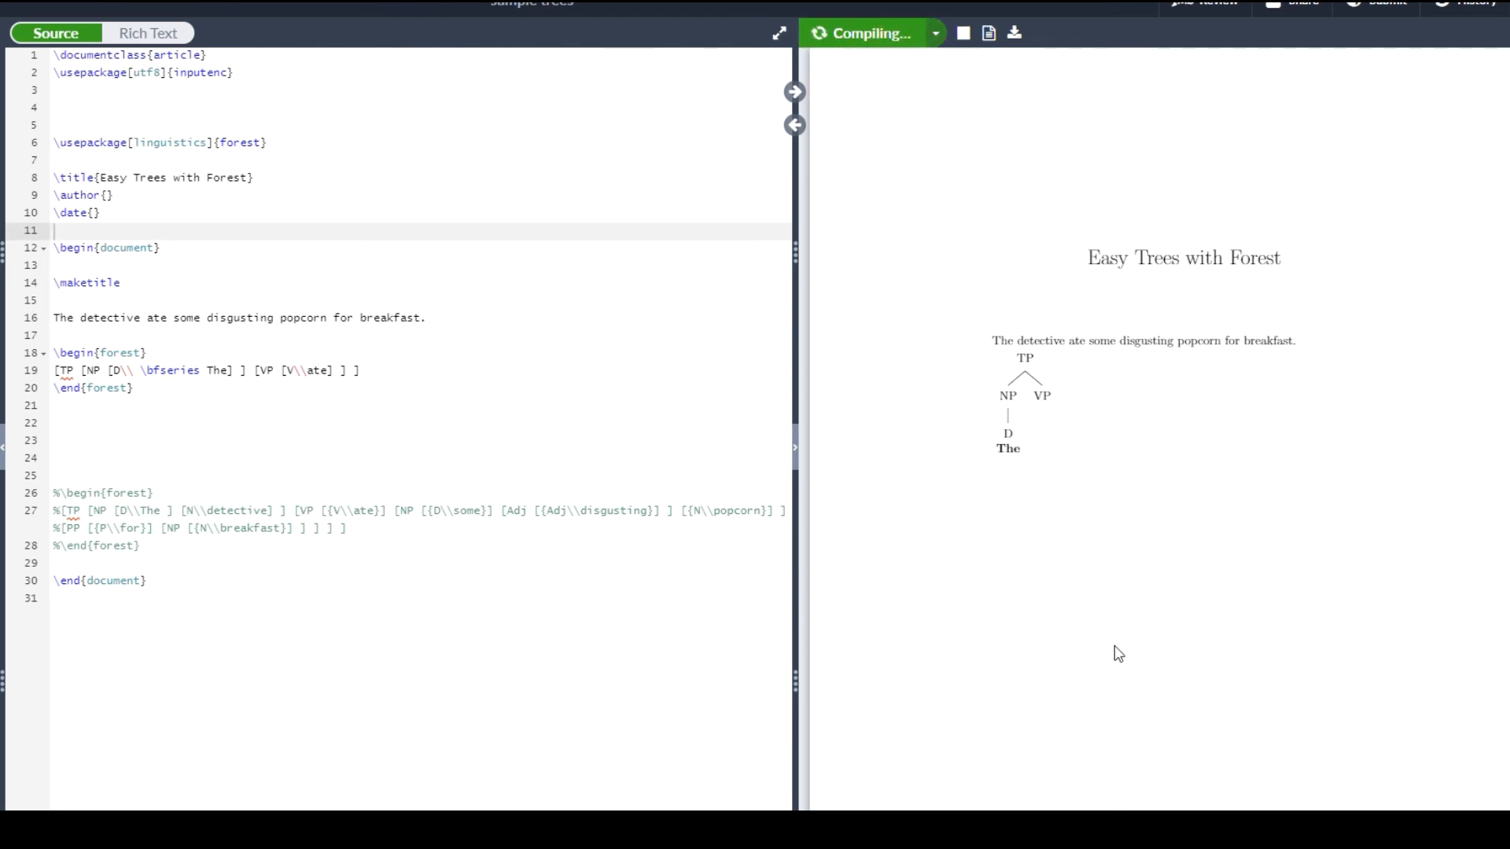
mouse_move(1151, 628)
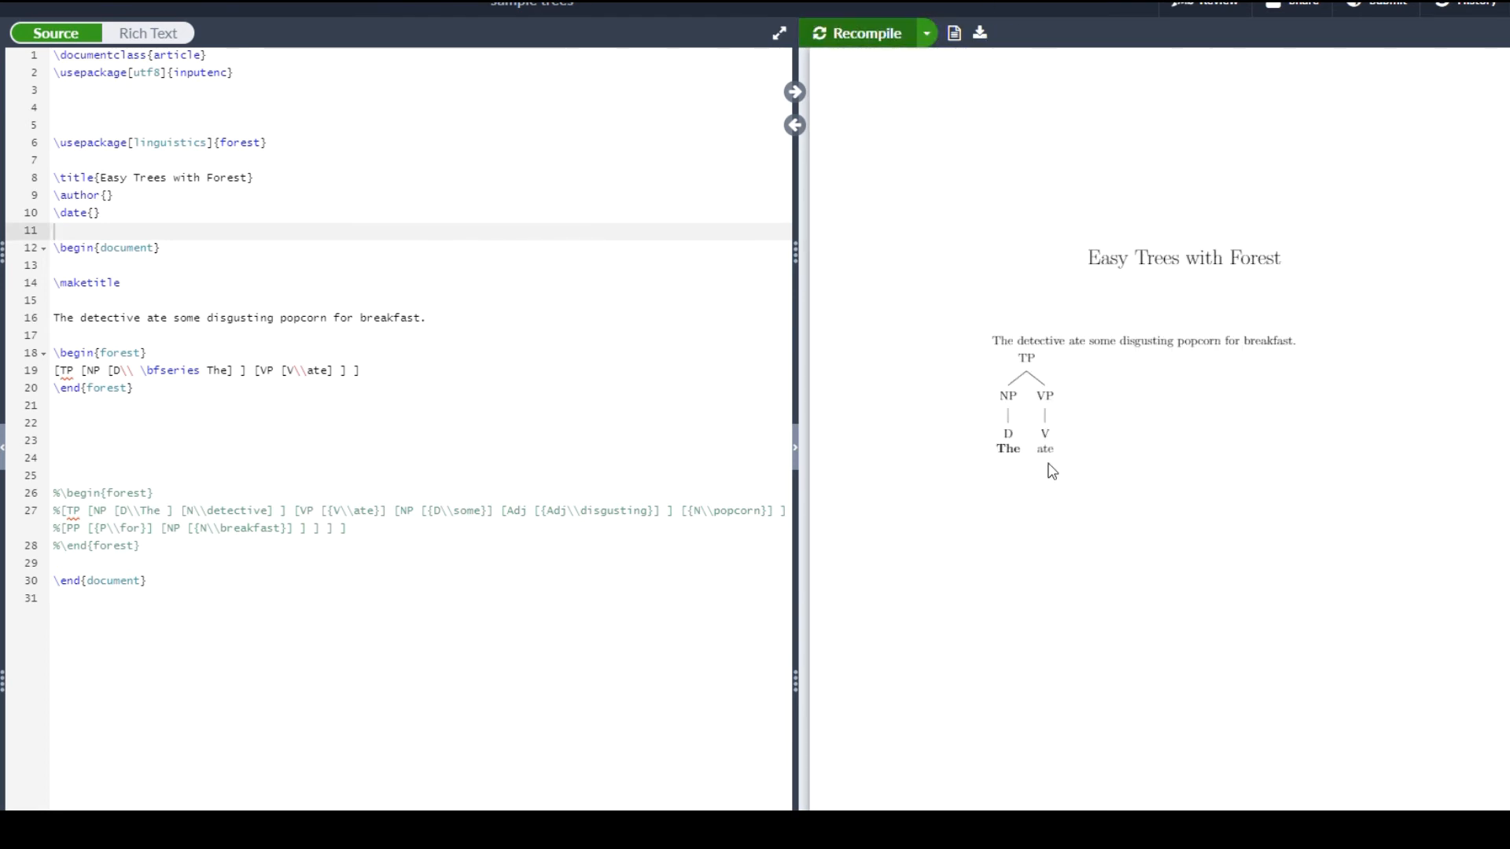
mouse_move(980, 379)
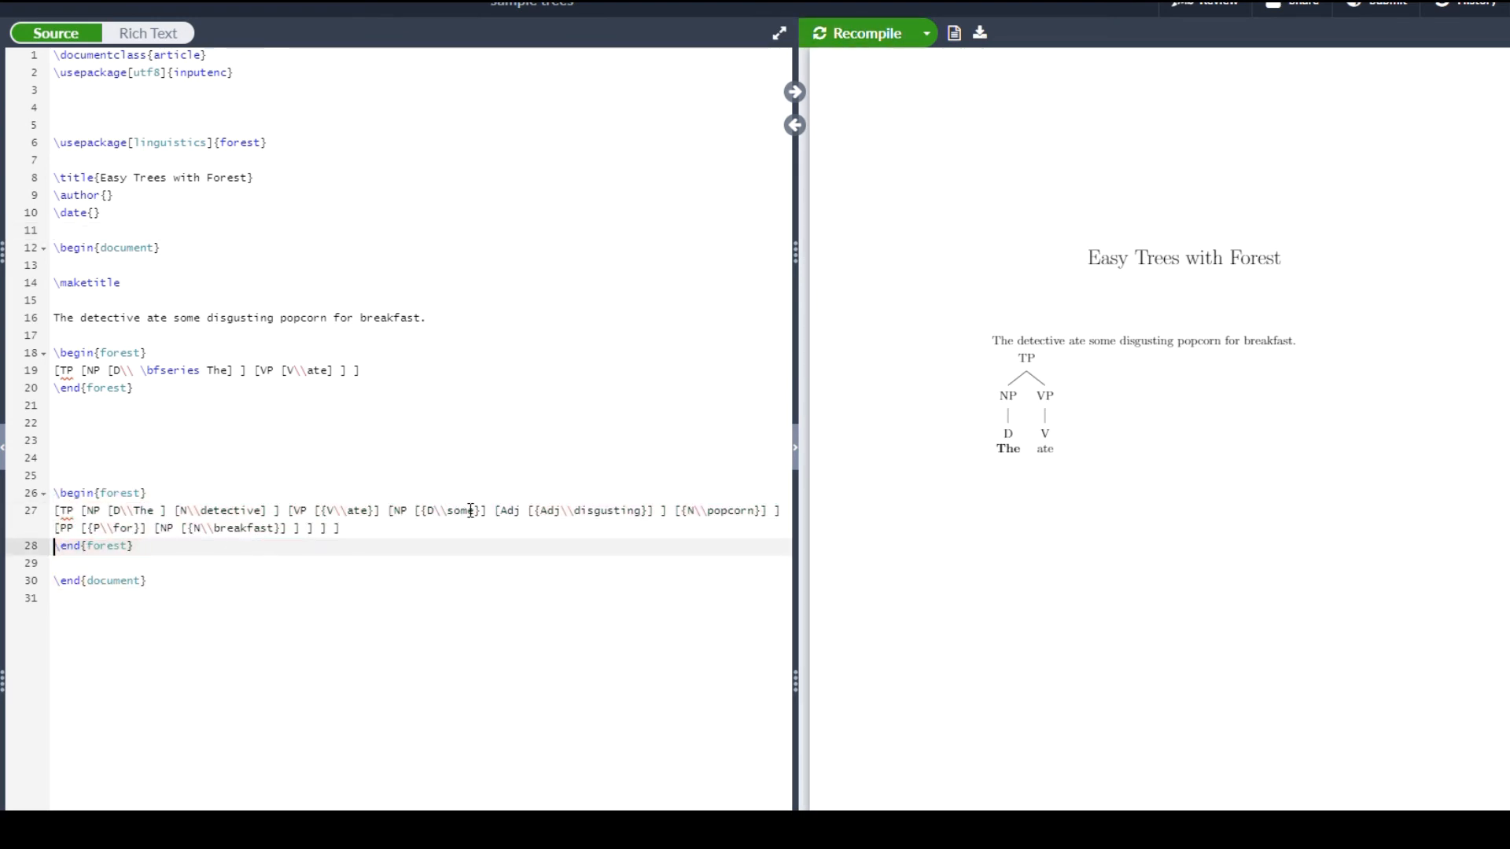
- Recompile to render the uncommented full sentence tree below the small TP tree
click(857, 33)
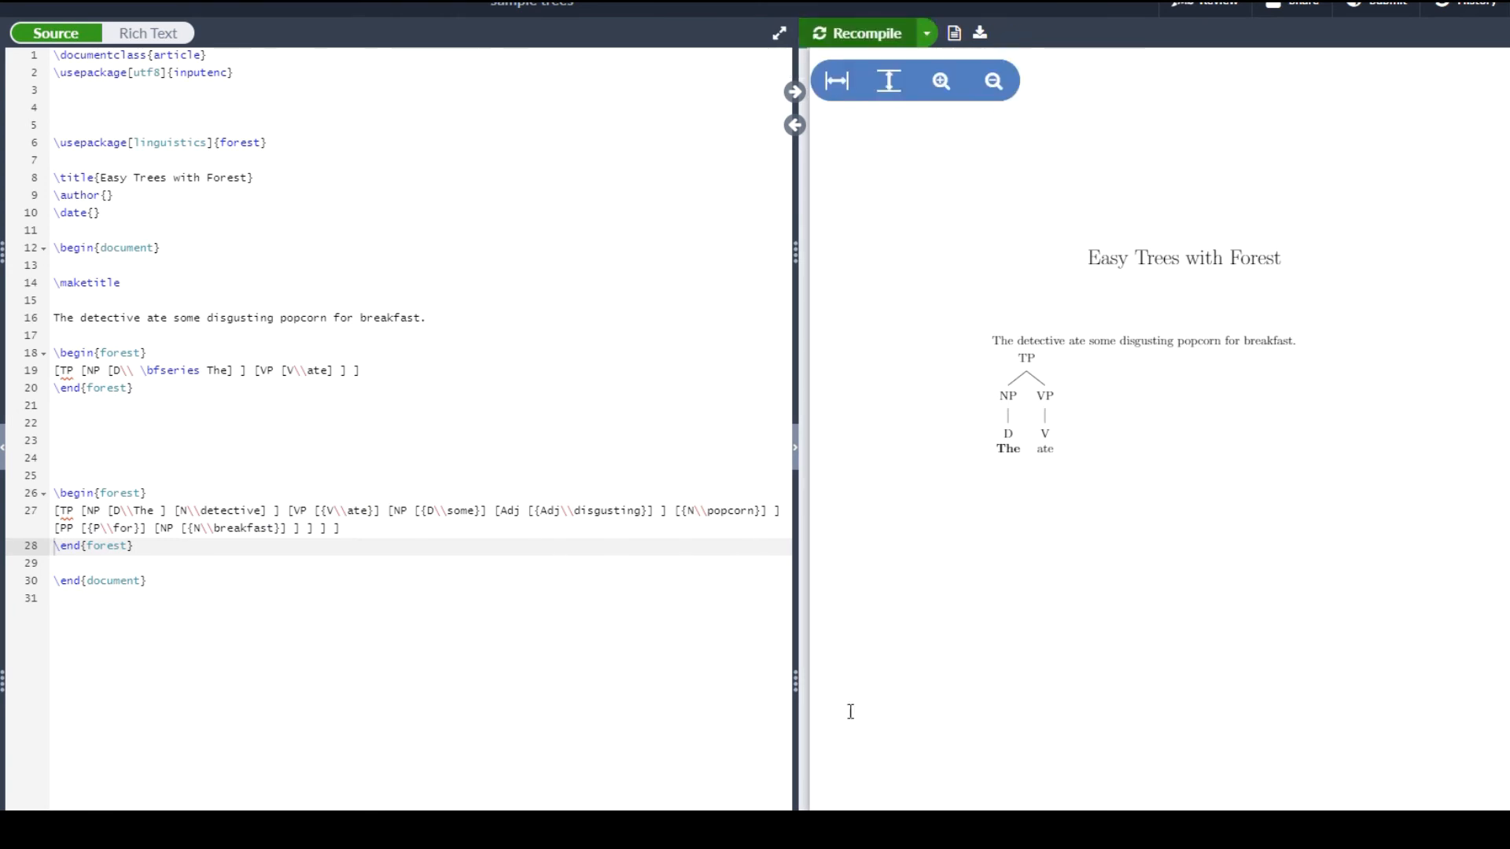
click(856, 33)
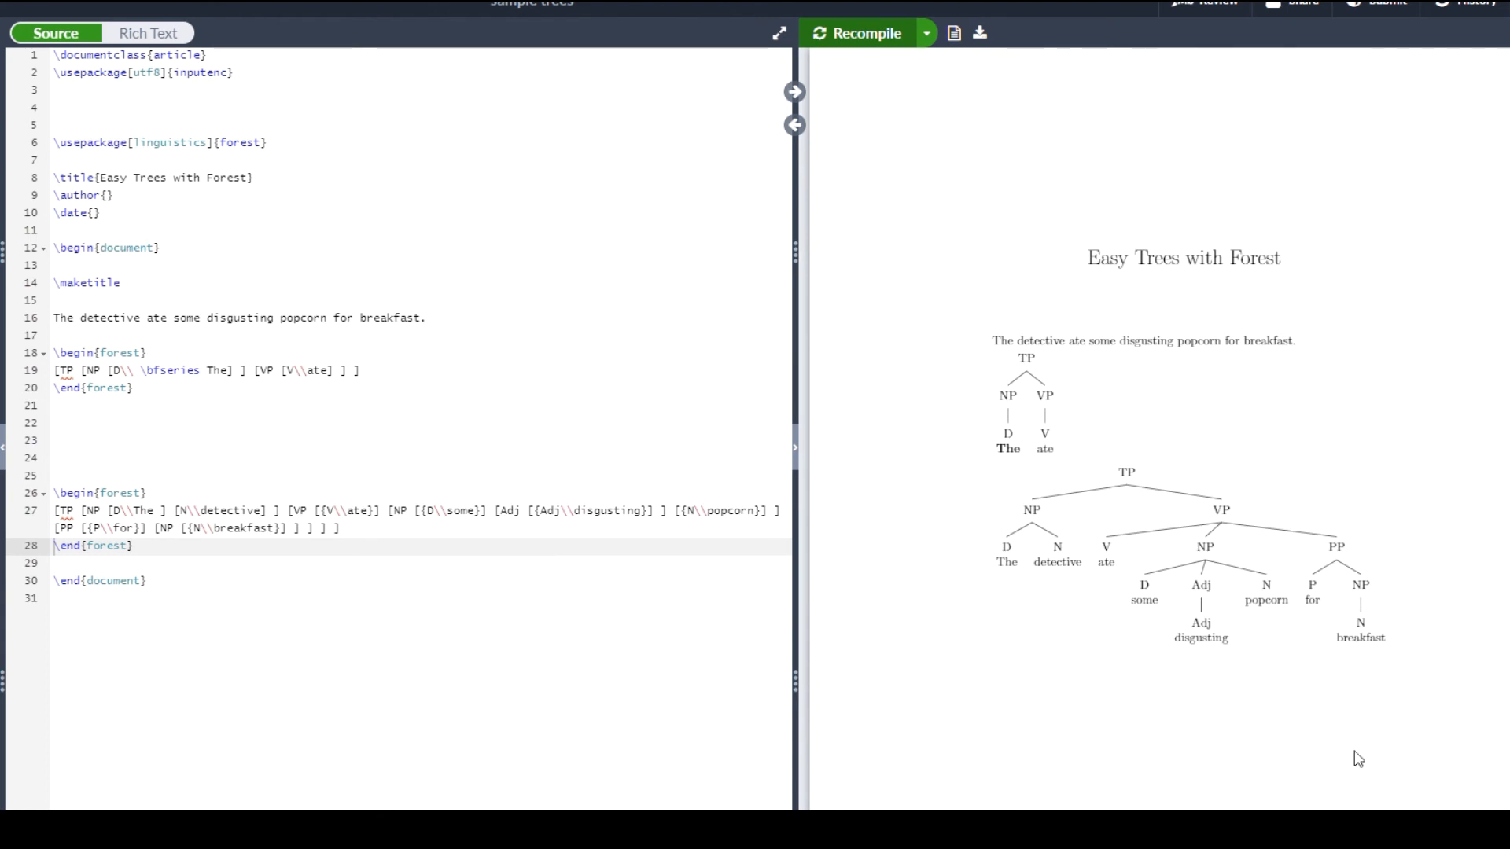
mouse_move(1301, 614)
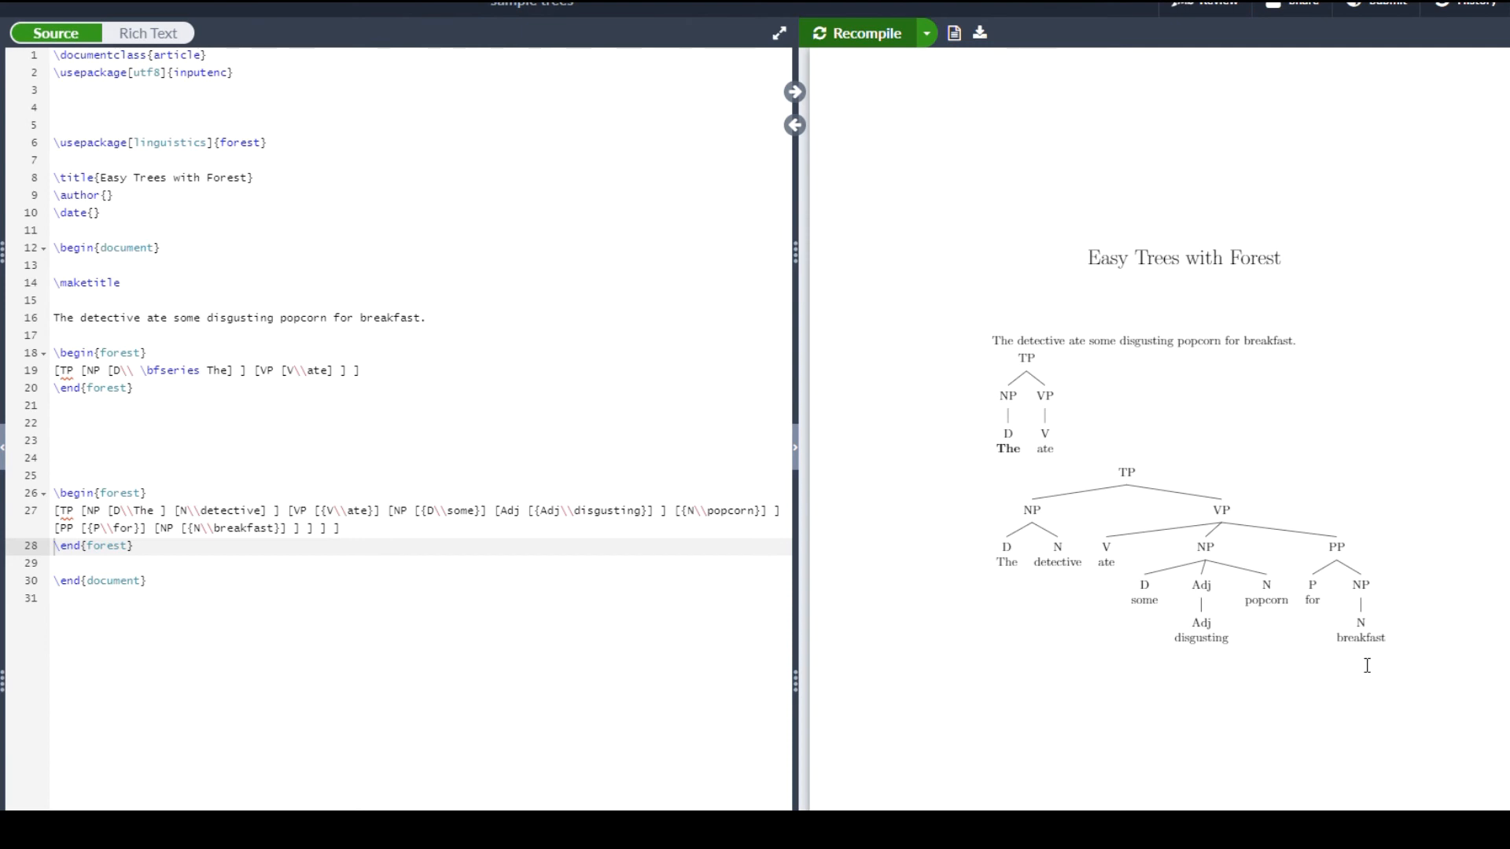
mouse_move(1474, 673)
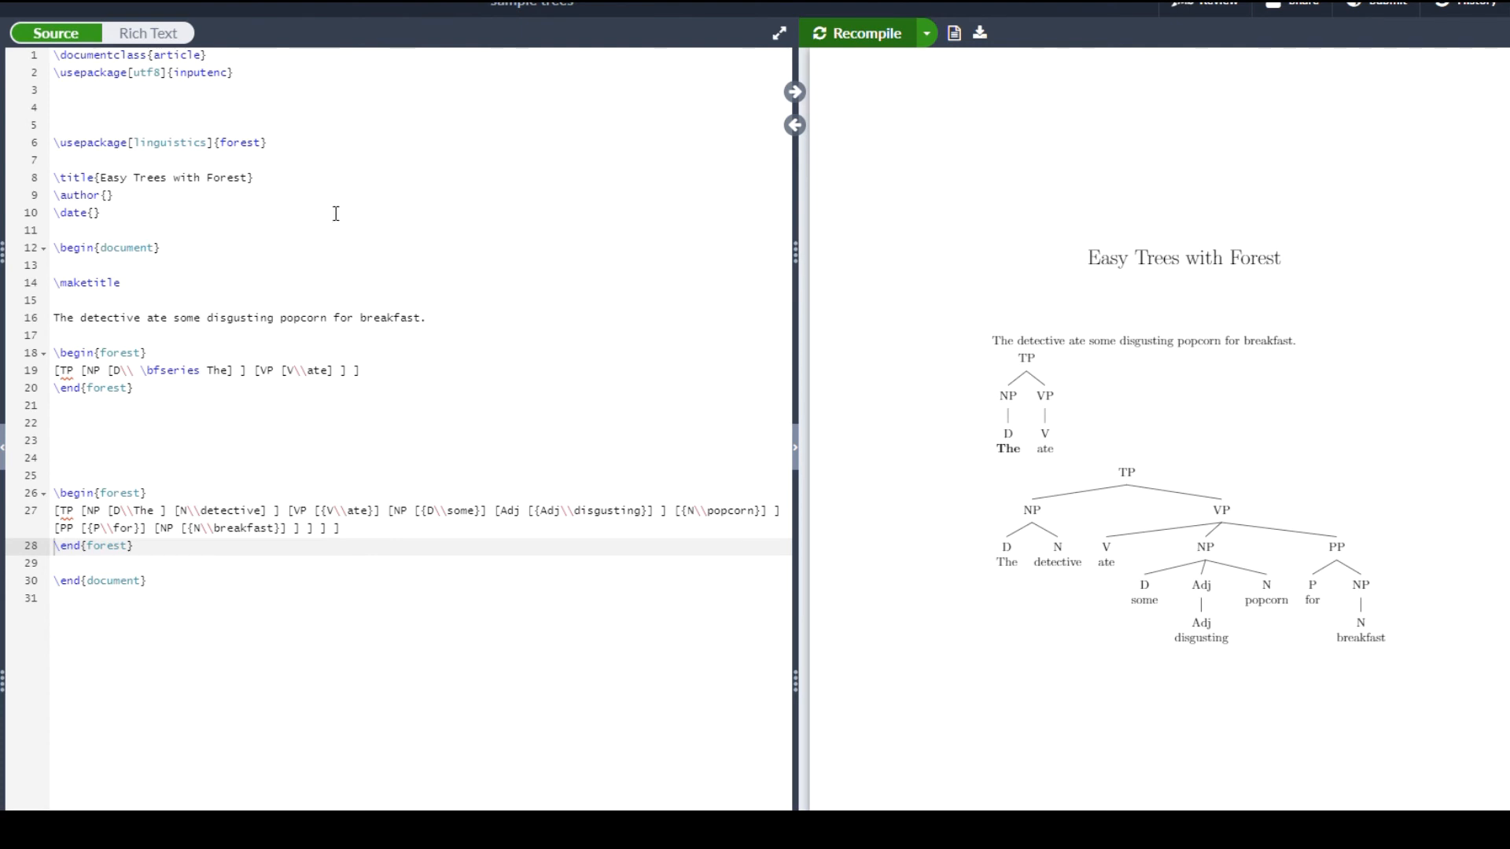
mouse_move(1267, 722)
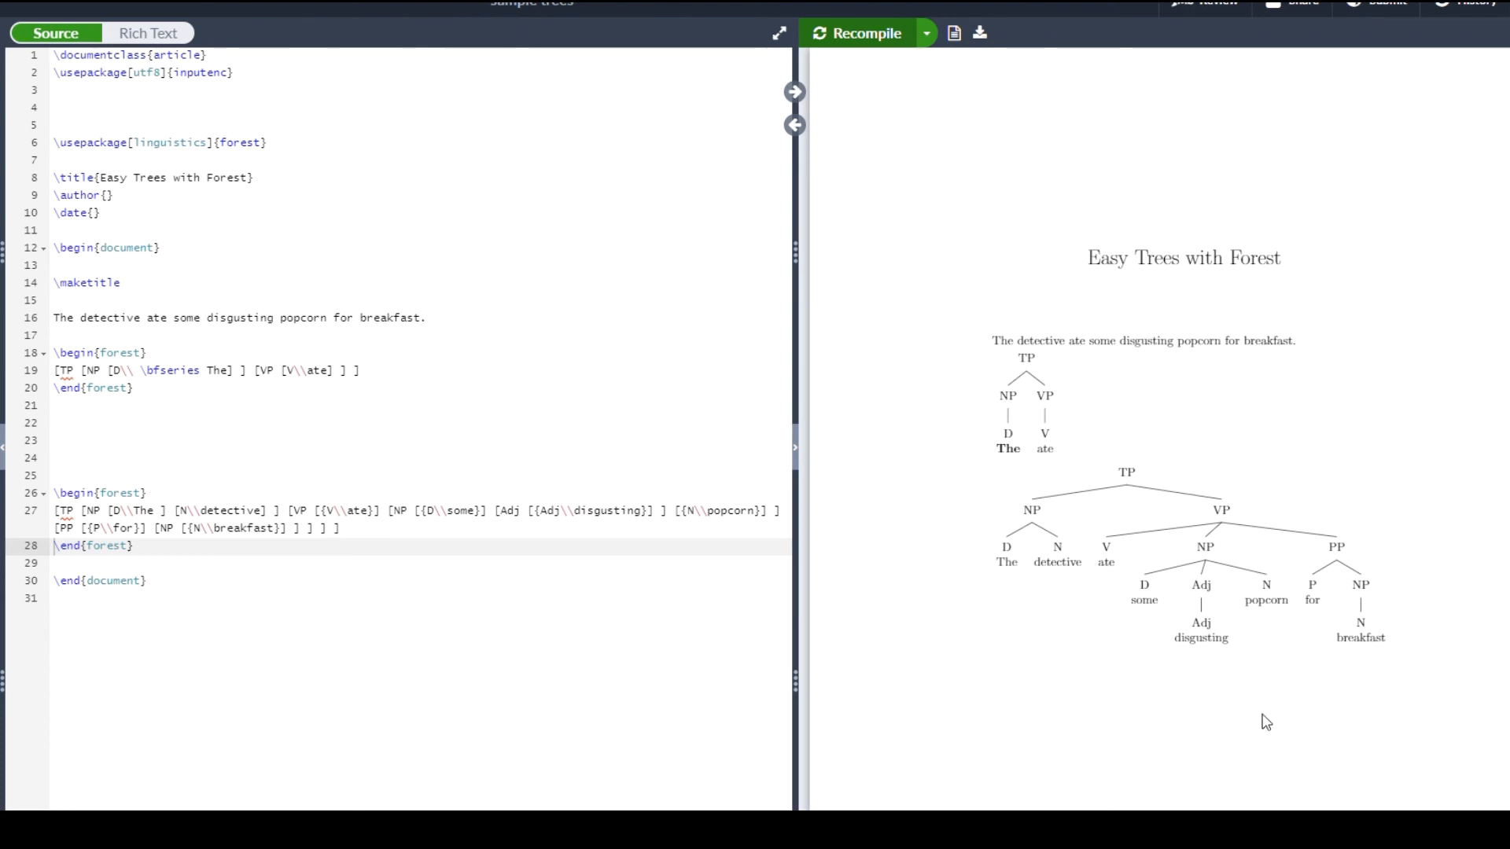
mouse_move(1087, 560)
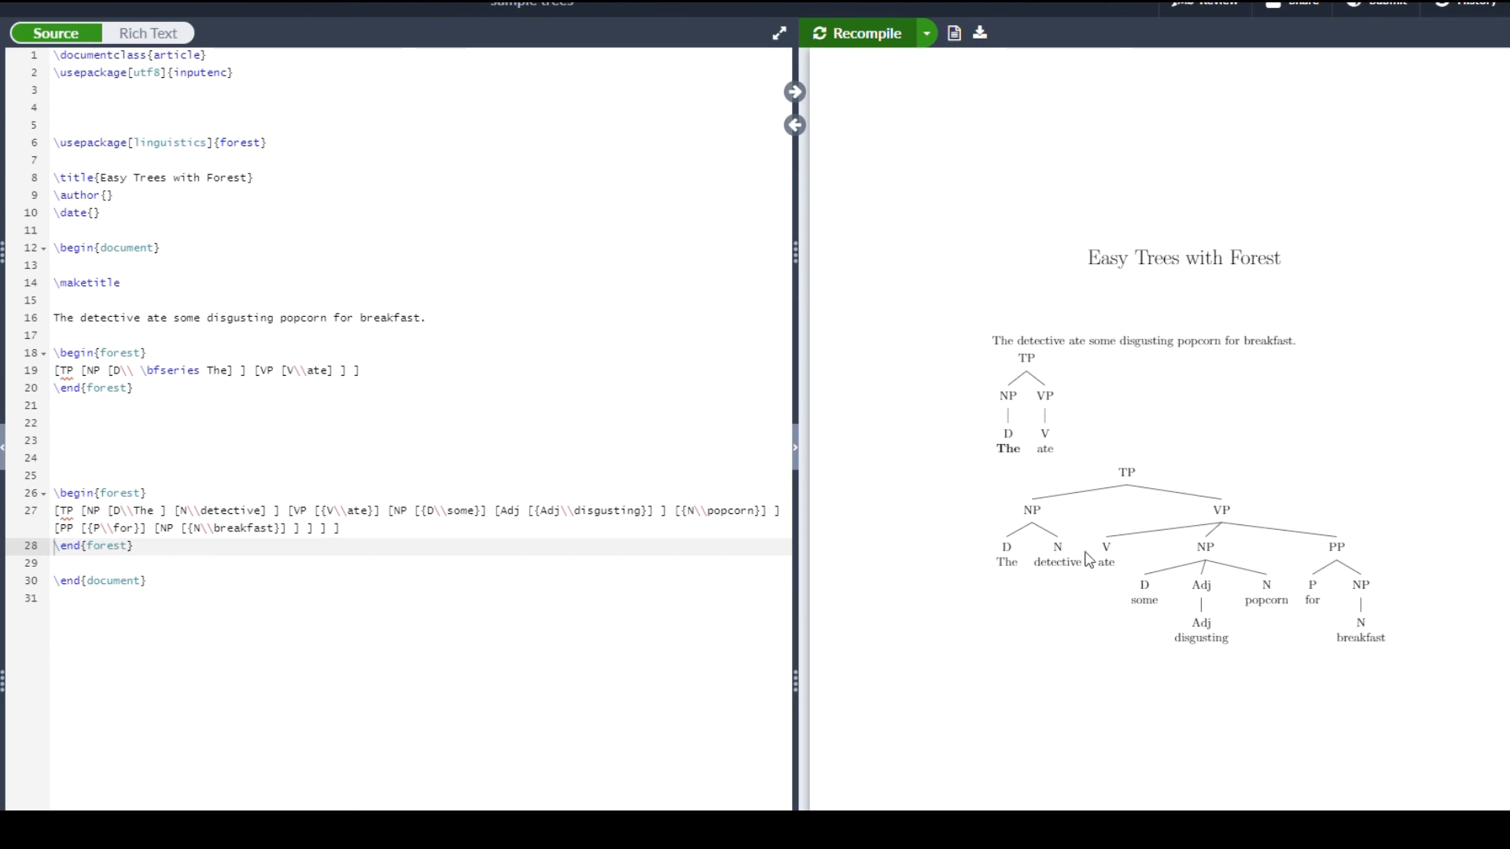
mouse_move(1076, 616)
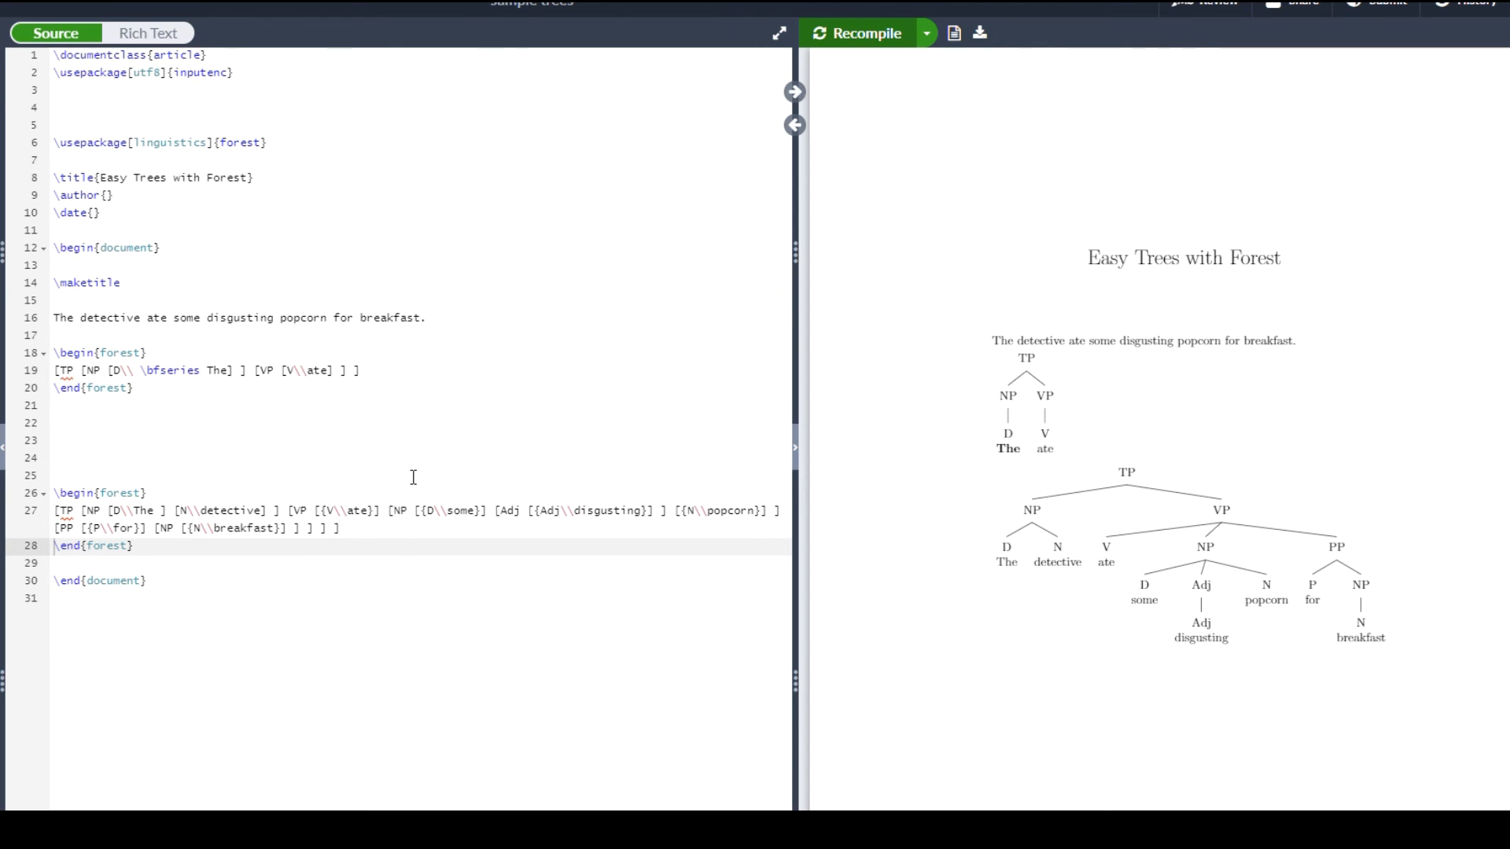
mouse_move(559, 461)
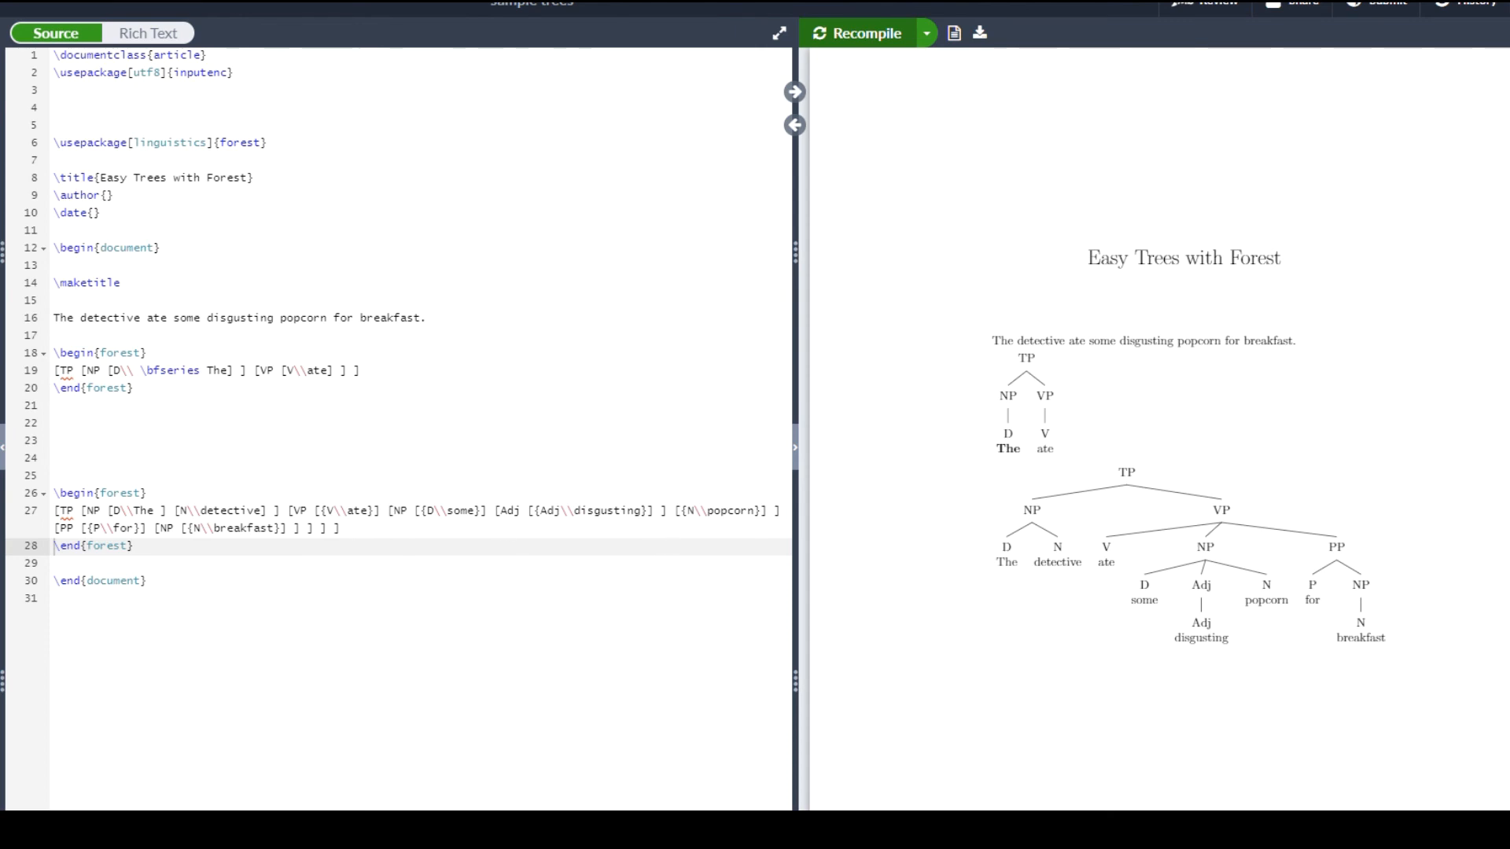
mouse_move(1253, 718)
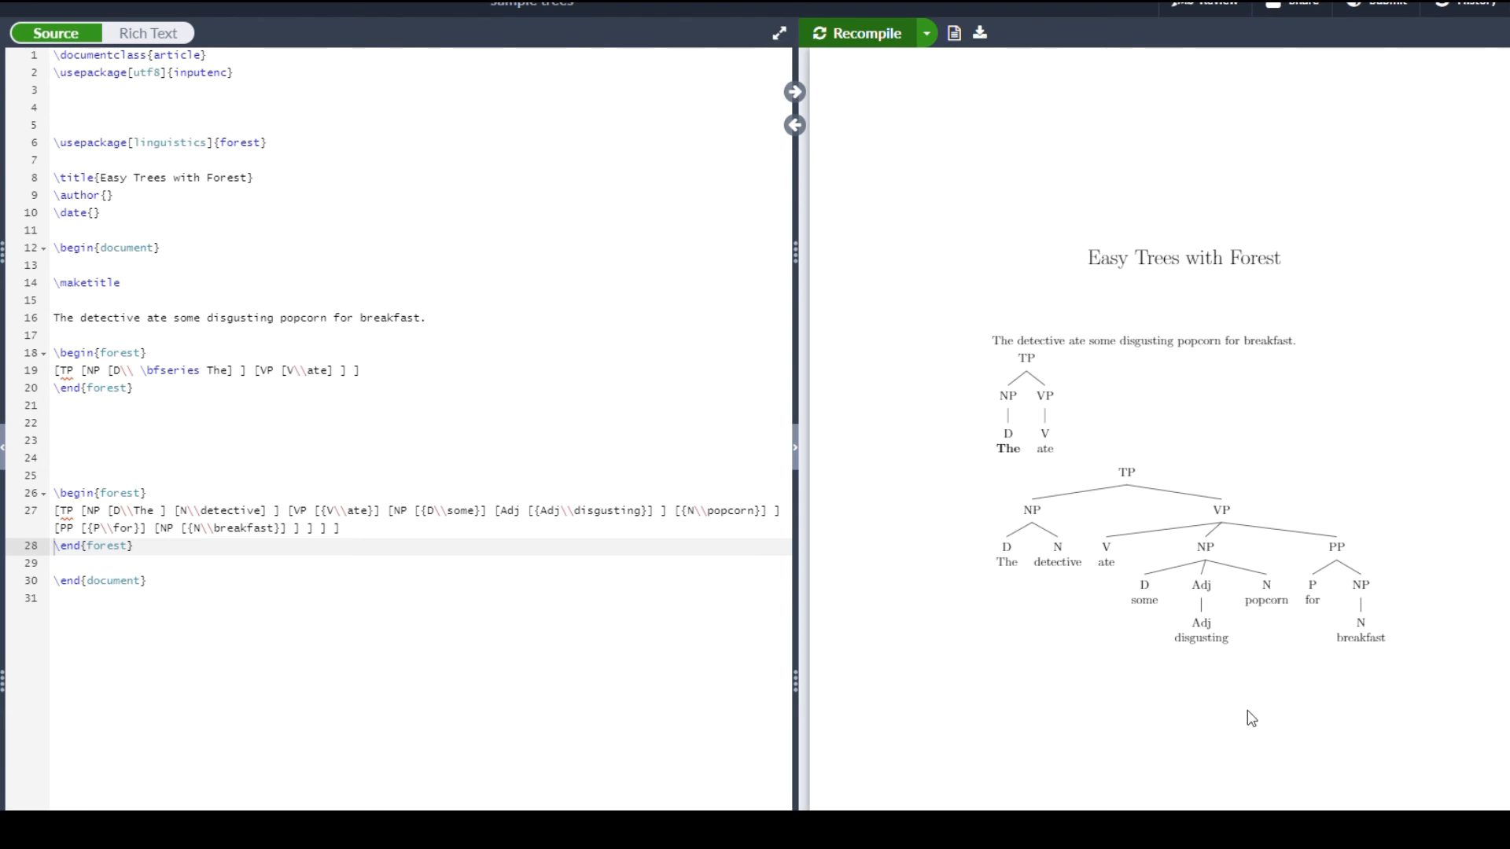
mouse_move(1214, 482)
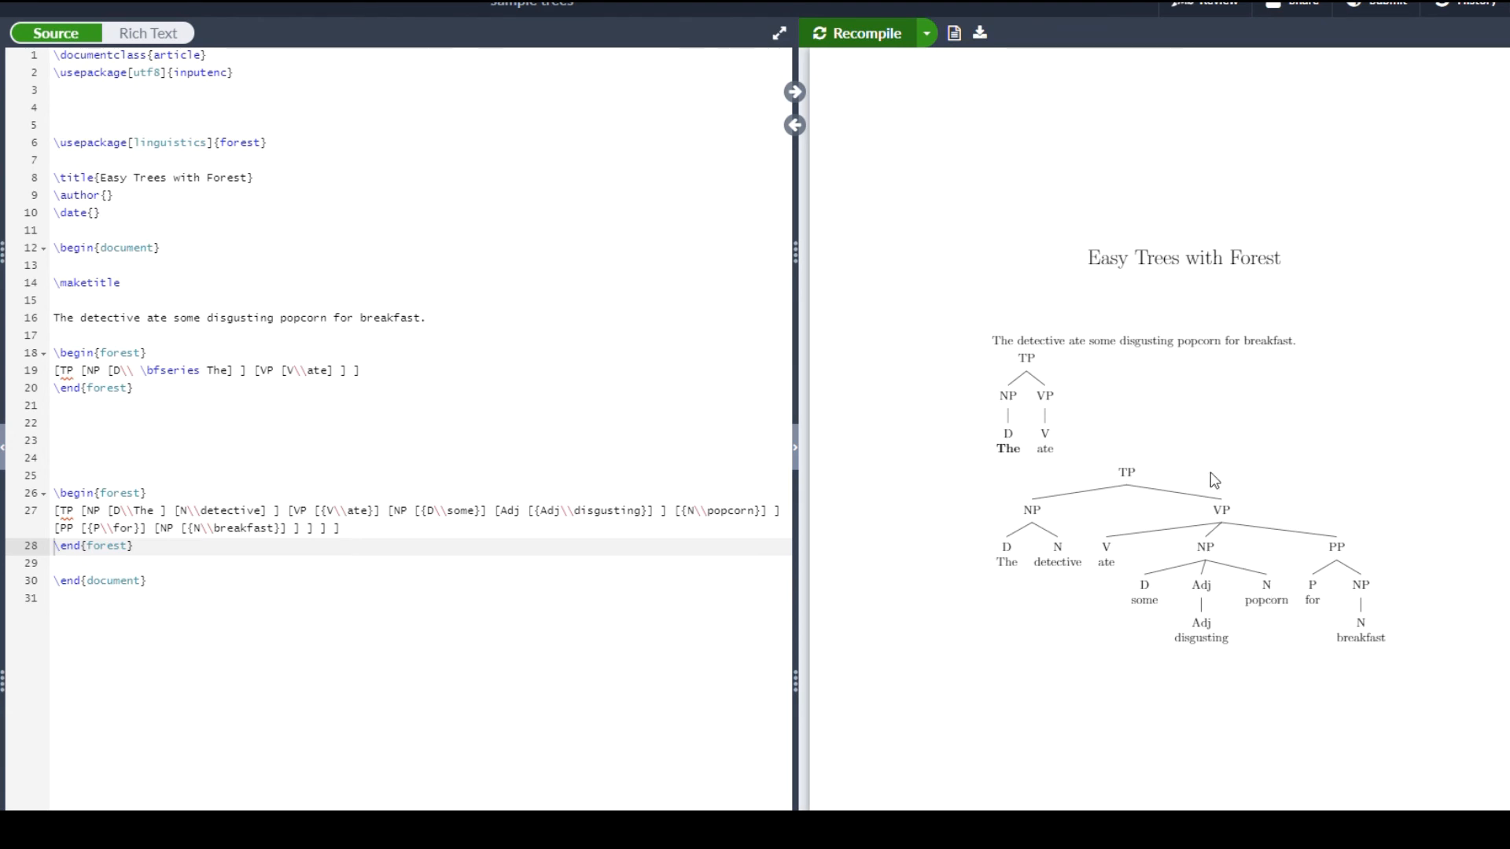
mouse_move(1311, 523)
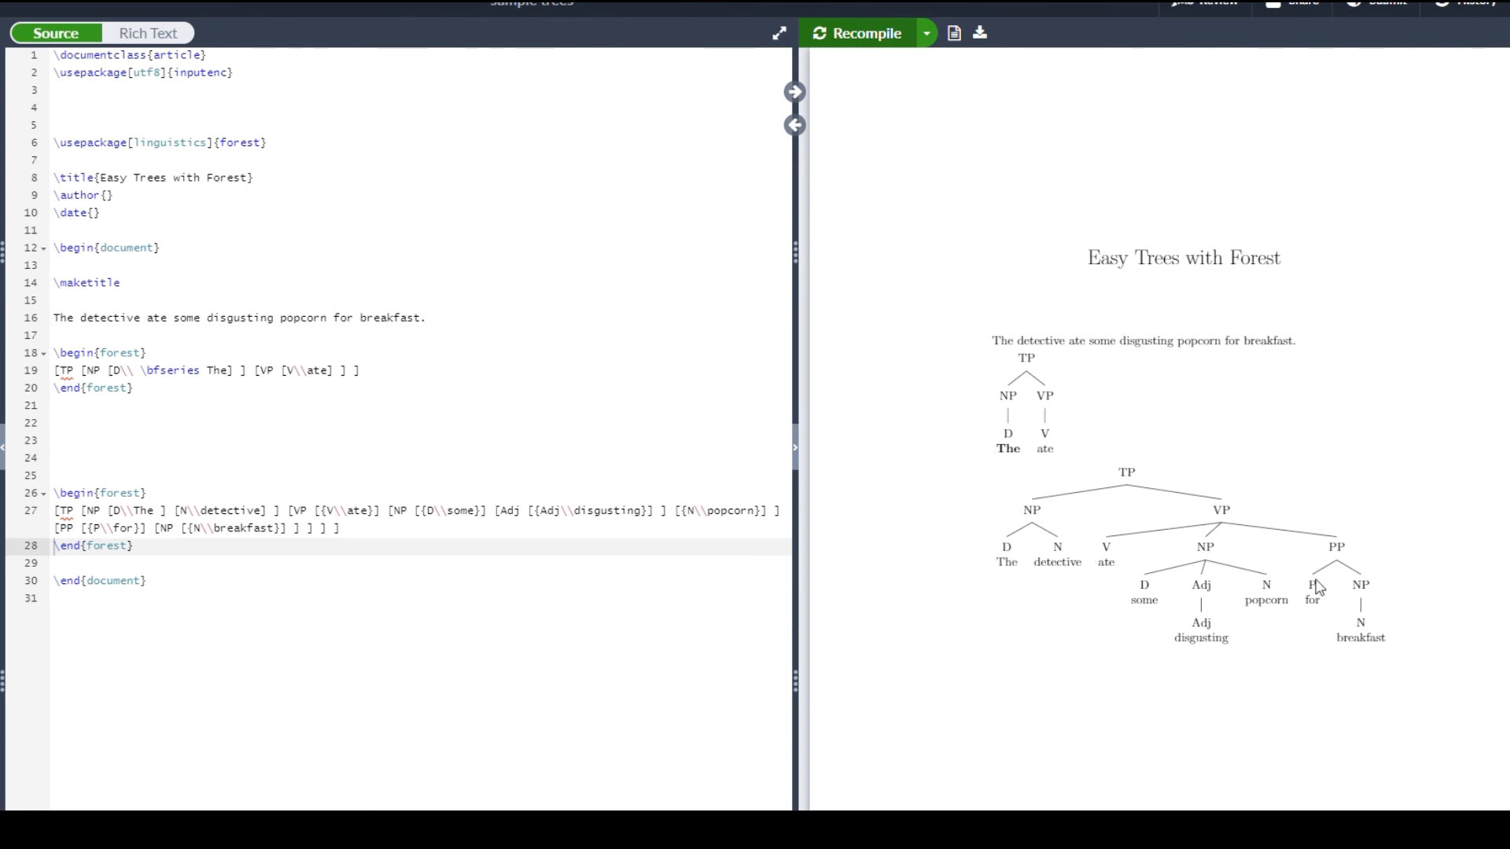
mouse_move(925, 511)
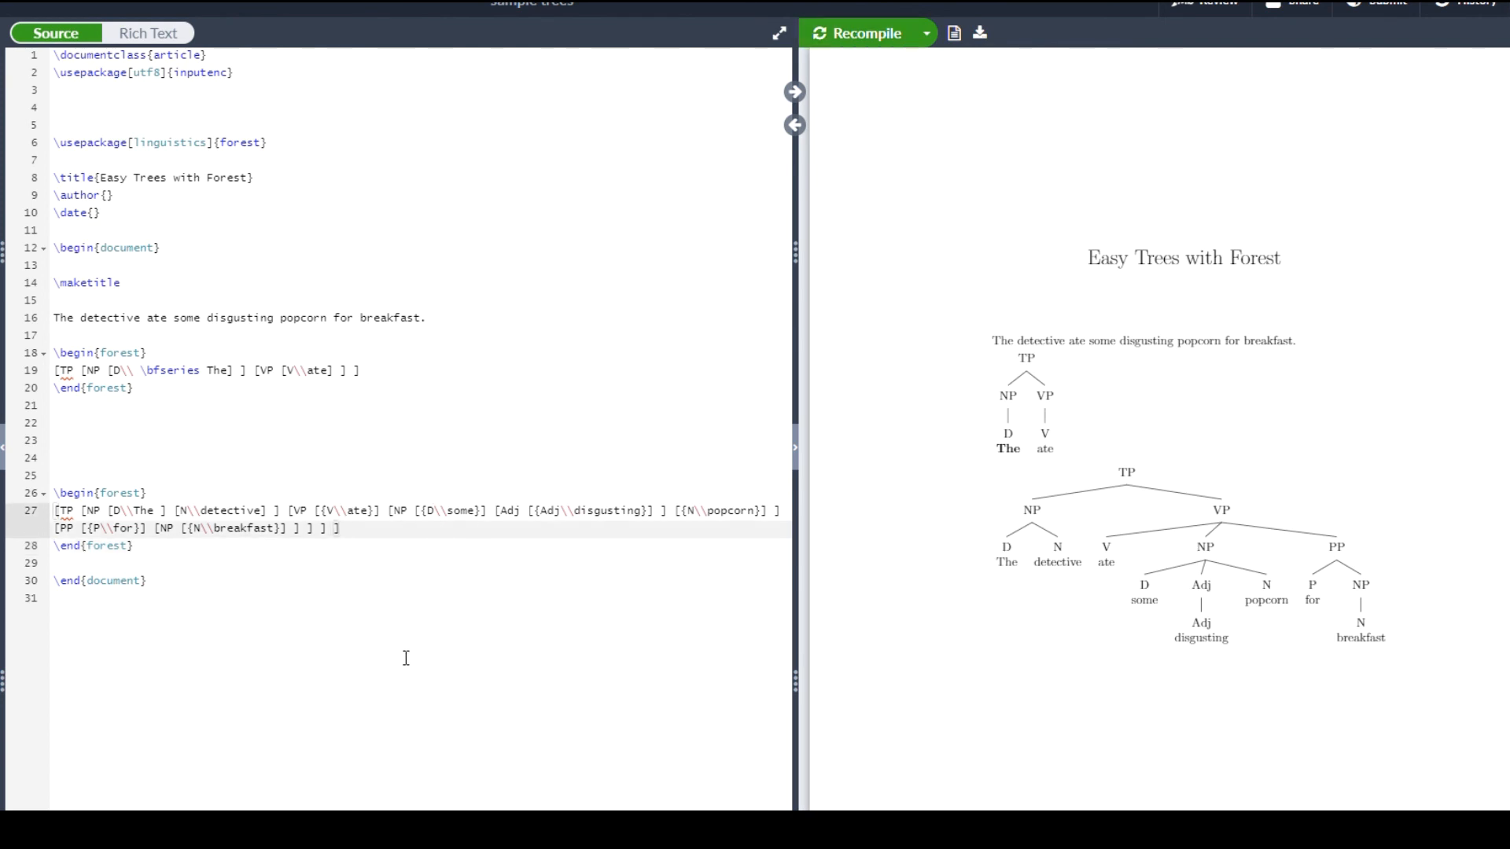
mouse_move(1418, 404)
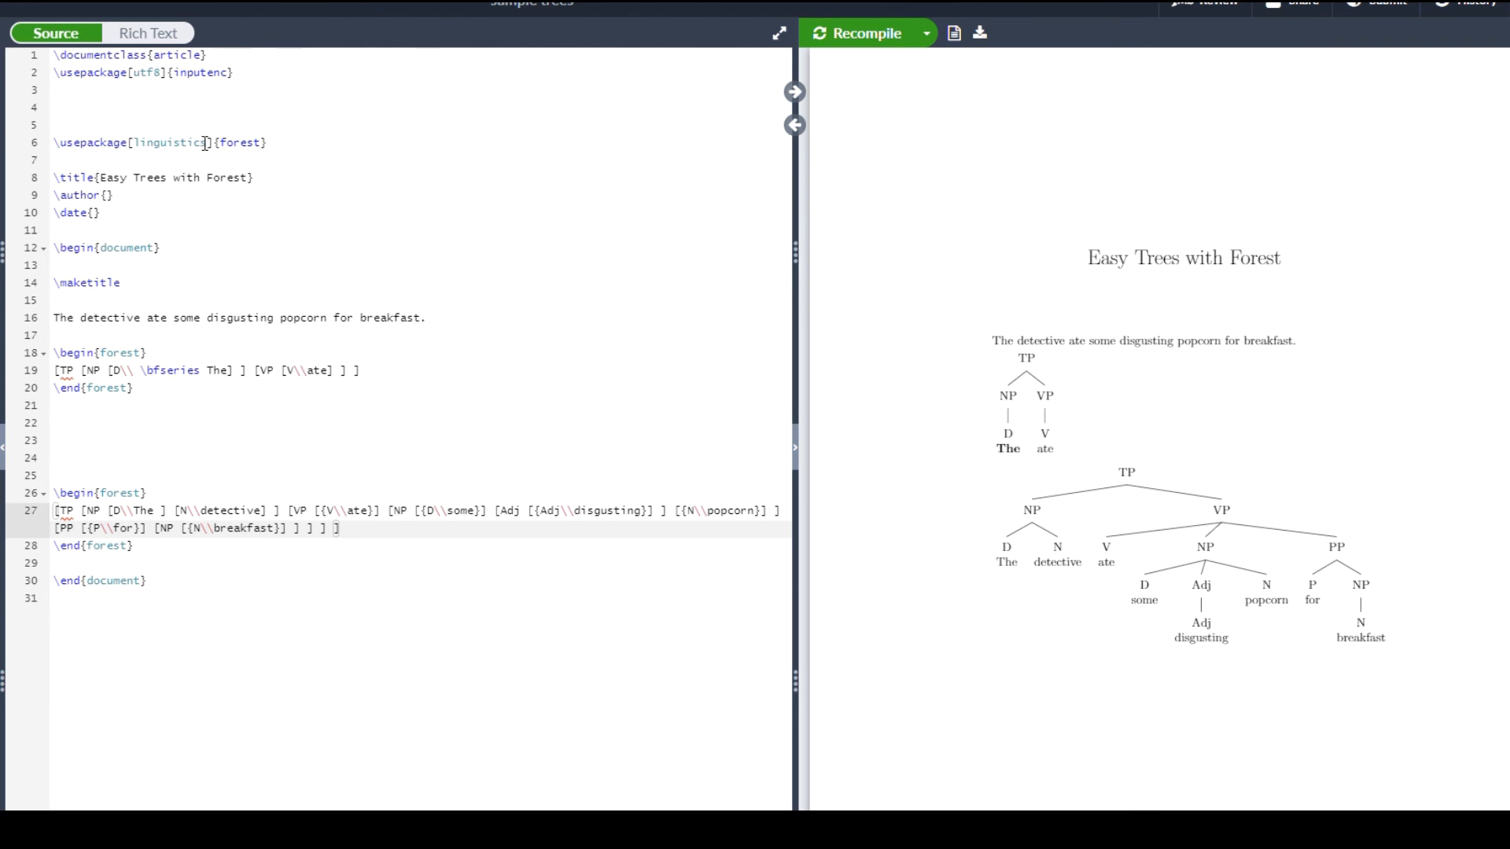
mouse_move(373, 263)
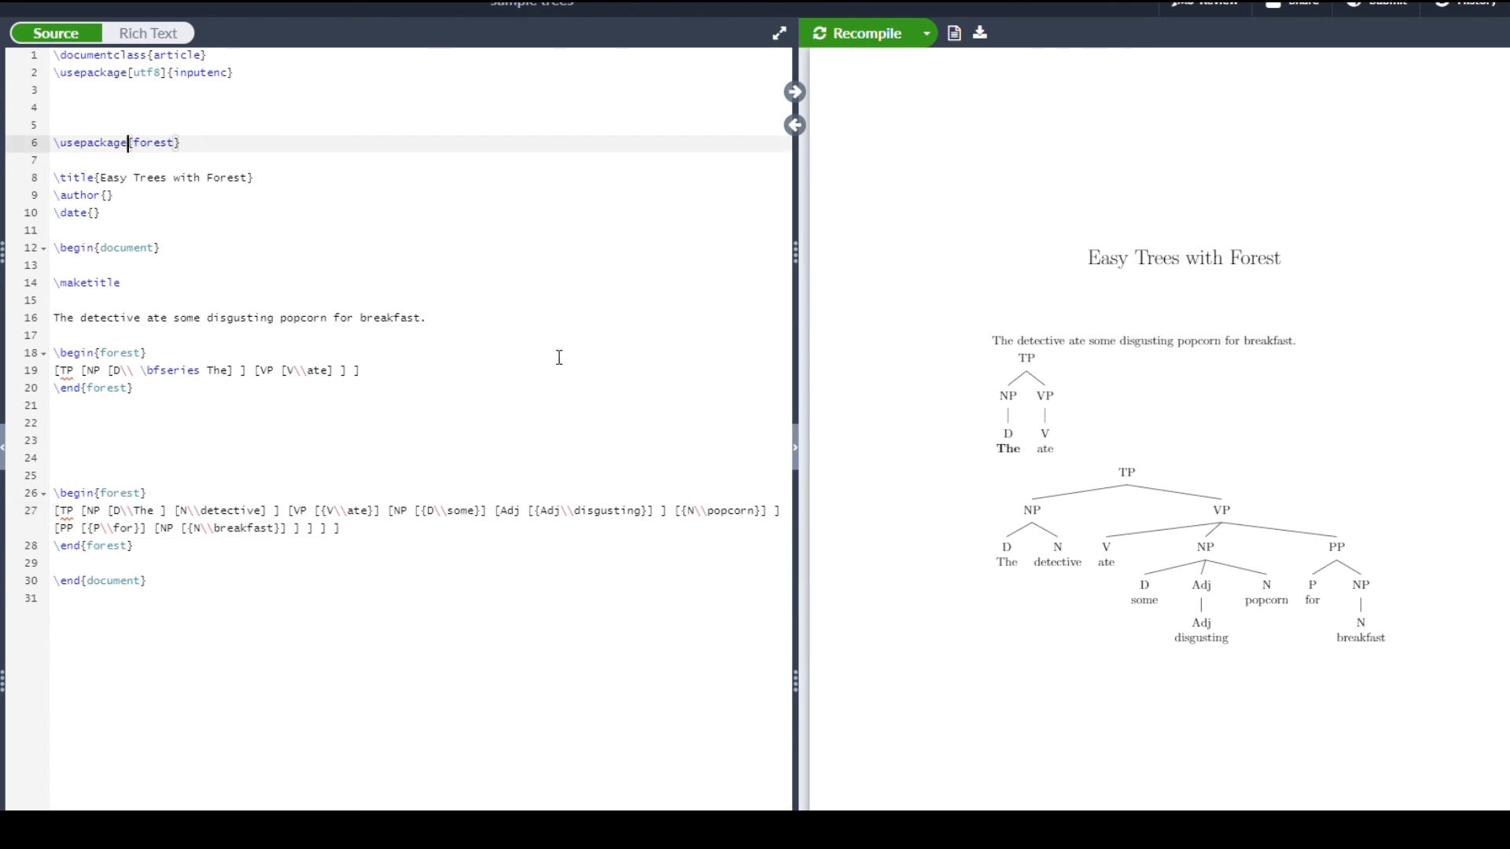
- Compile without forest's [linguistics] option, then begin retyping [ling on the package line
click(863, 33)
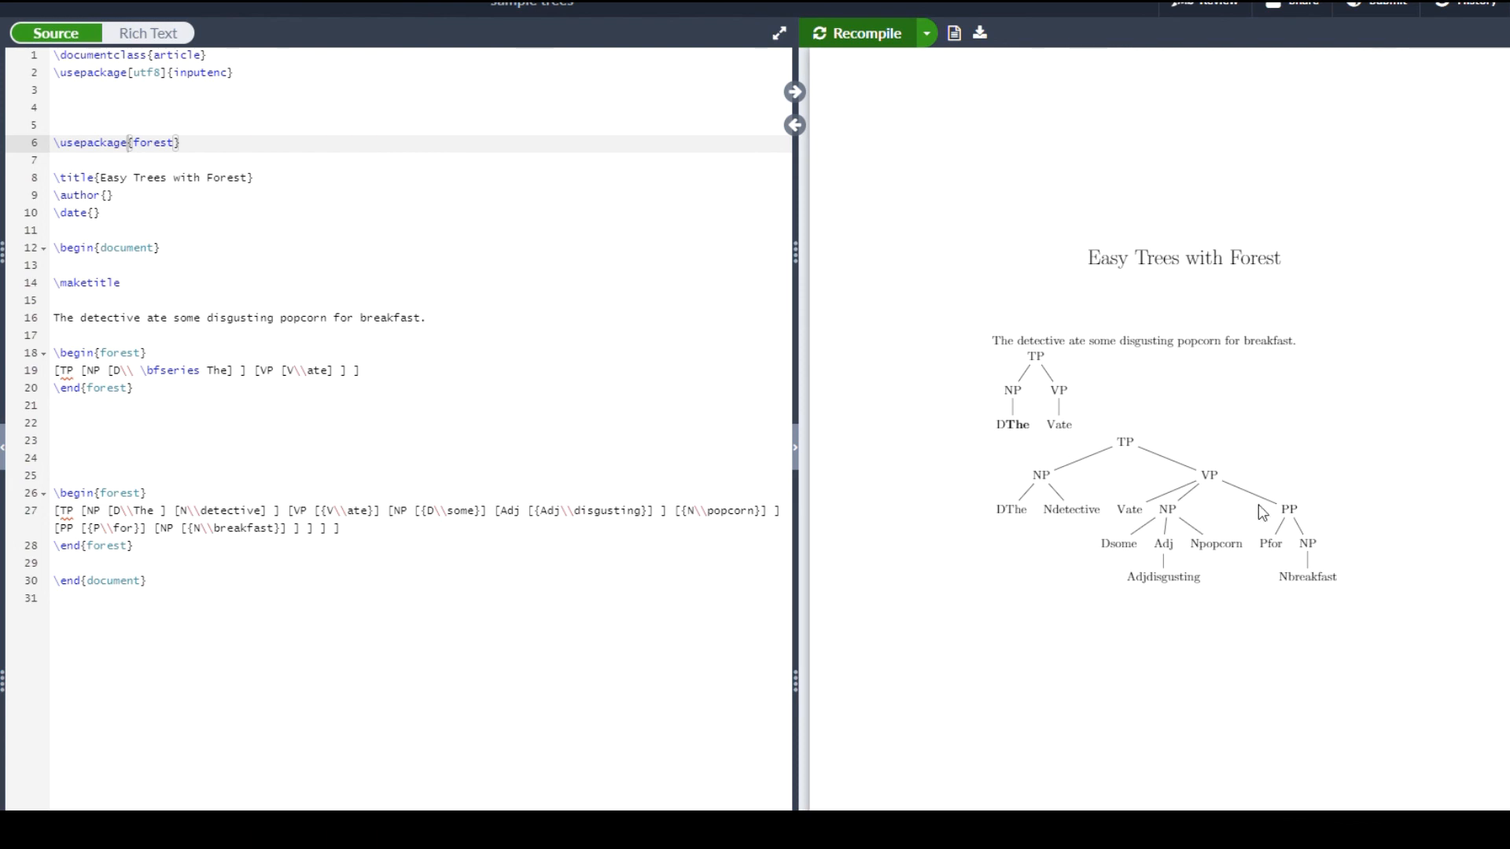
mouse_move(1041, 448)
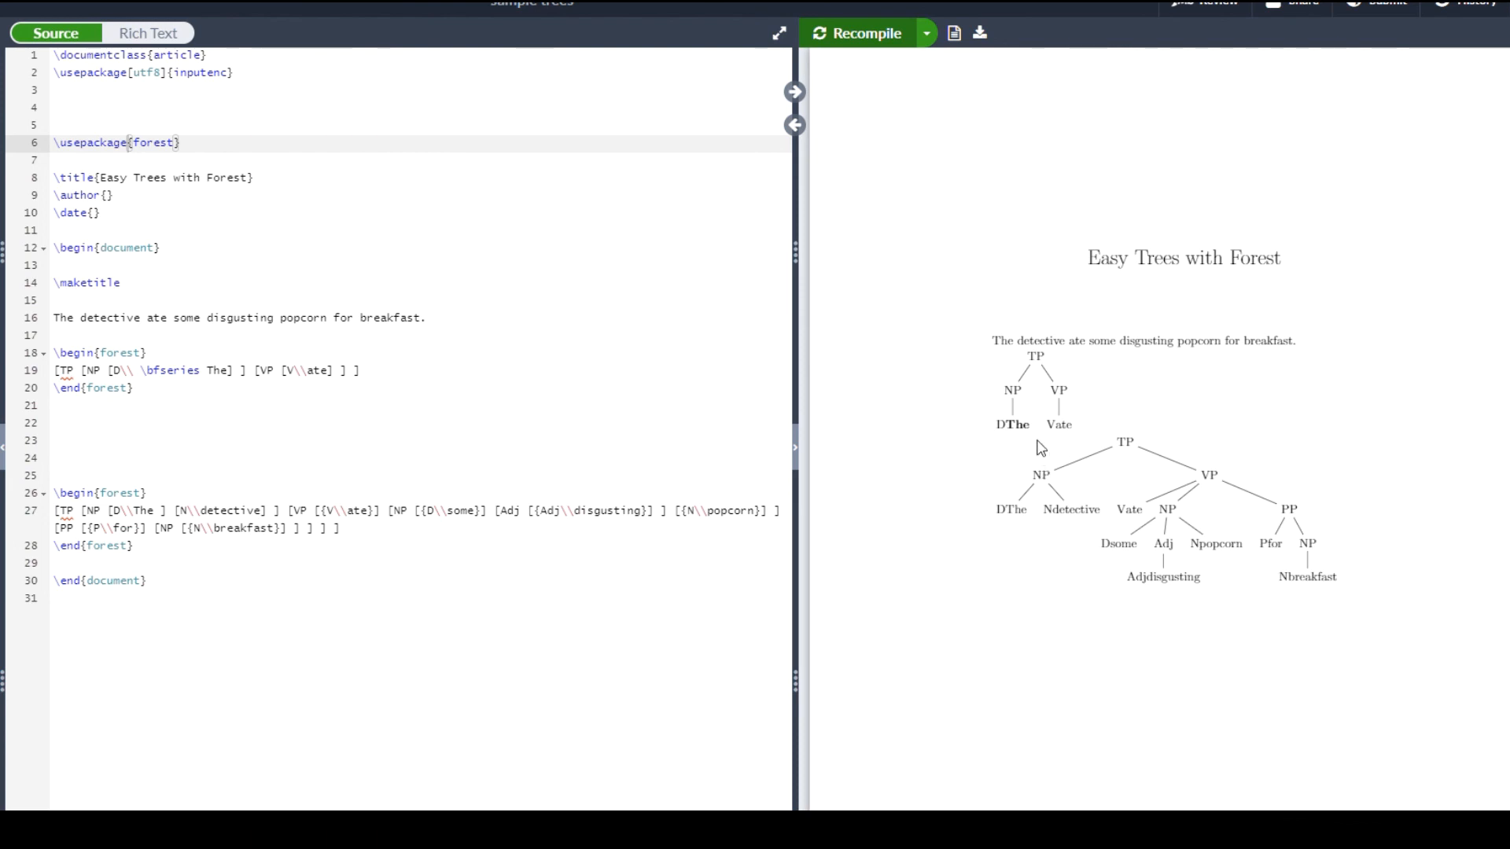
click(301, 369)
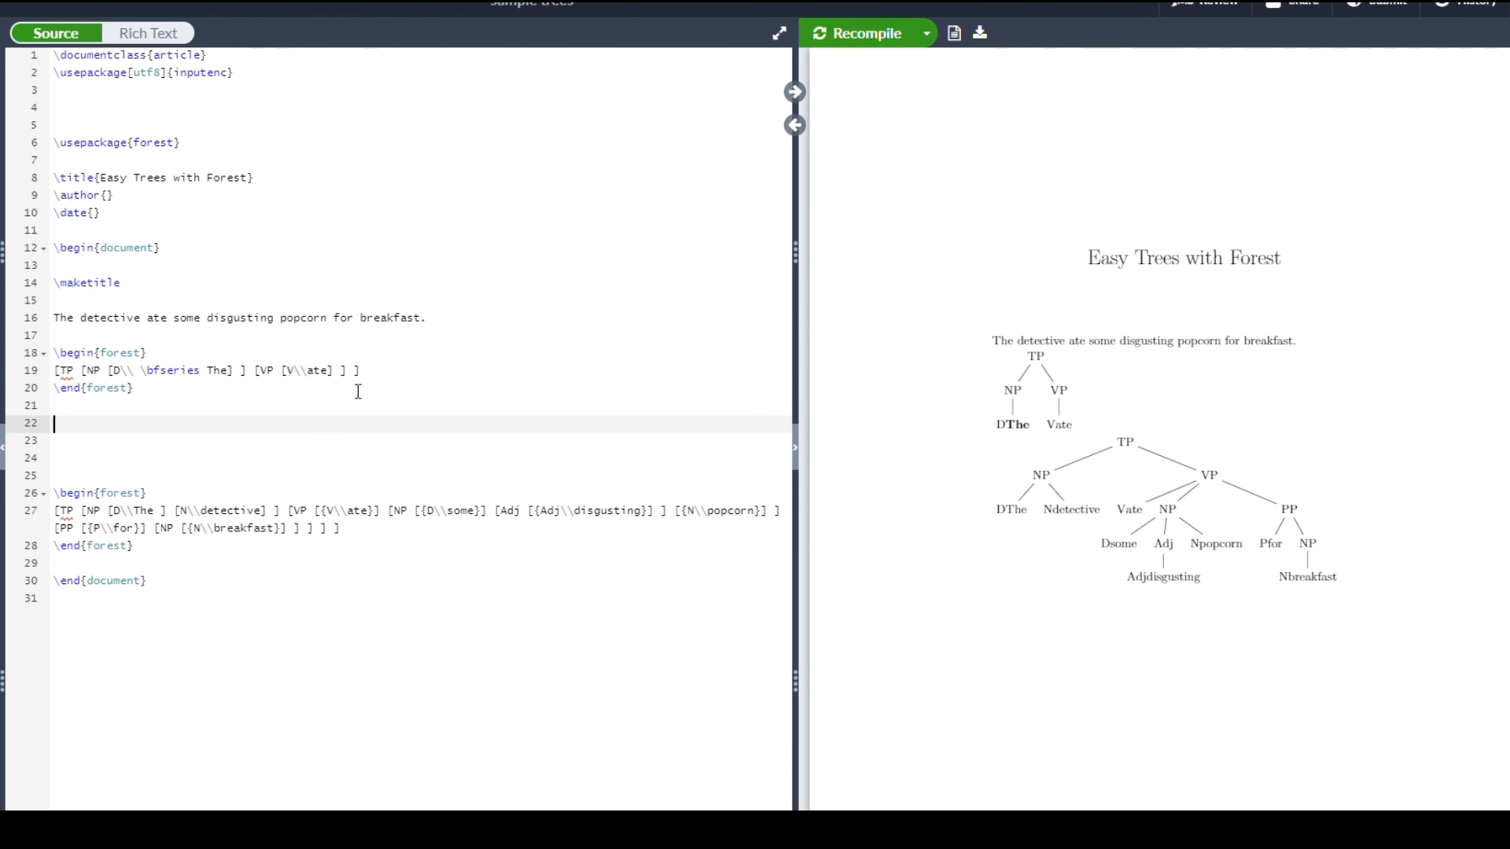
mouse_move(390, 409)
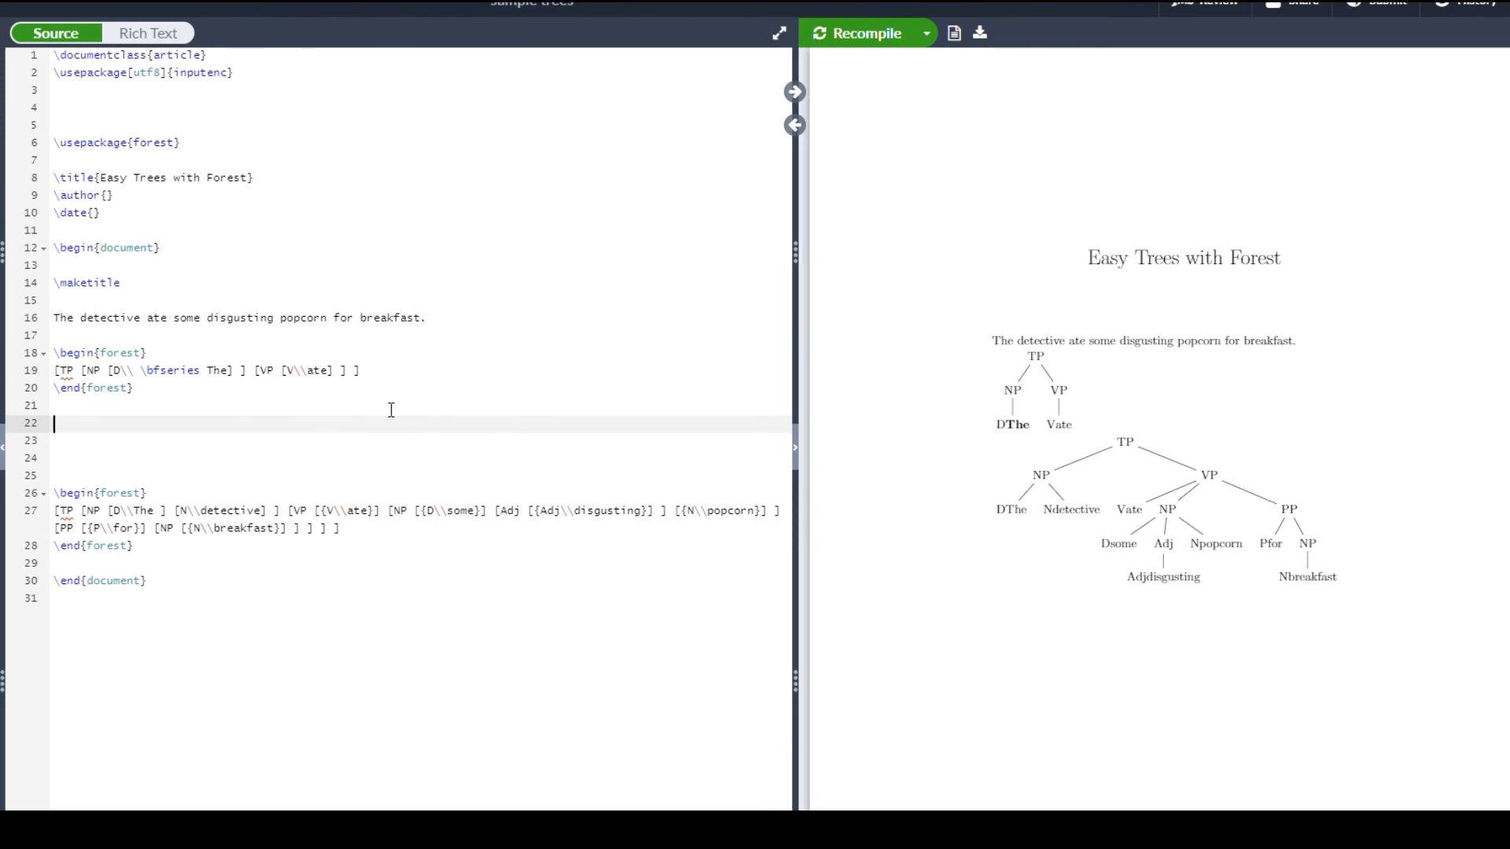
mouse_move(1046, 456)
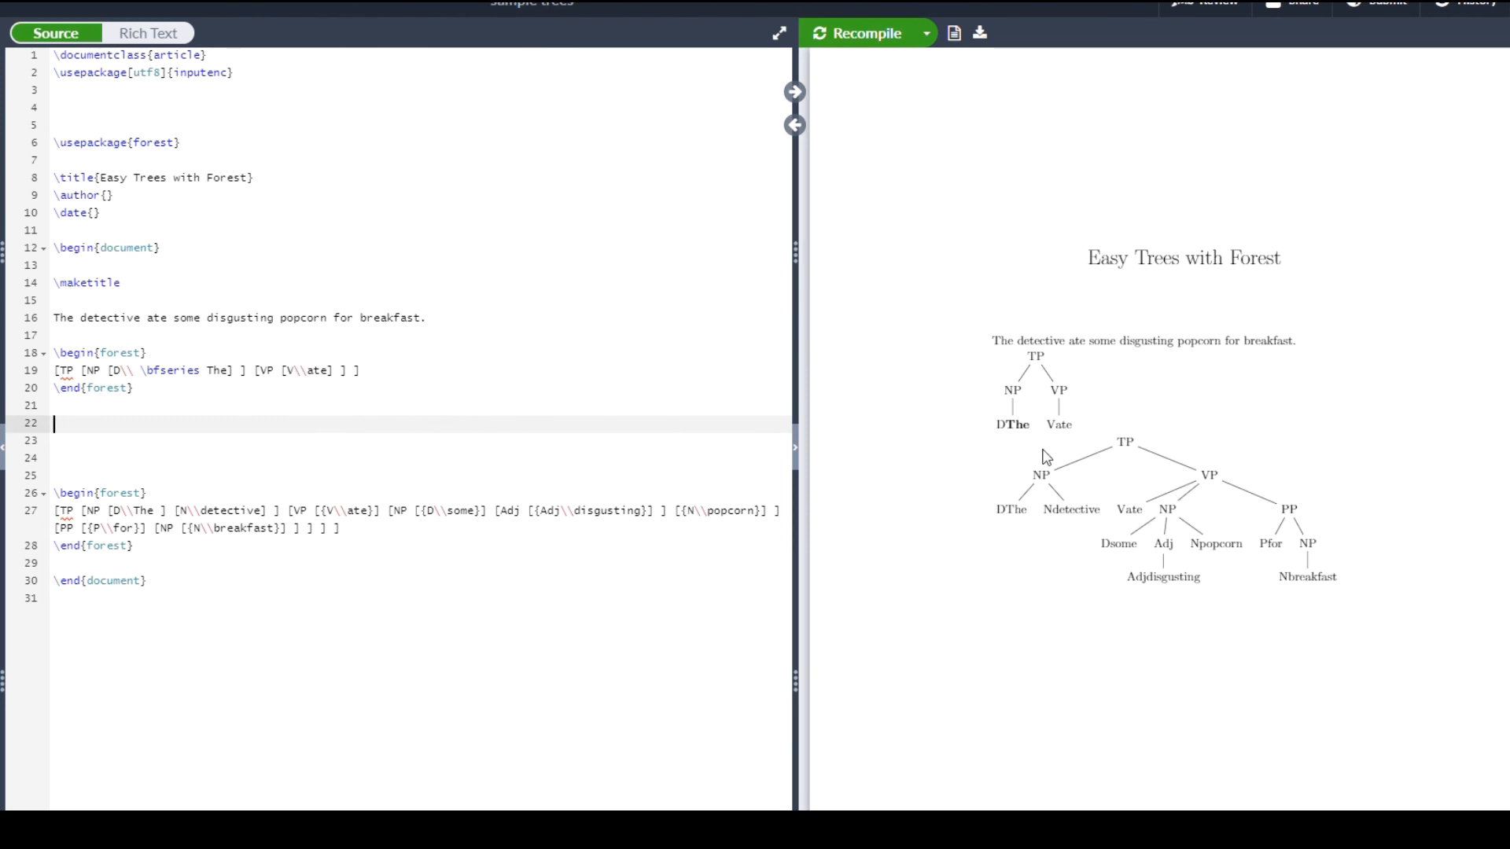
mouse_move(310, 393)
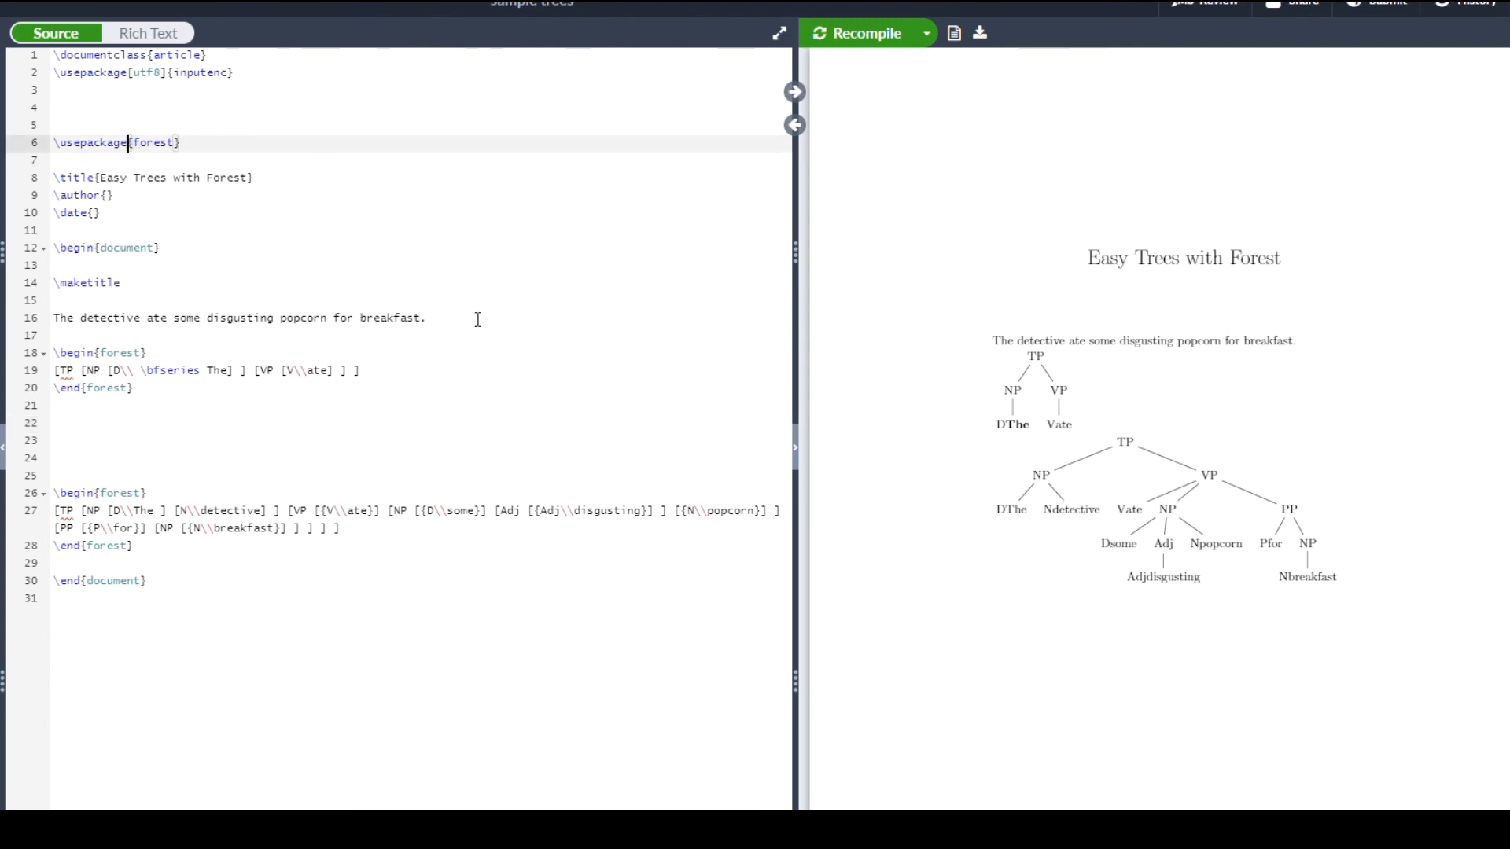
text([linguistics)
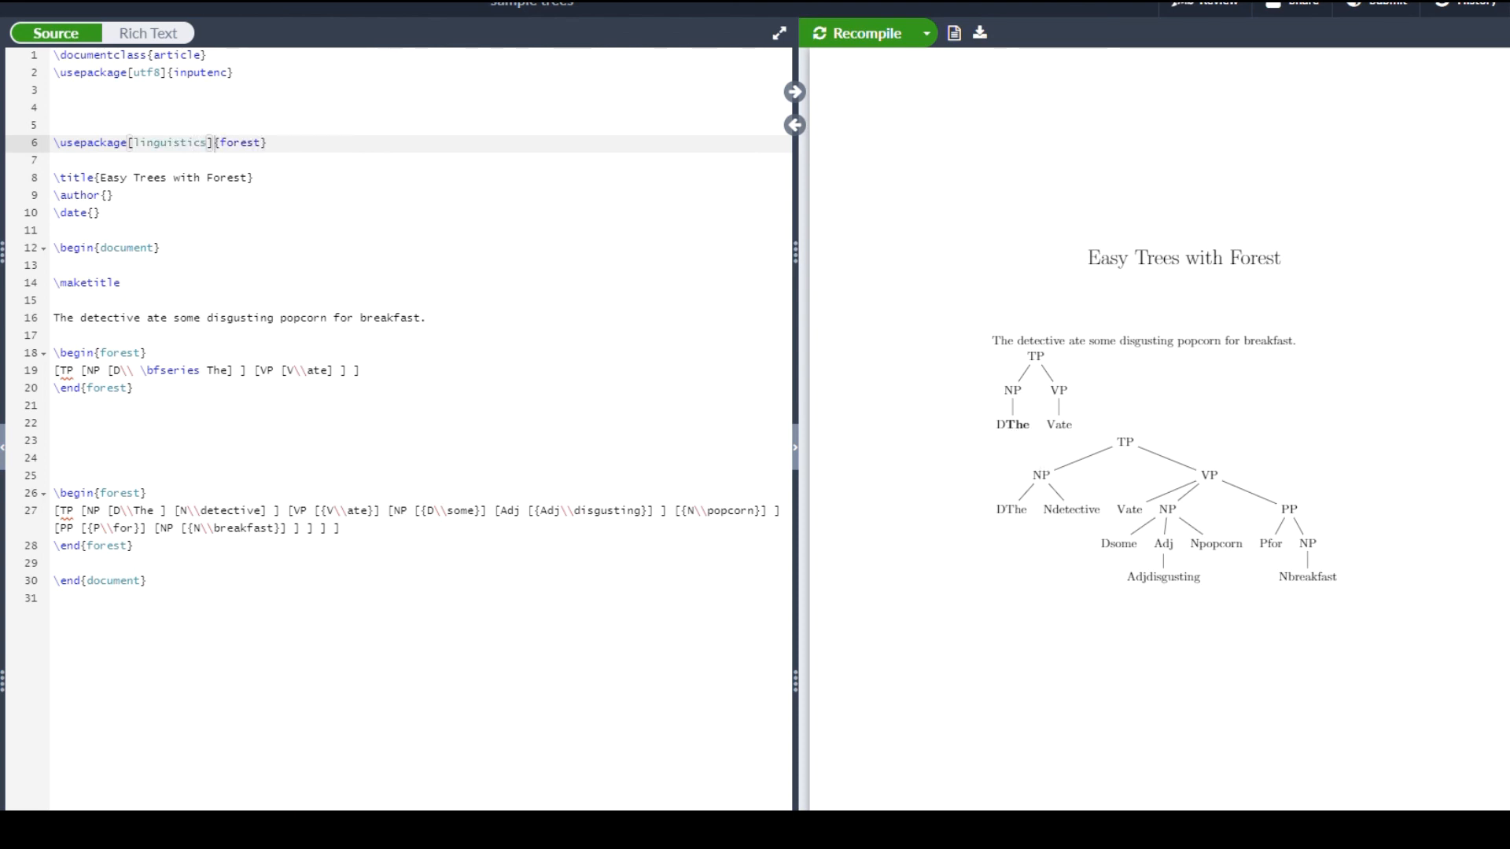
- Recompile with \usepackage[linguistics]{forest} so category labels sit above their words again
click(859, 31)
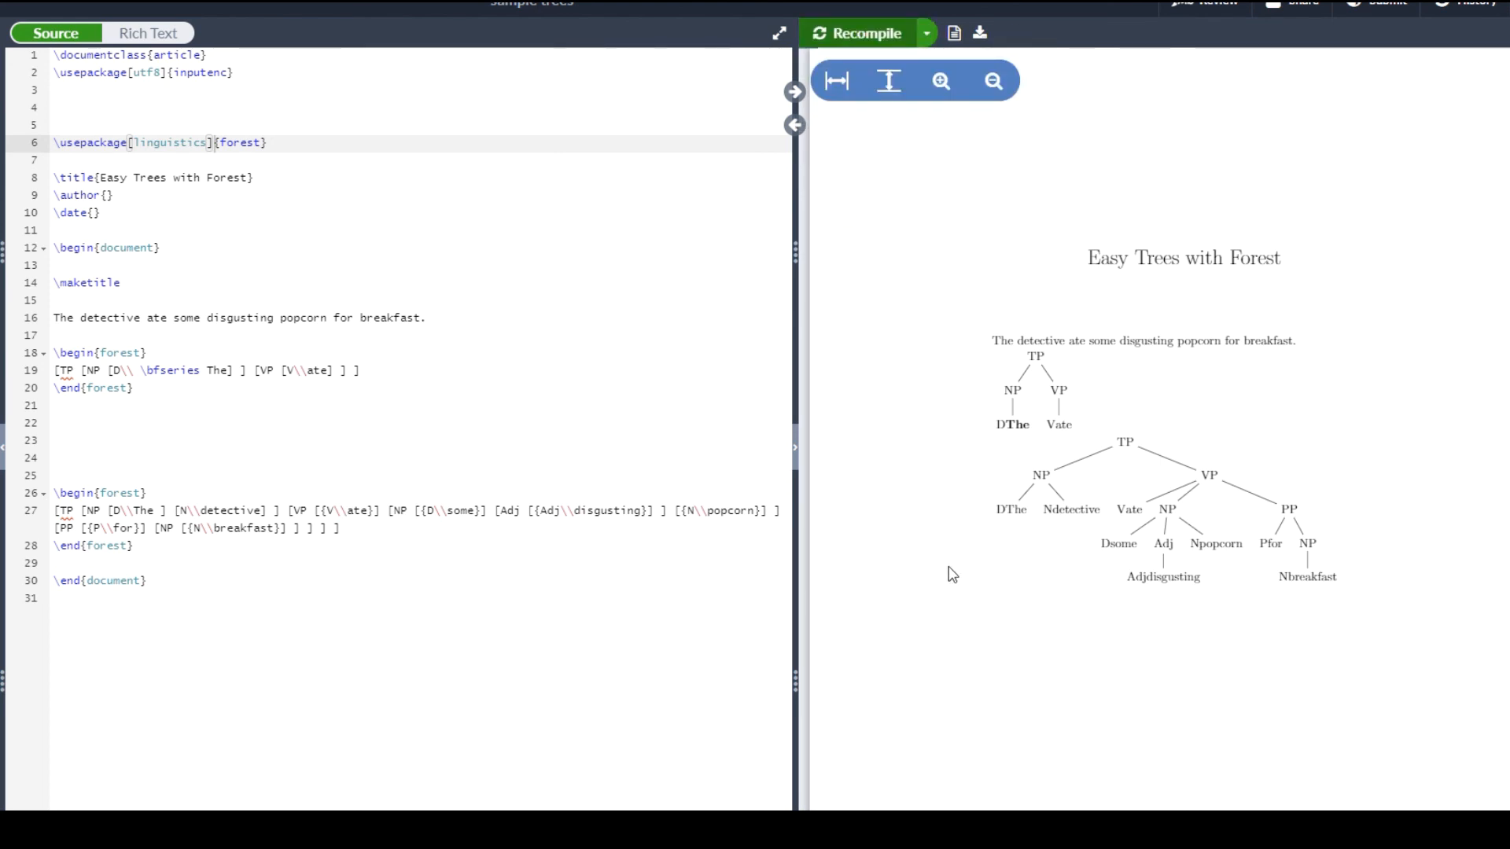
click(863, 33)
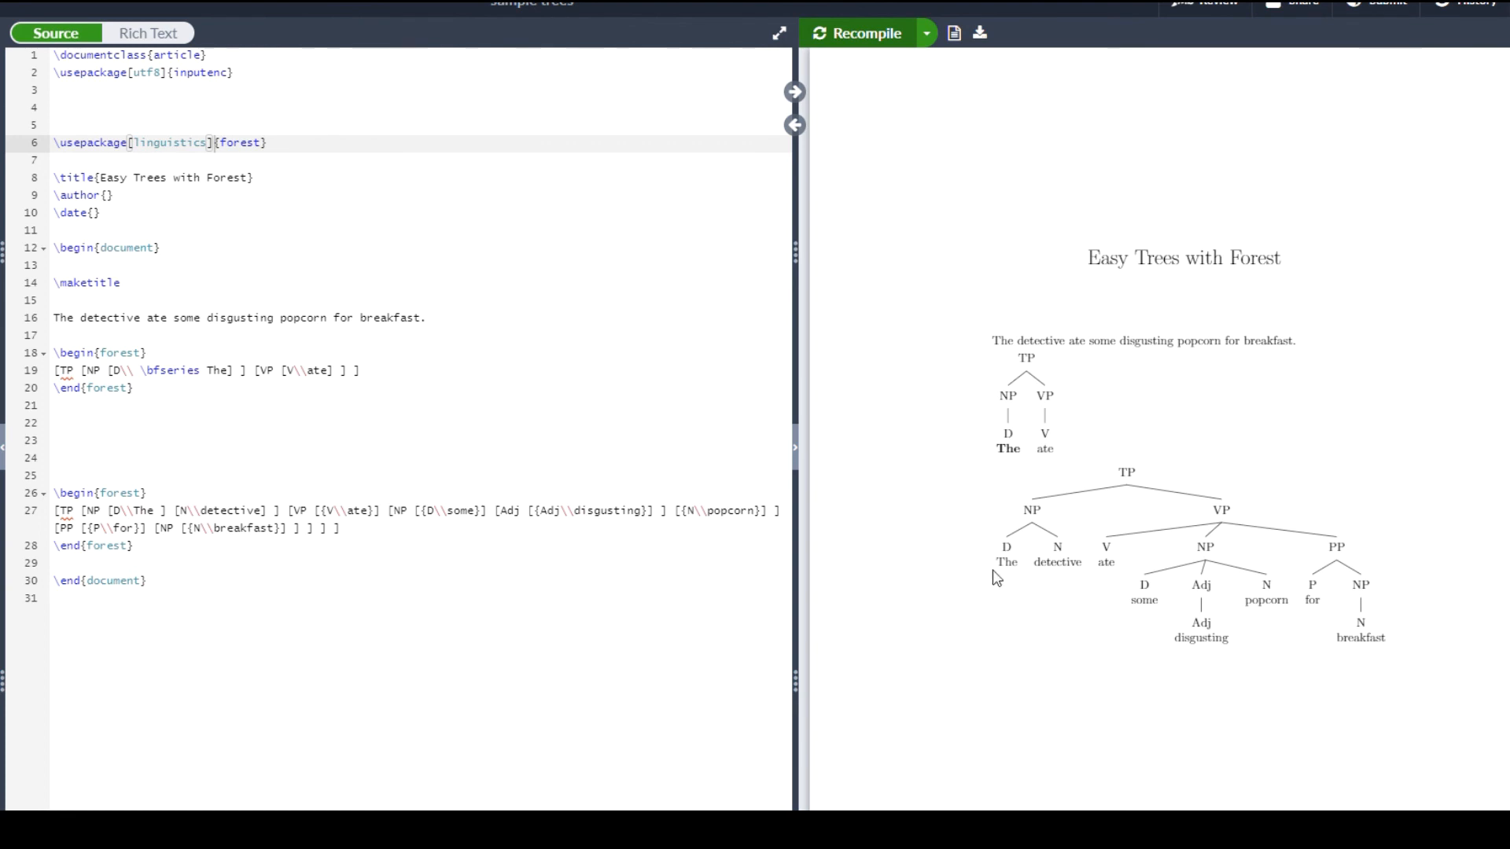